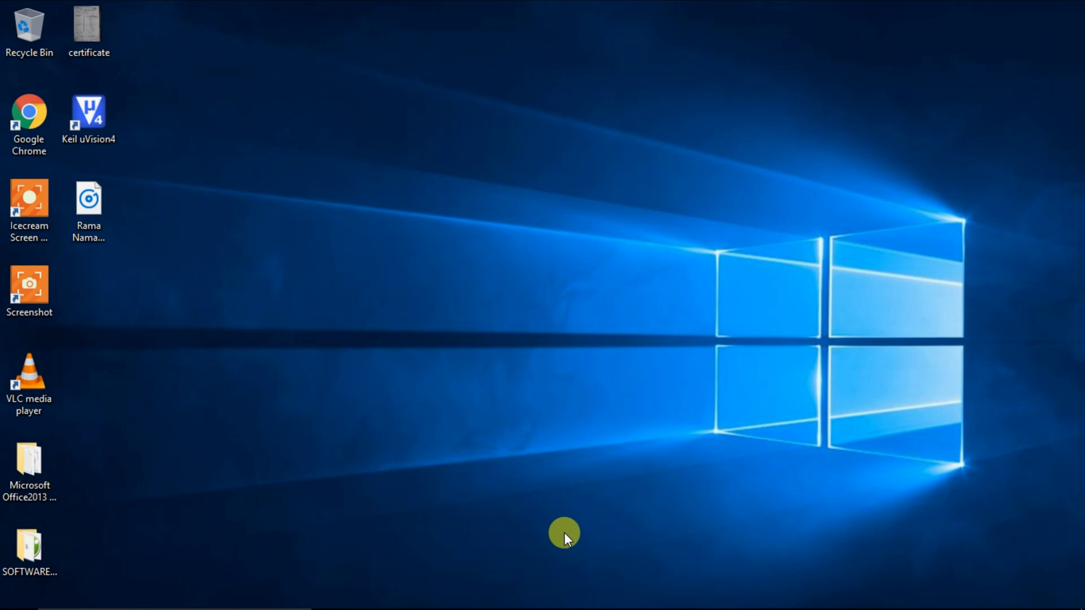
{"action": "mouse_move", "coordinate": [373, 526]}
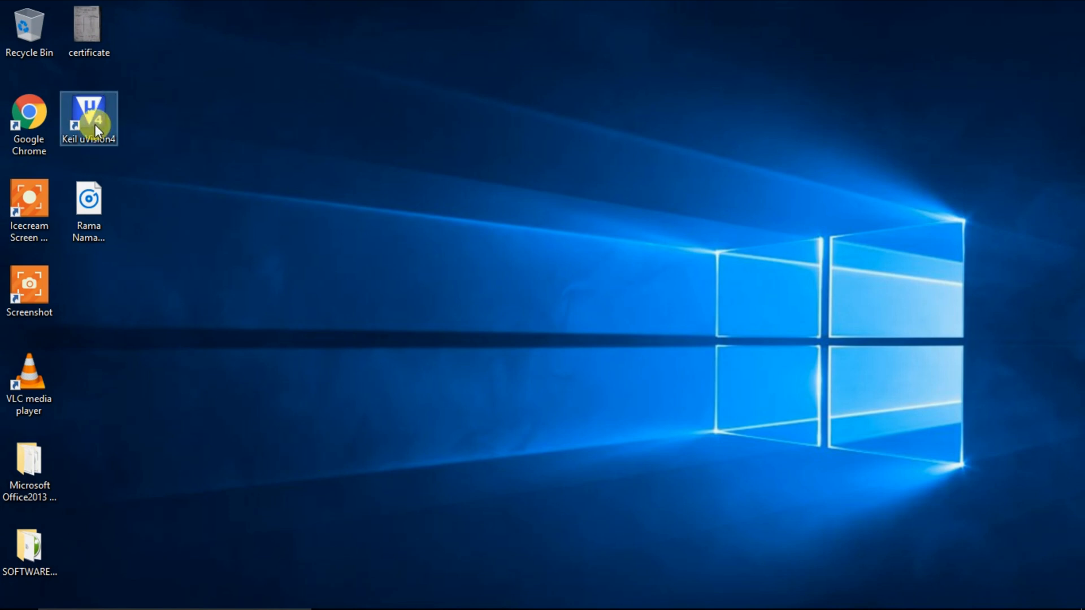
Launch Keil µVision4 from its desktop shortcut
{"action": "double_click", "coordinate": [89, 119]}
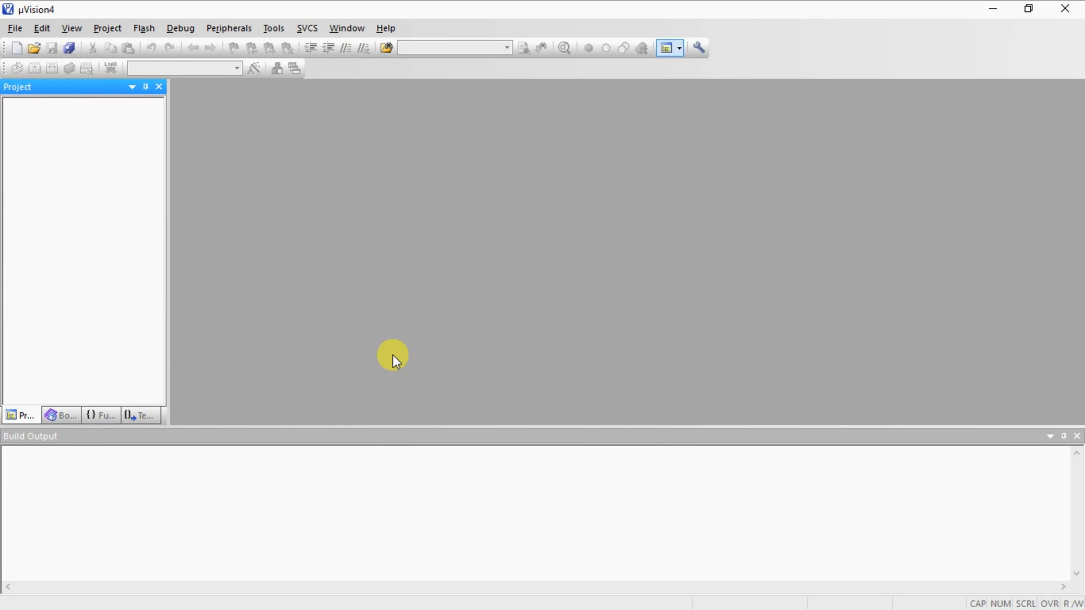
{"action": "mouse_move", "coordinate": [116, 9]}
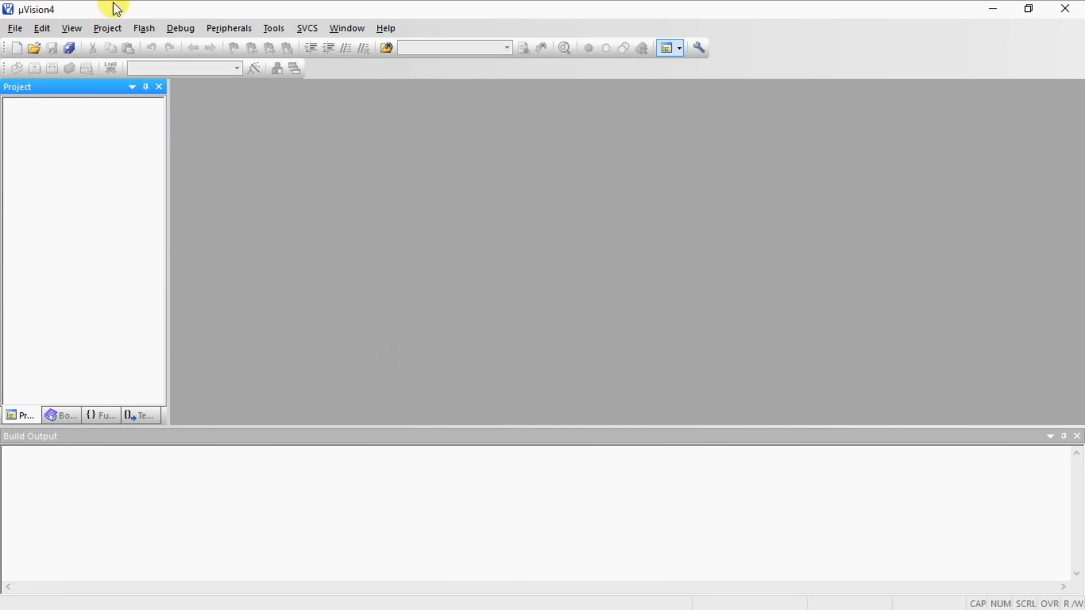
Start a new µVision project named ioportprogramming in E:\ASM programs
{"action": "left_click", "coordinate": [107, 28]}
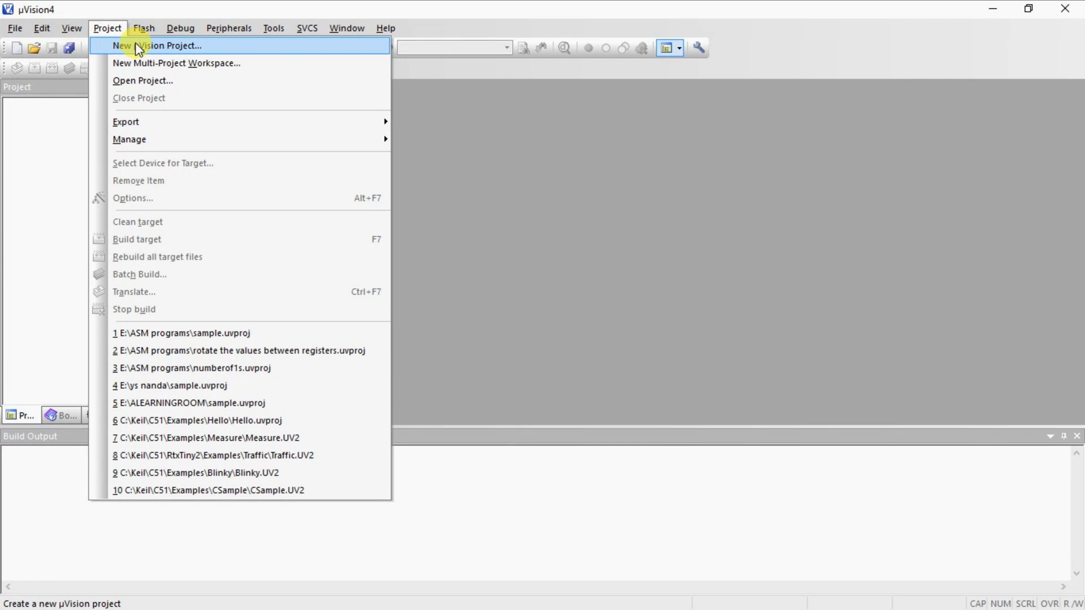
{"action": "left_click", "coordinate": [158, 46]}
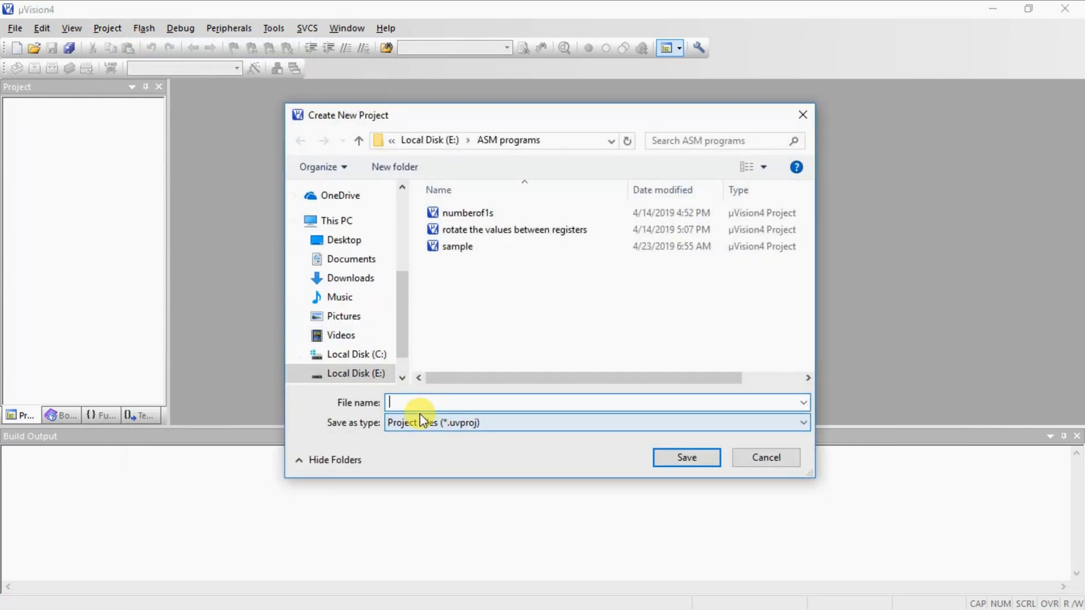
{"action": "type", "text": "ioport"}
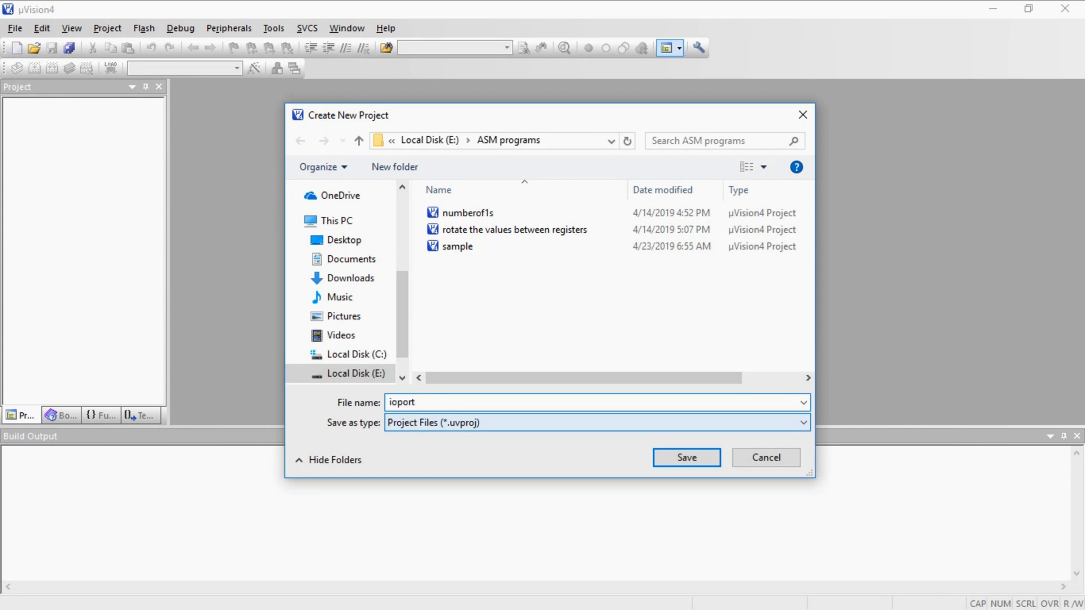
{"action": "type", "text": "p"}
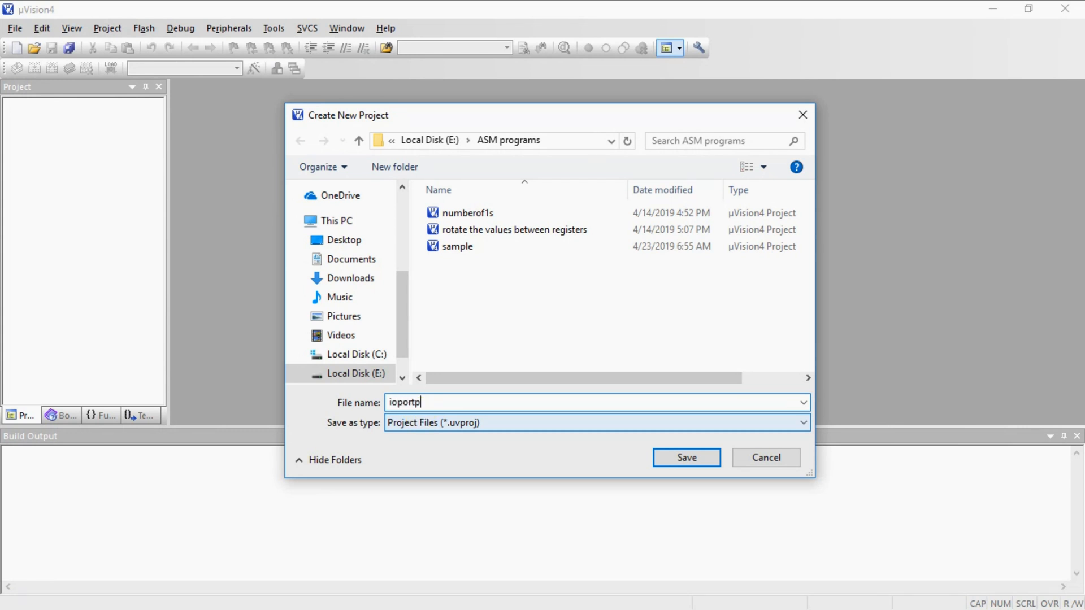
{"action": "type", "text": "rogr"}
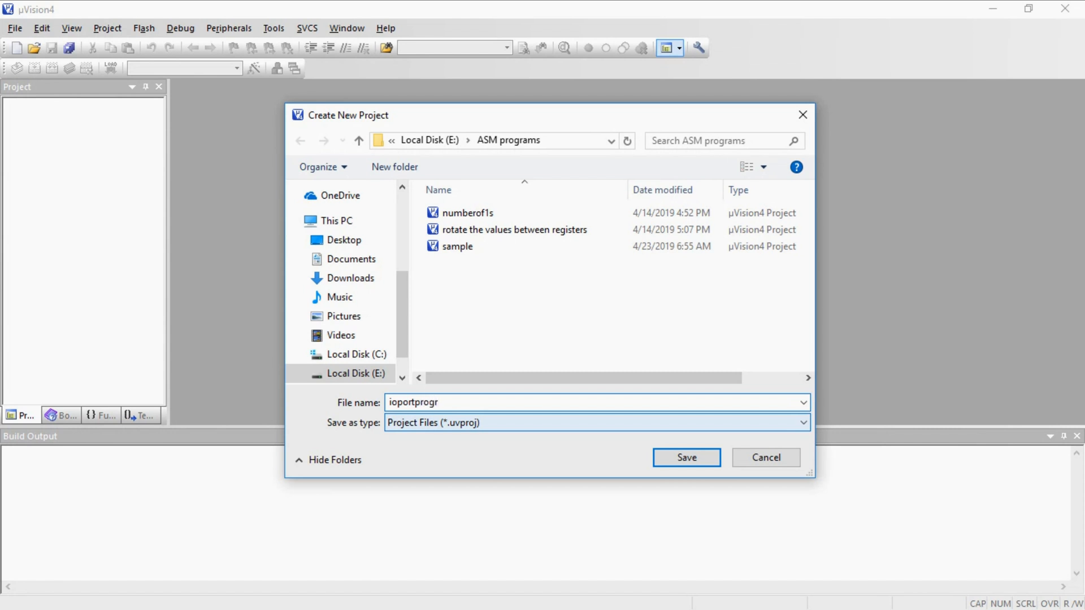
{"action": "type", "text": "am"}
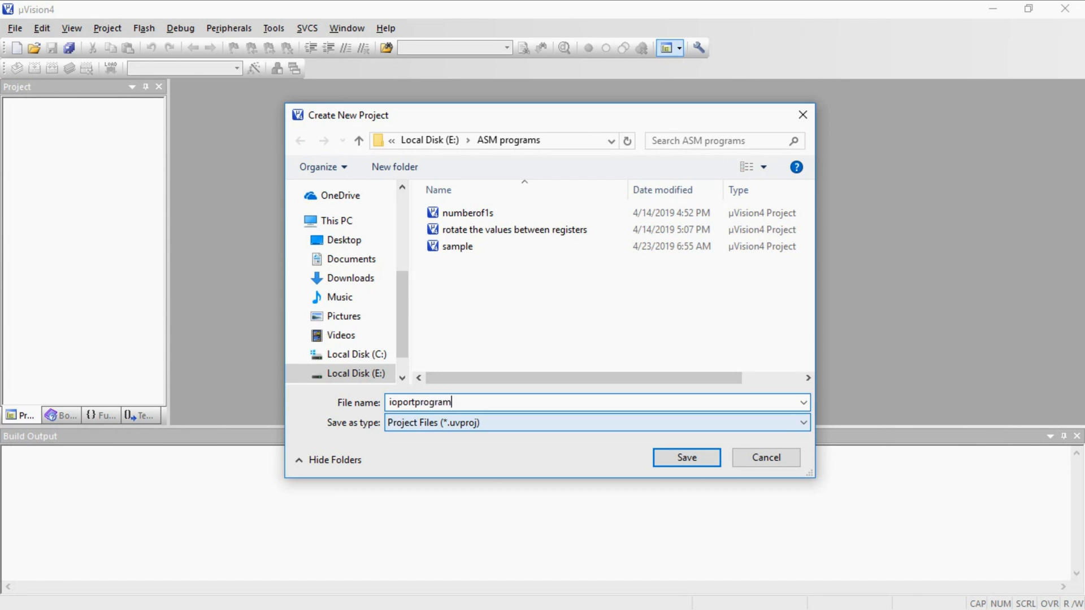
{"action": "type", "text": "ming"}
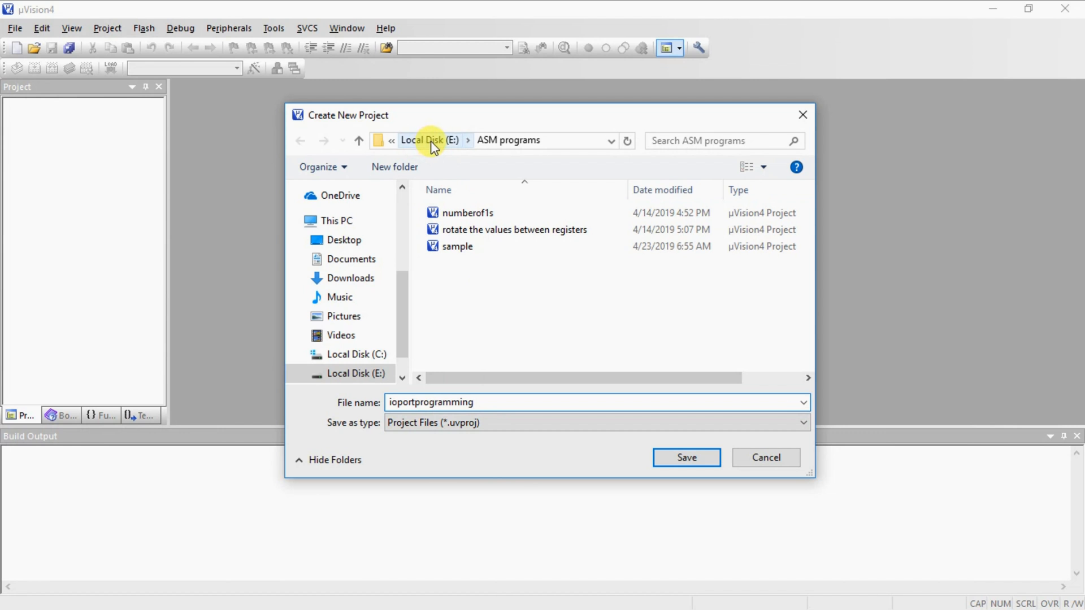
{"action": "mouse_move", "coordinate": [514, 146]}
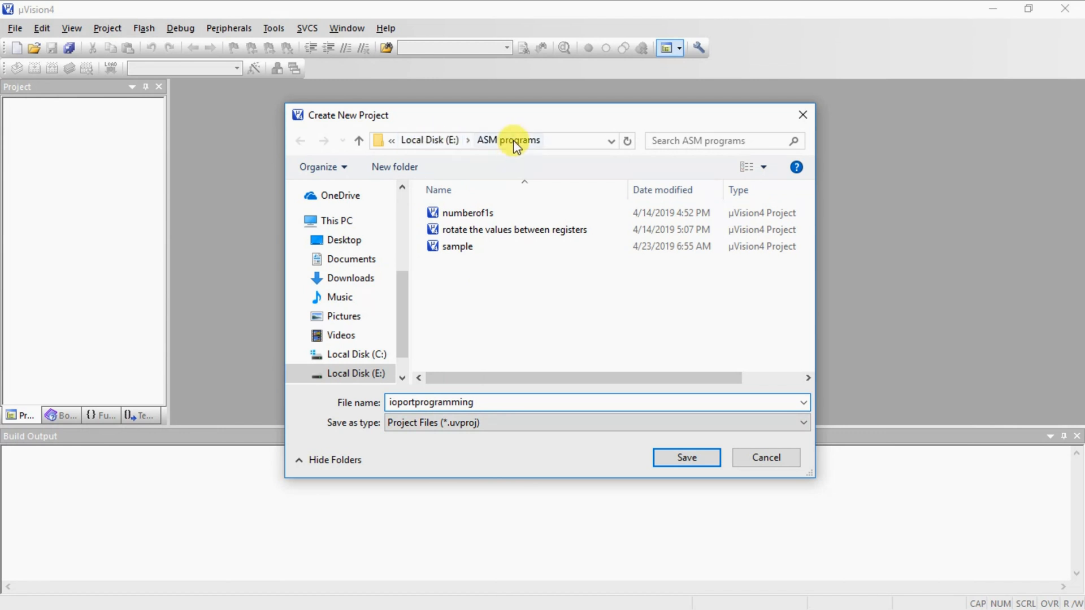
{"action": "mouse_move", "coordinate": [549, 443]}
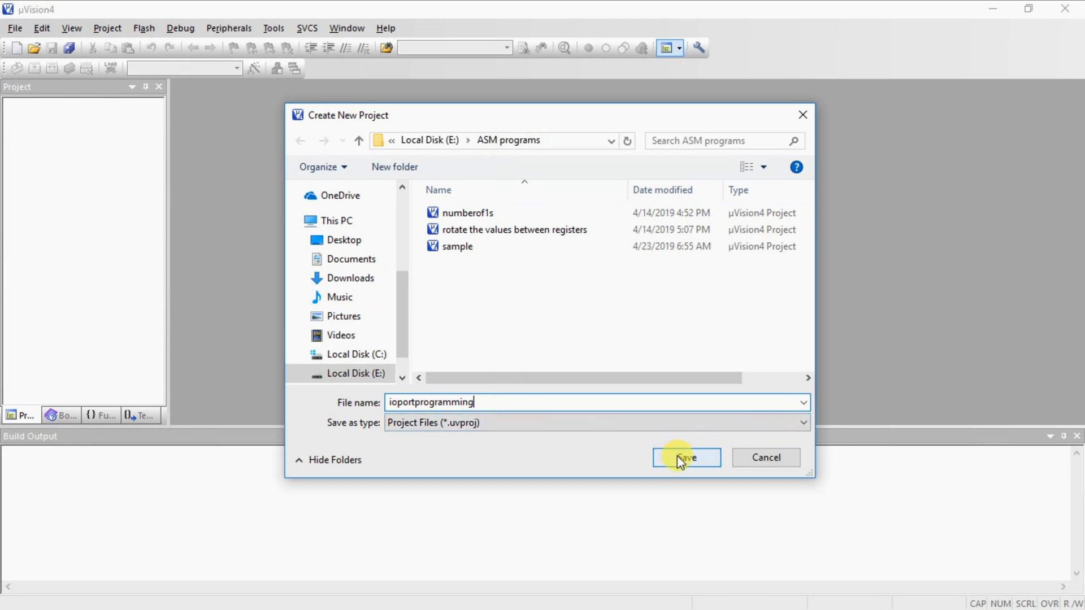
Save the project, then pick AT89C51 under the Atmel vendor in Select Device
{"action": "left_click", "coordinate": [685, 457]}
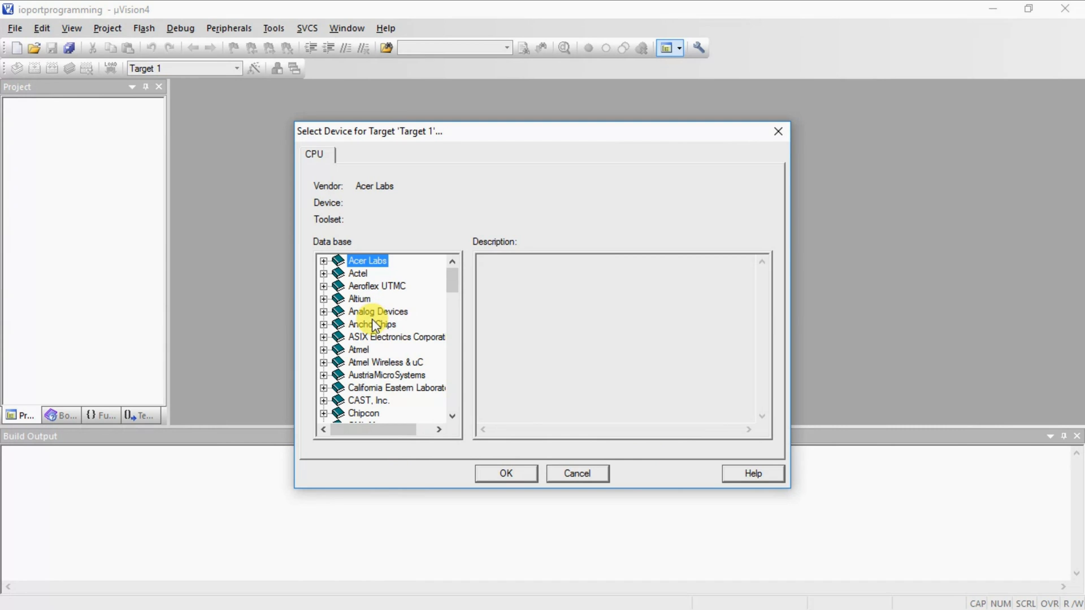
{"action": "left_click", "coordinate": [357, 273]}
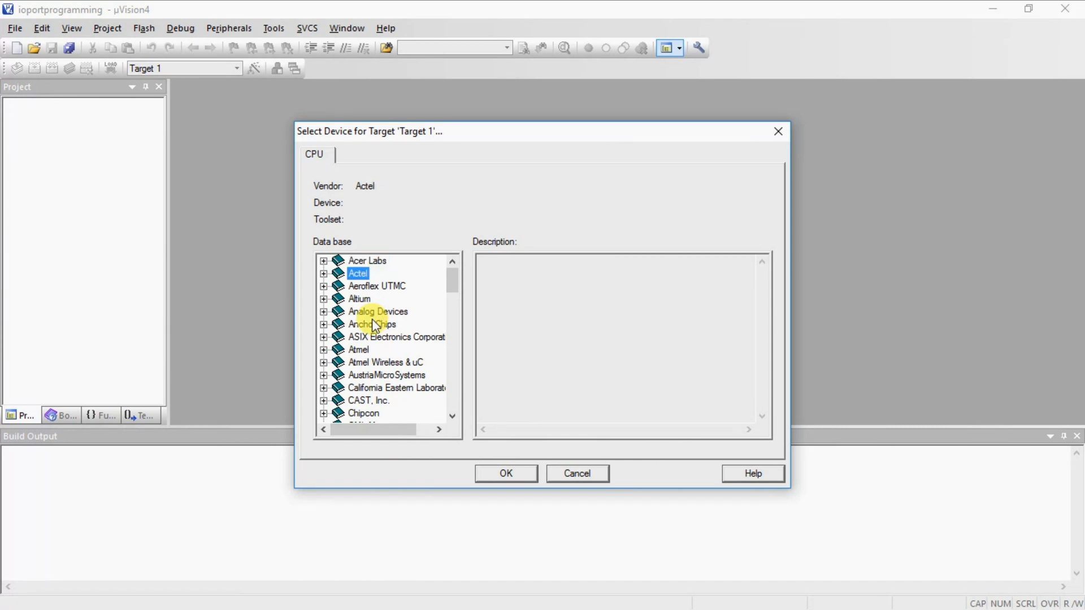
{"action": "left_click", "coordinate": [378, 311]}
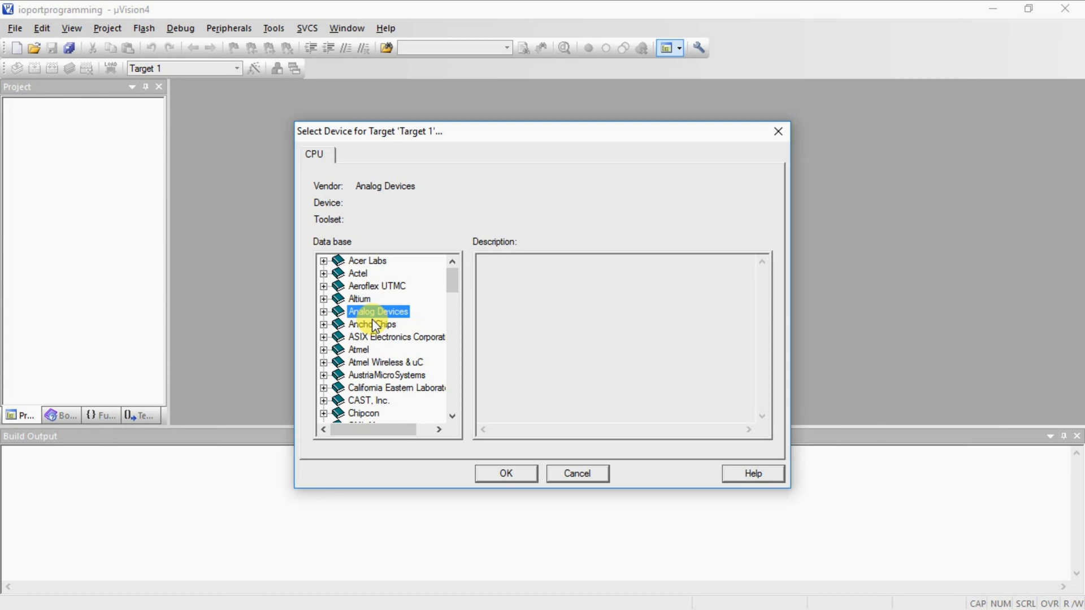
{"action": "left_click", "coordinate": [395, 387]}
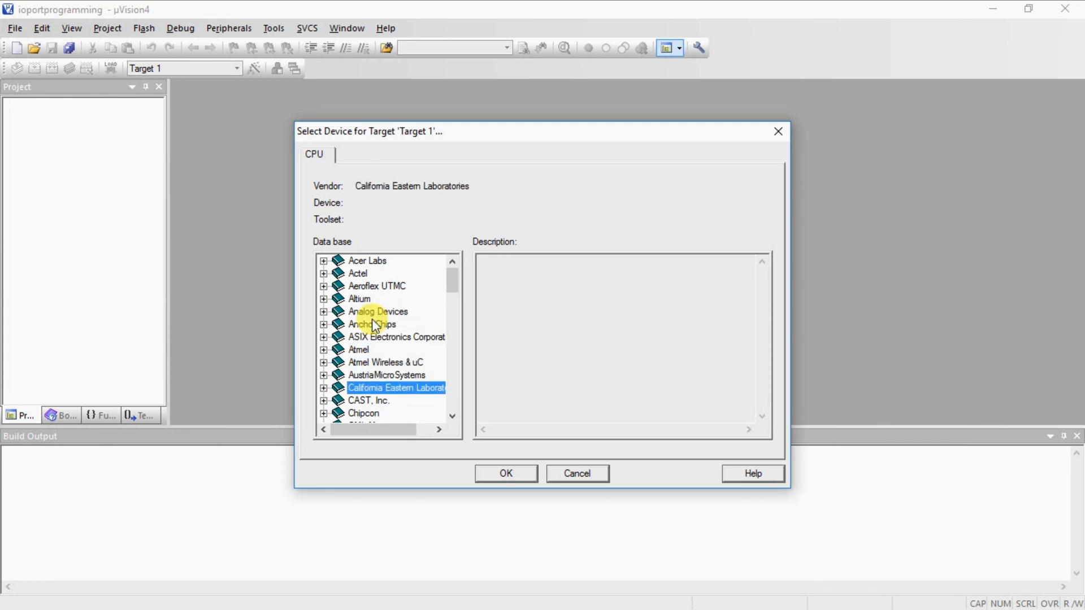
{"action": "left_click", "coordinate": [358, 349]}
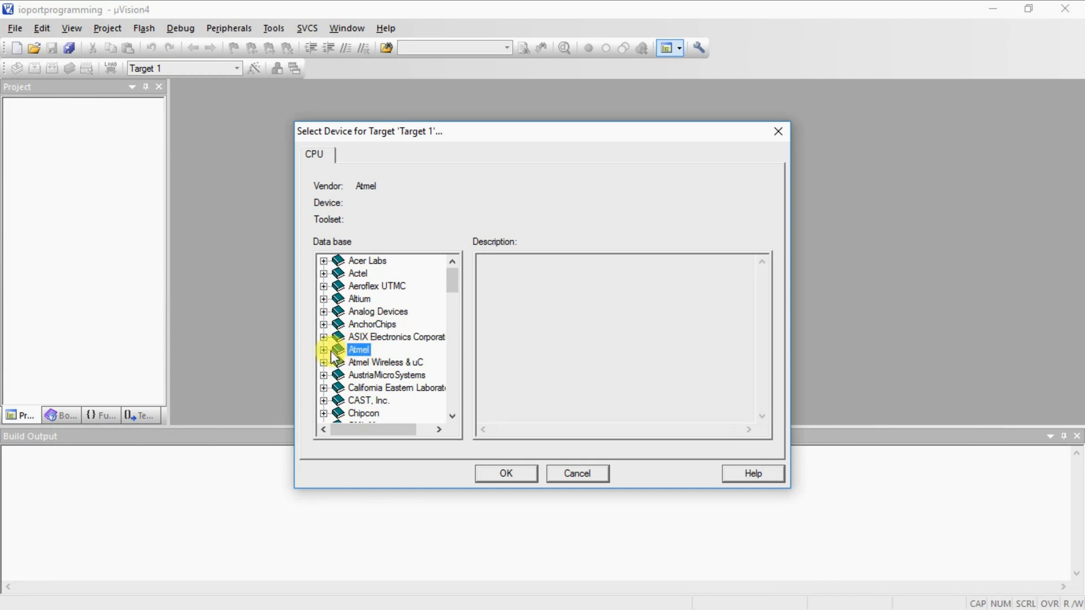
{"action": "left_click", "coordinate": [323, 349]}
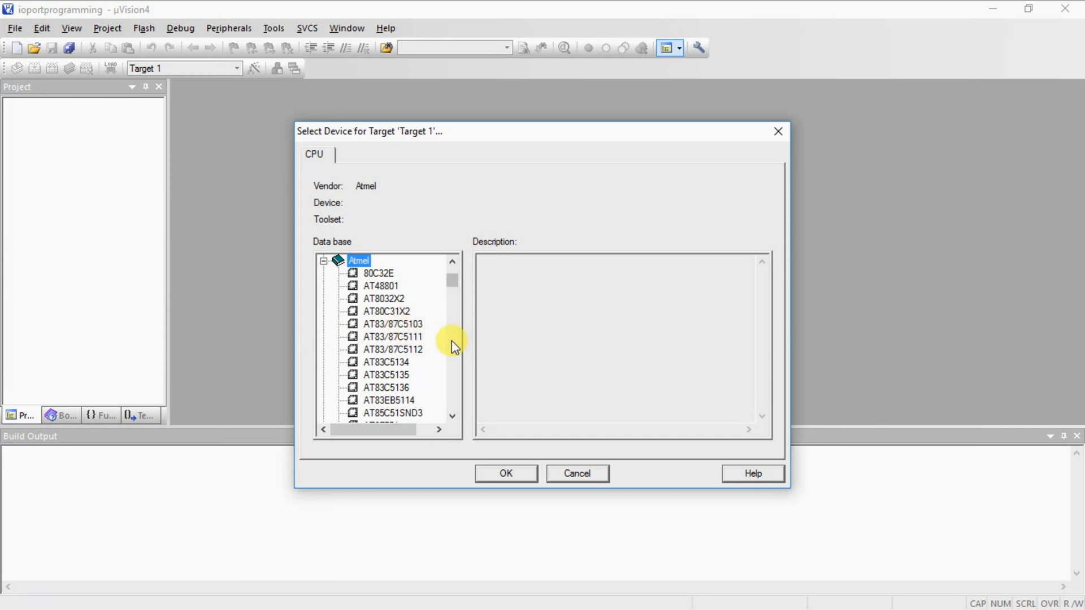
{"action": "scroll", "scroll_direction": "down", "scroll_amount": 3}
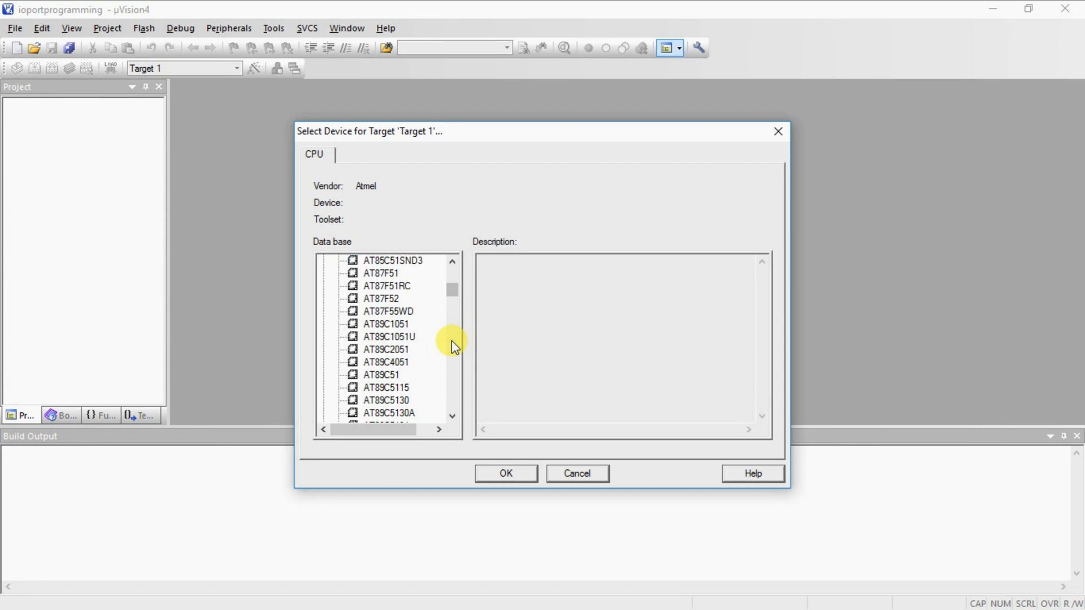
{"action": "mouse_move", "coordinate": [445, 345]}
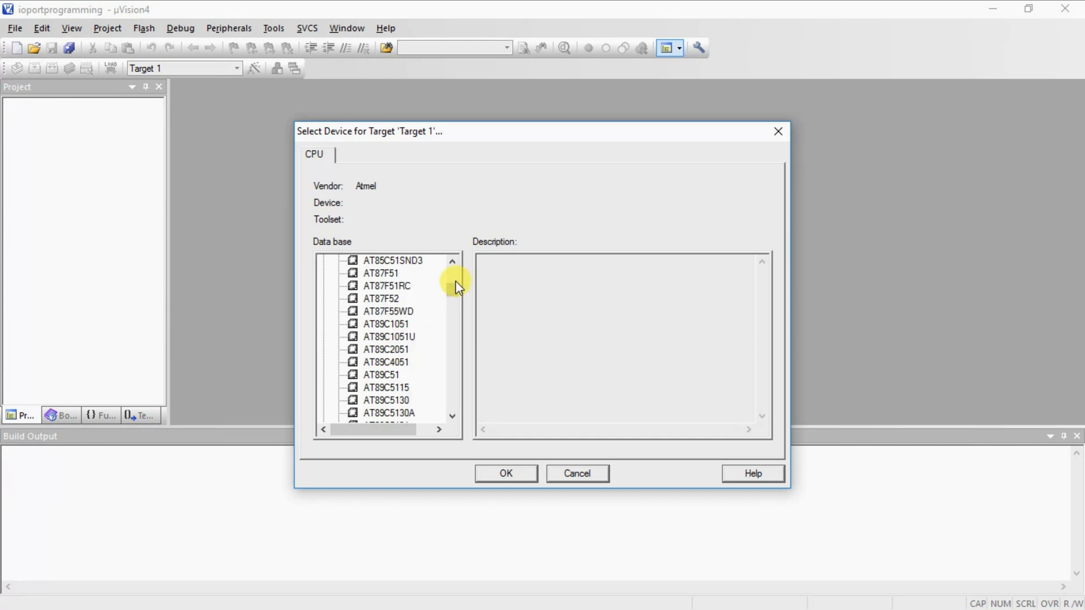
{"action": "left_click", "coordinate": [385, 375]}
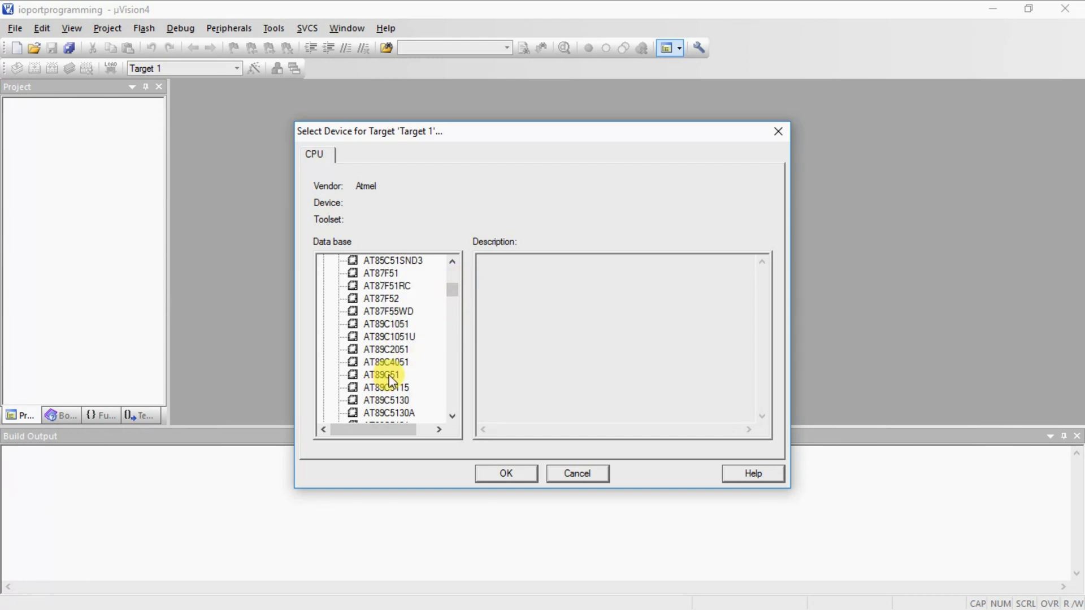
{"action": "left_click", "coordinate": [386, 374]}
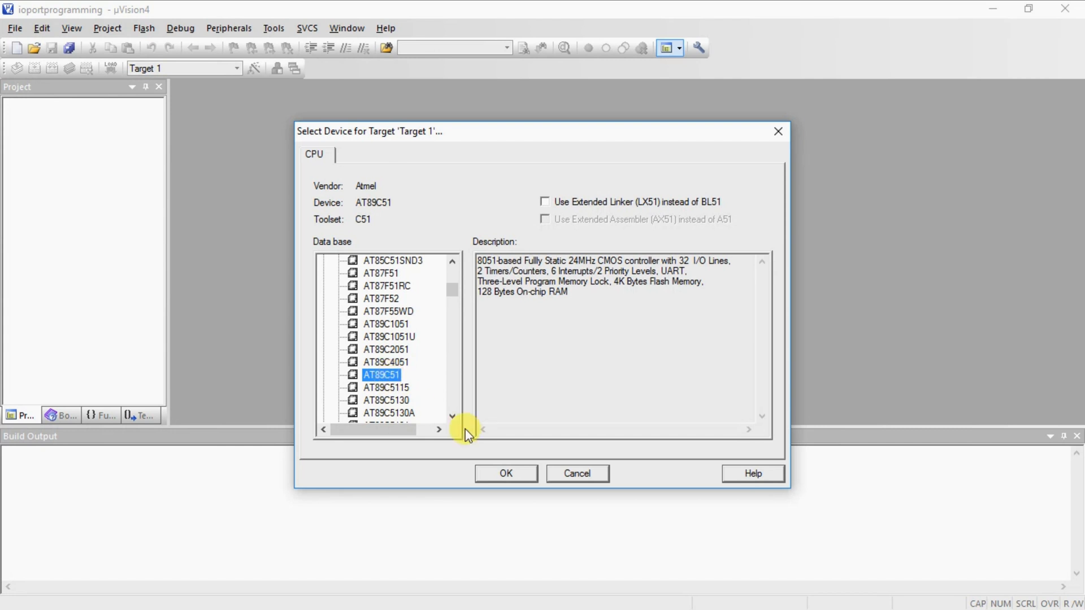
{"action": "mouse_move", "coordinate": [506, 474]}
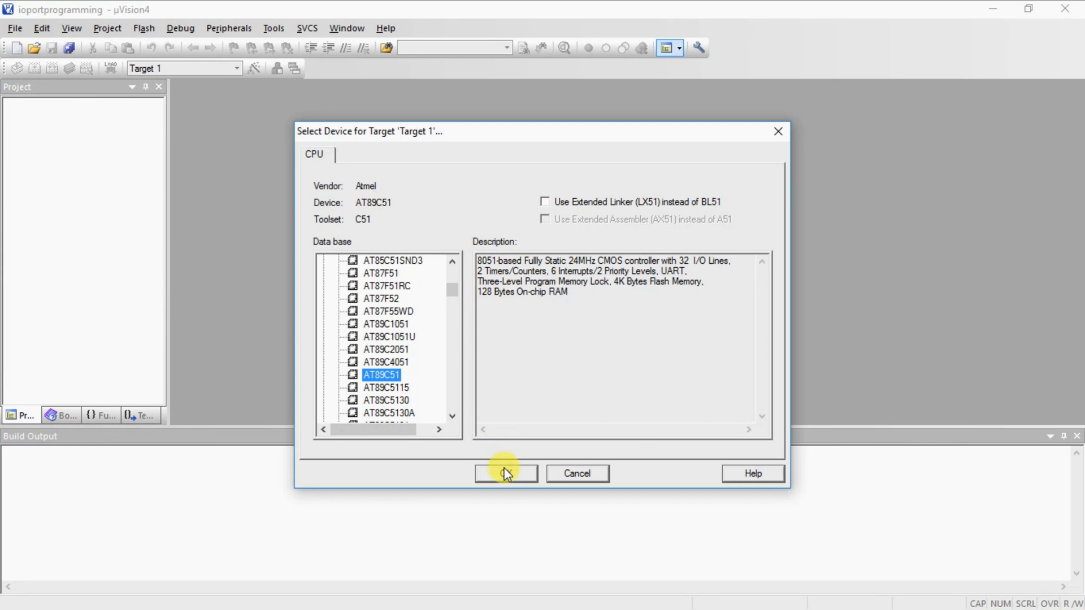
Confirm the AT89C51 device and expand Target 1 to reveal Source Group 1
{"action": "left_click", "coordinate": [505, 474]}
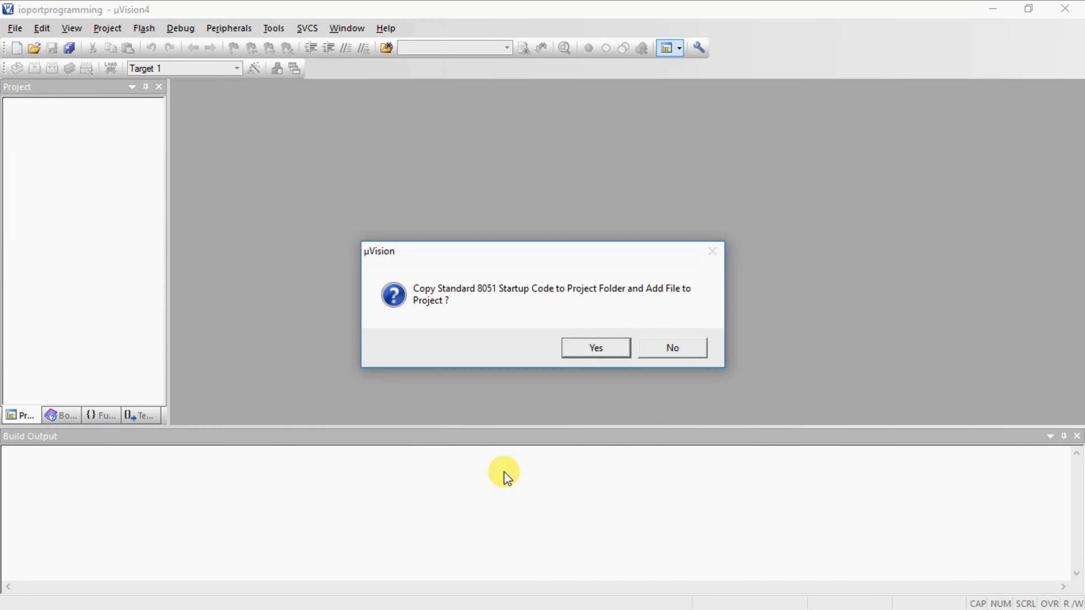
{"action": "mouse_move", "coordinate": [640, 342]}
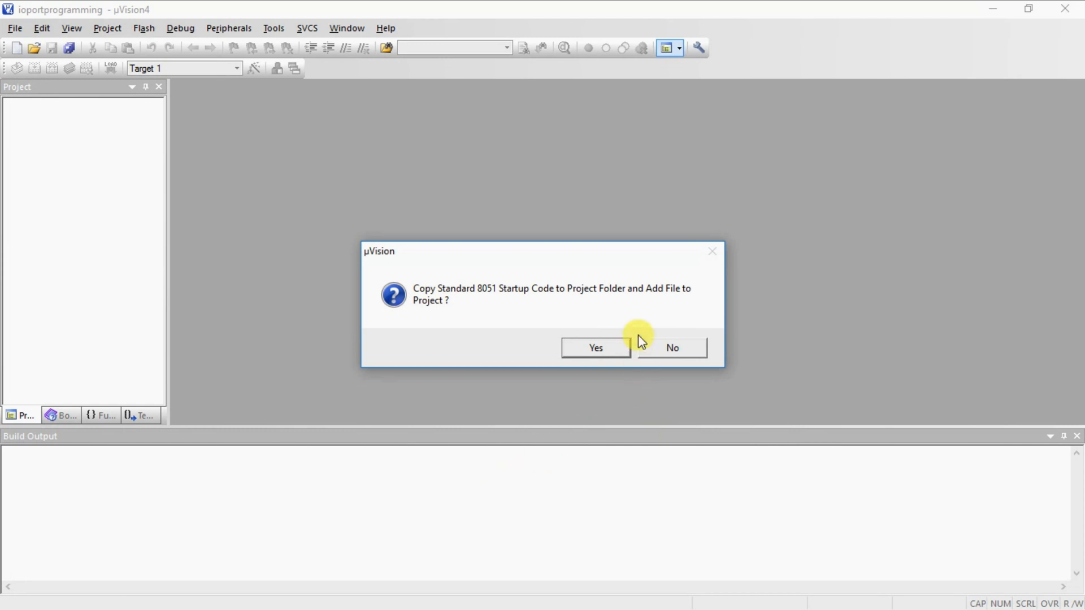
{"action": "mouse_move", "coordinate": [638, 346]}
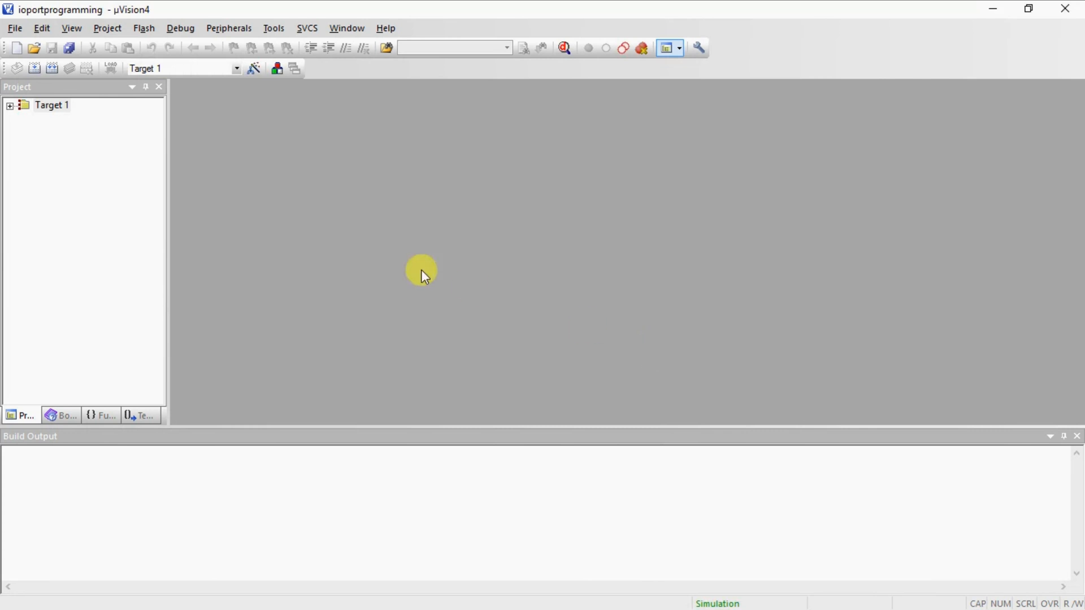
{"action": "mouse_move", "coordinate": [25, 123]}
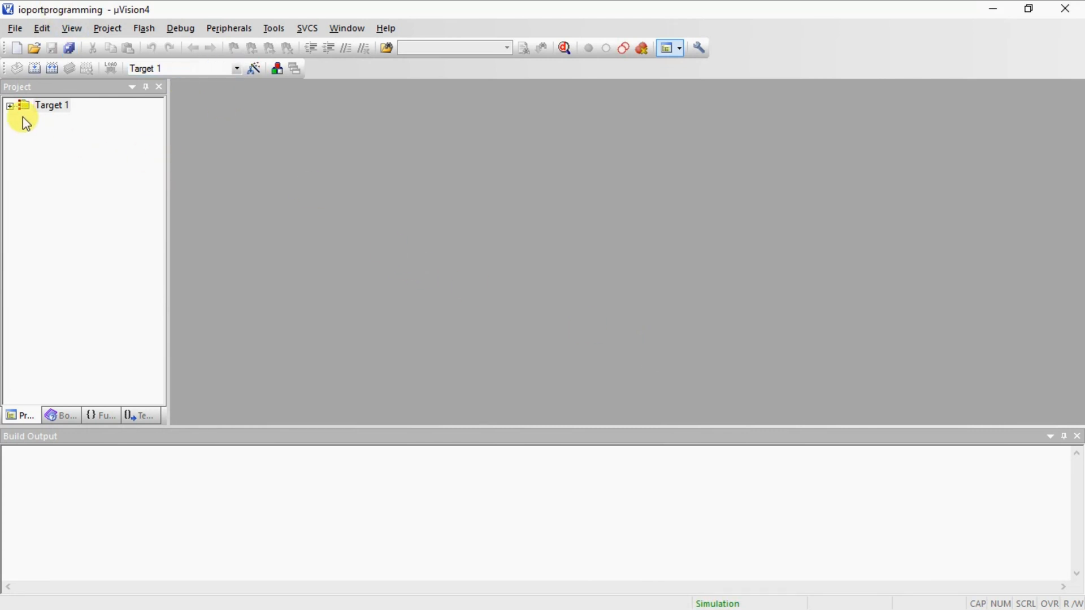
{"action": "left_click", "coordinate": [9, 105]}
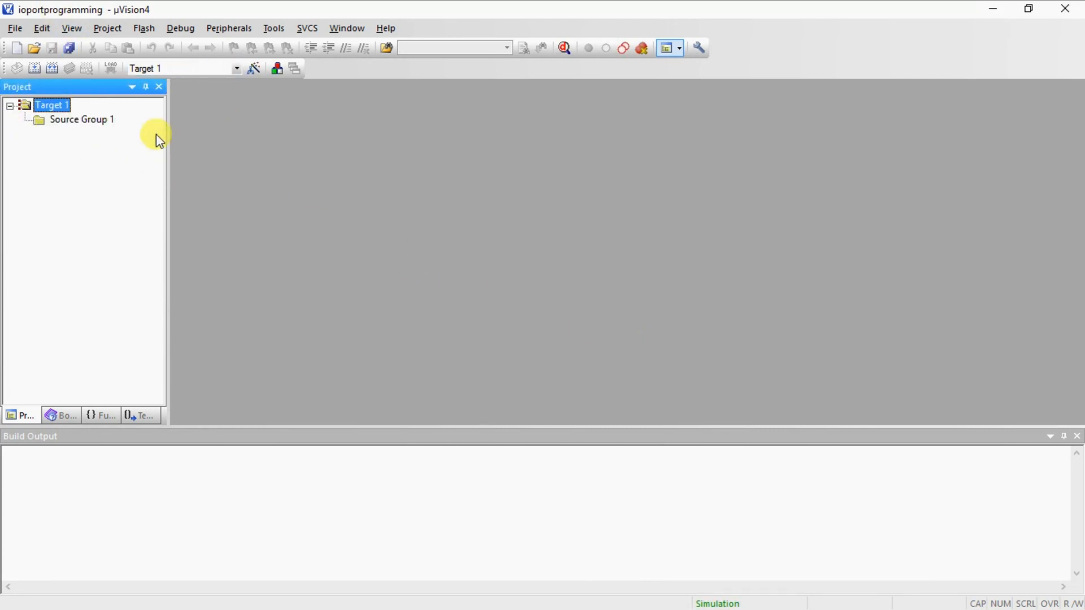
{"action": "mouse_move", "coordinate": [309, 194]}
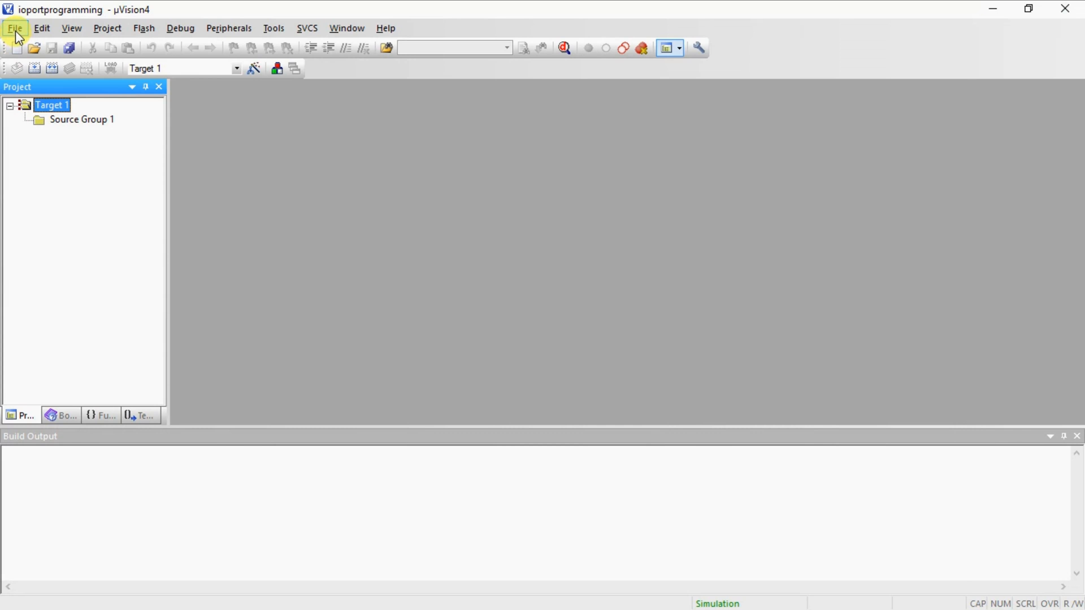
Create a blank Text1 file and bring up its Save As dialog
{"action": "left_click", "coordinate": [14, 28]}
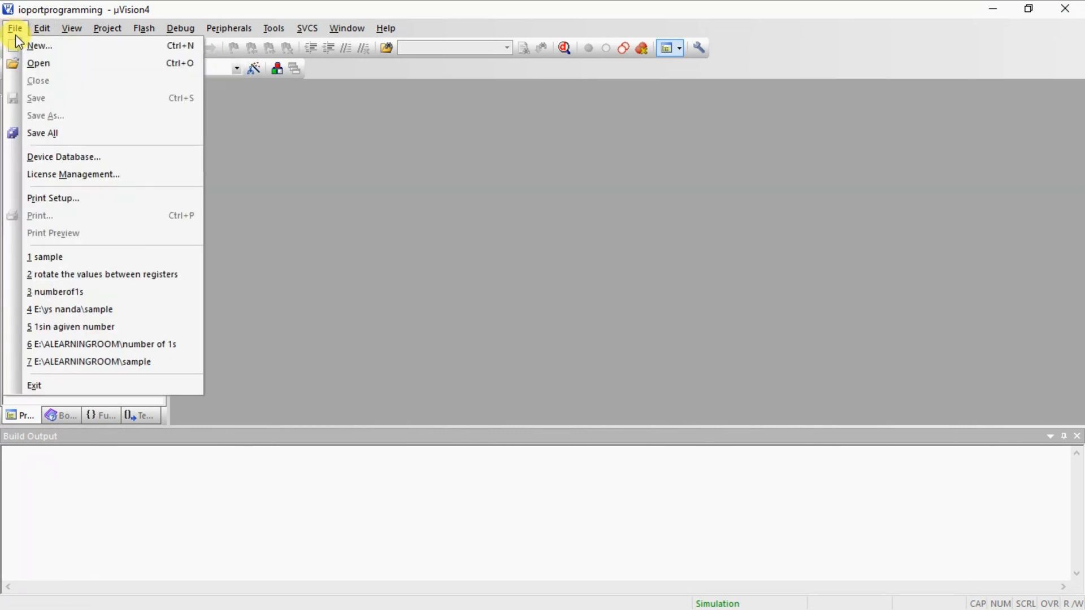
{"action": "left_click", "coordinate": [39, 45]}
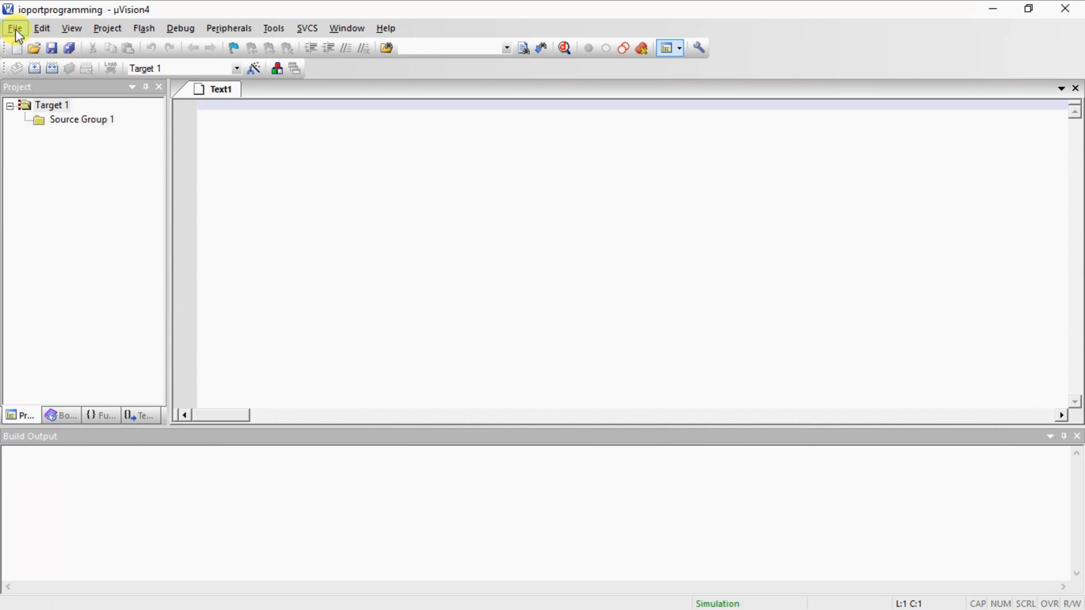
{"action": "left_click", "coordinate": [14, 28]}
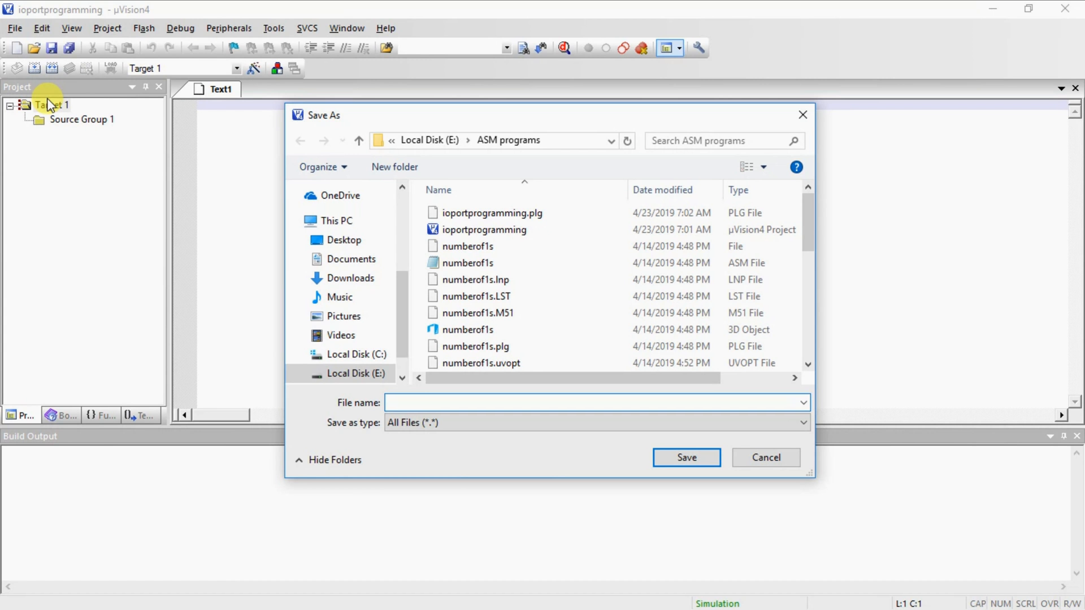
Save the blank file as ioportprogramming.asm in the ASM programs folder
{"action": "type", "text": "ioportprogra"}
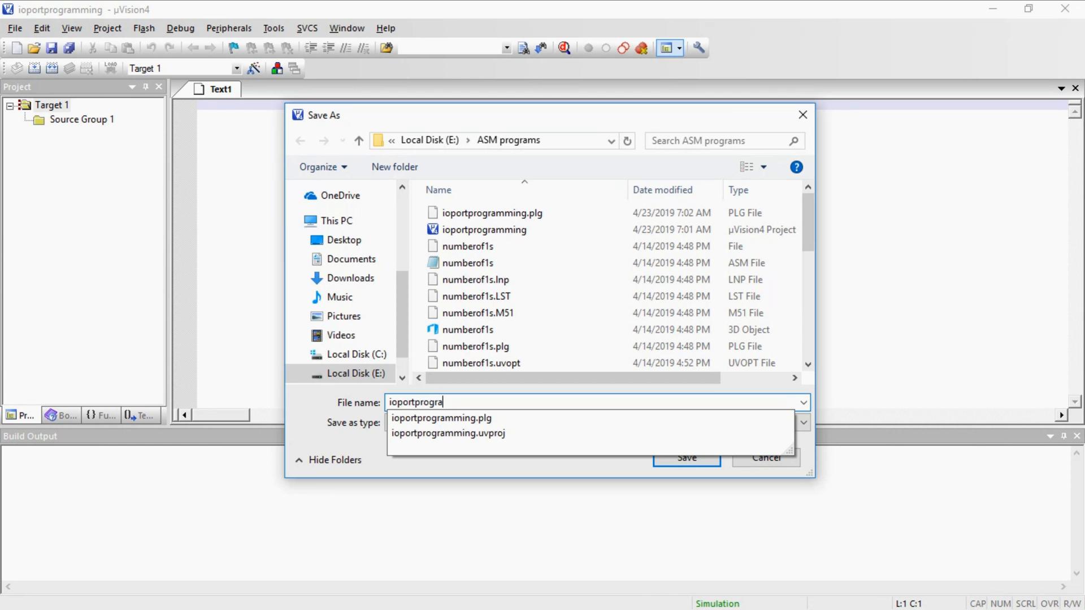
{"action": "type", "text": "mming"}
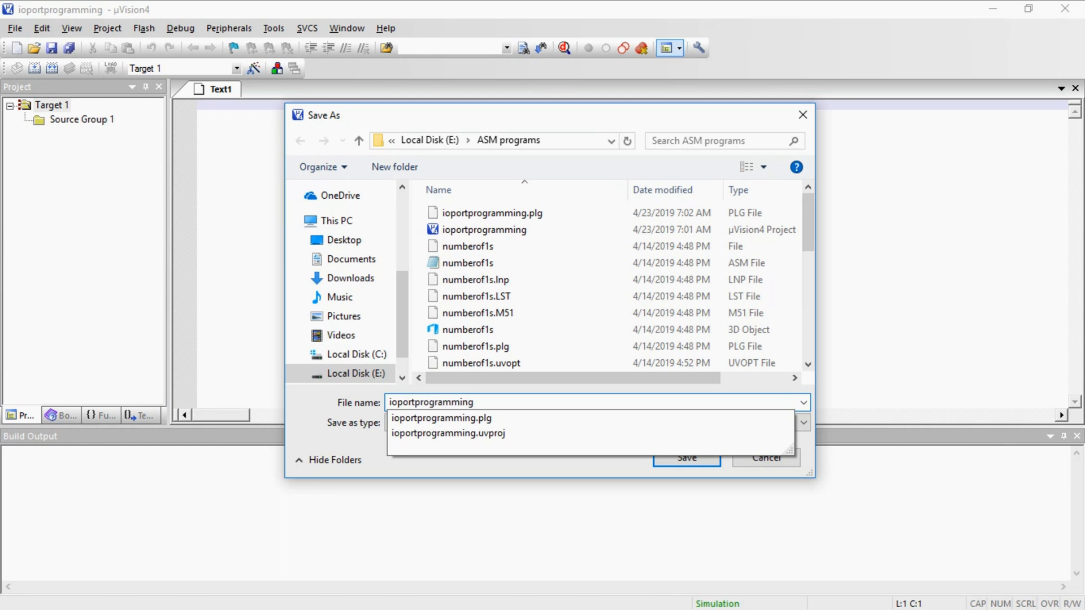
{"action": "type", "text": ".as"}
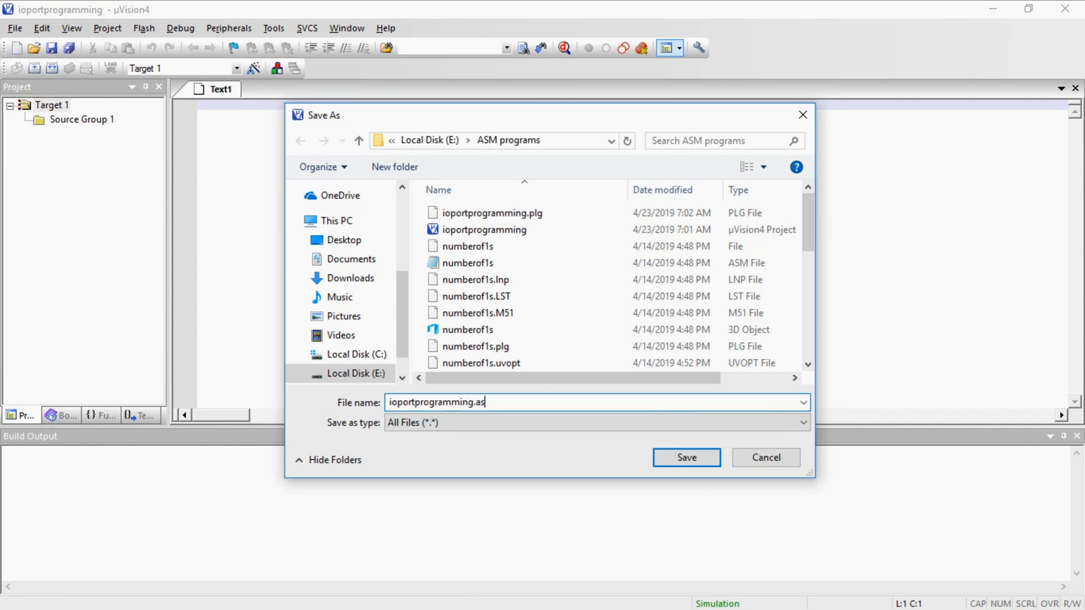
{"action": "type", "text": "m"}
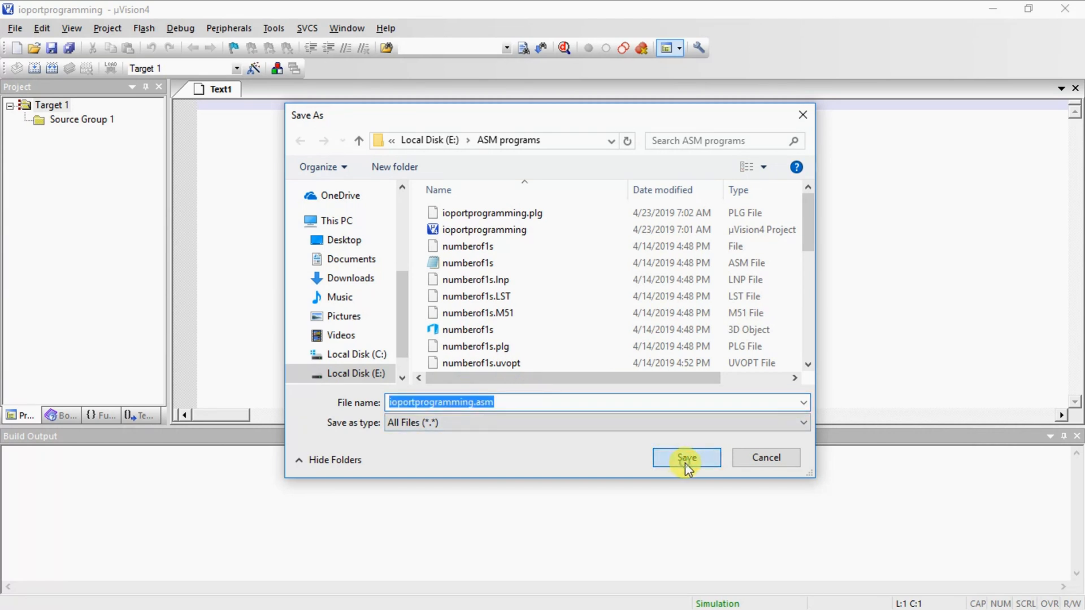
{"action": "left_click", "coordinate": [685, 457]}
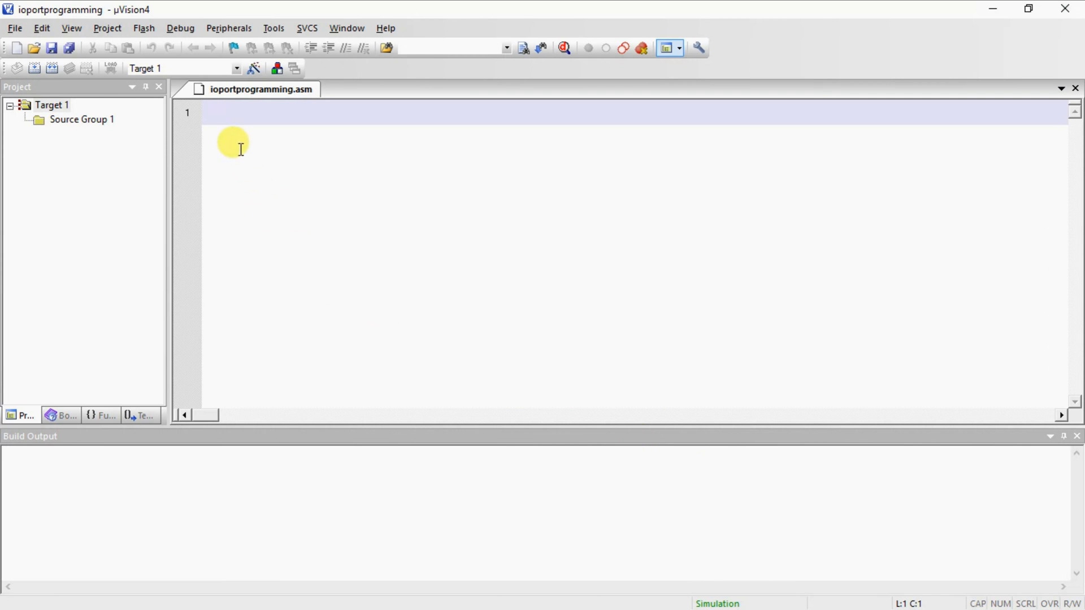
Write mov p0,#56h and mov p1,#78h on the first two lines
{"action": "type", "text": "mov"}
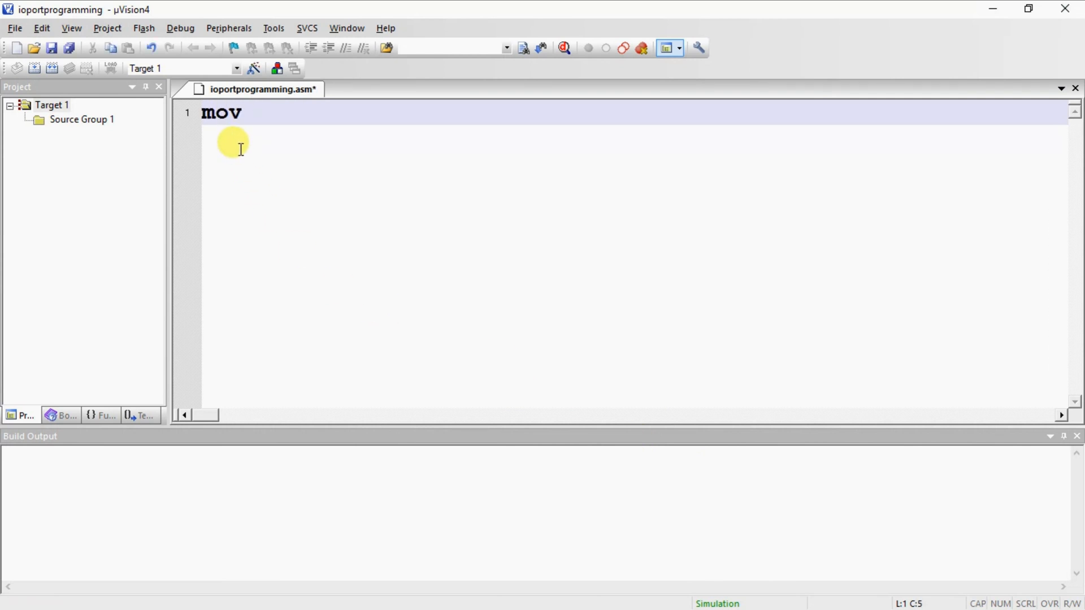
{"action": "type", "text": "p0"}
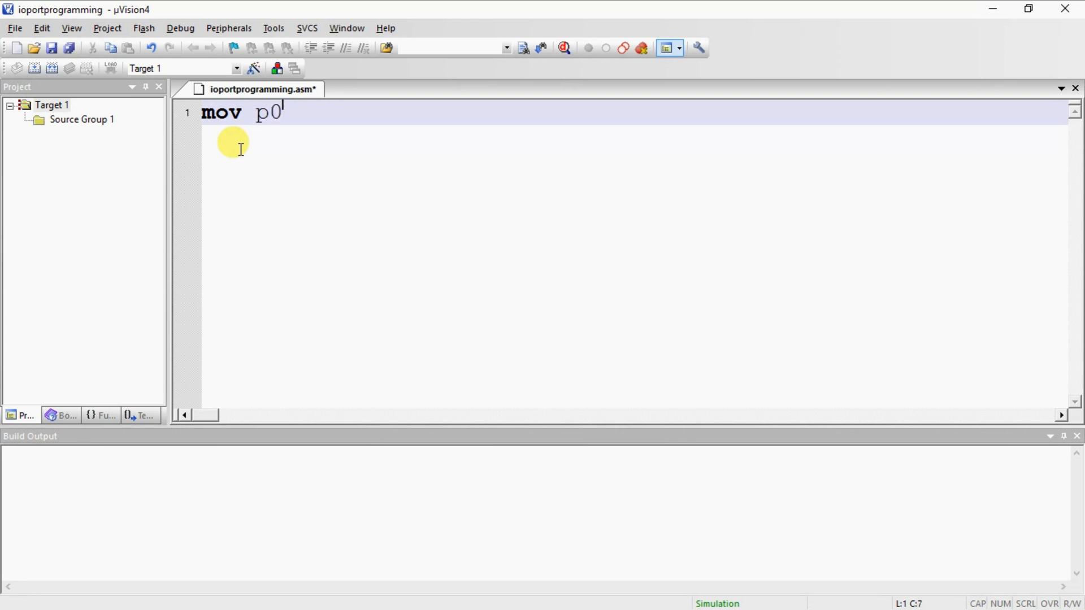
{"action": "type", "text": ", #"}
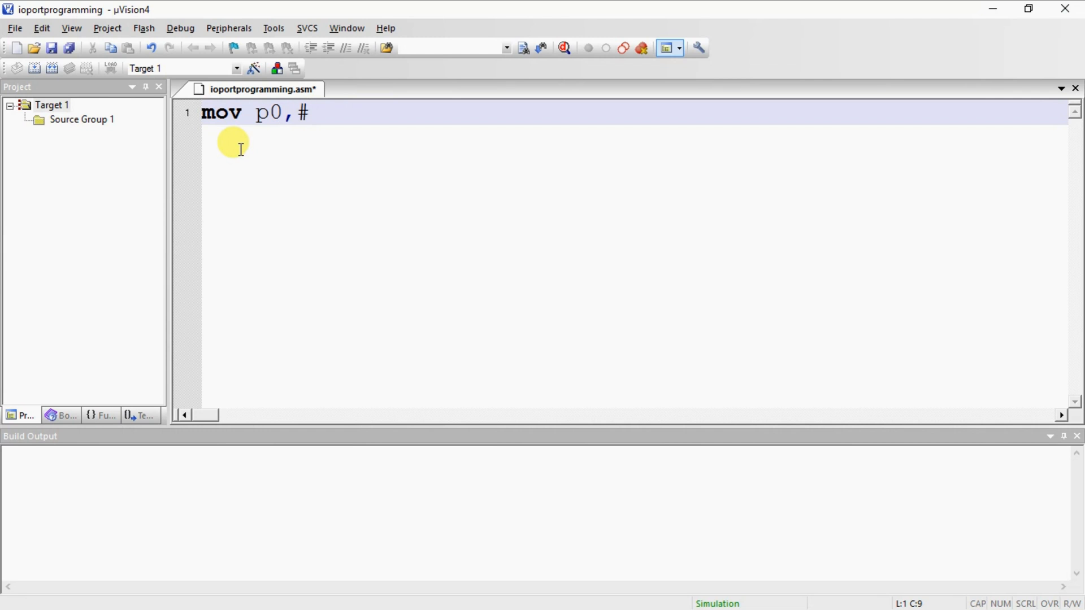
{"action": "type", "text": "56h"}
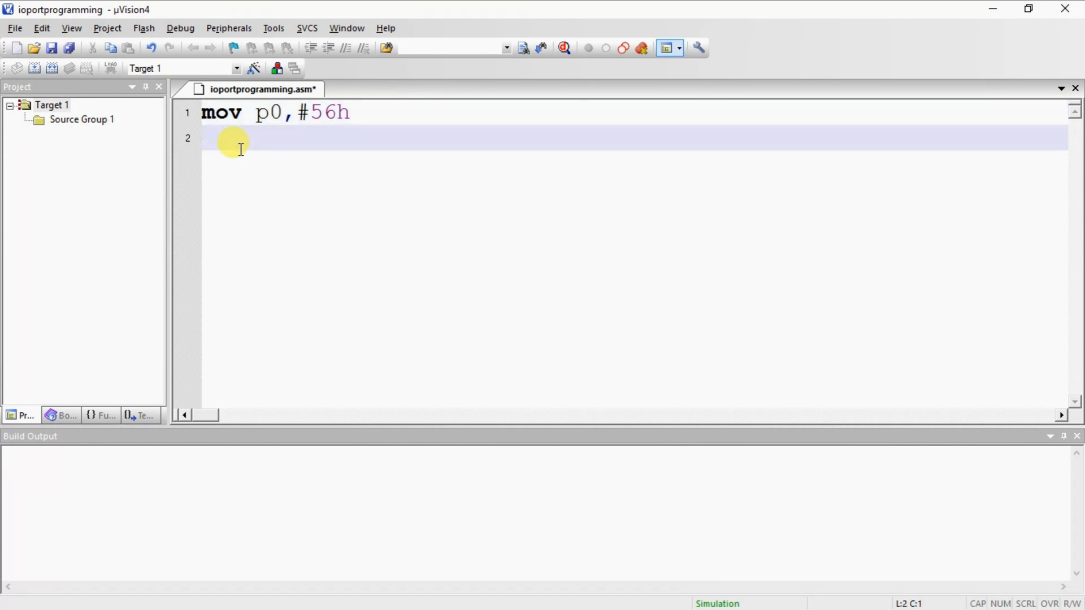
{"action": "type", "text": "mov p"}
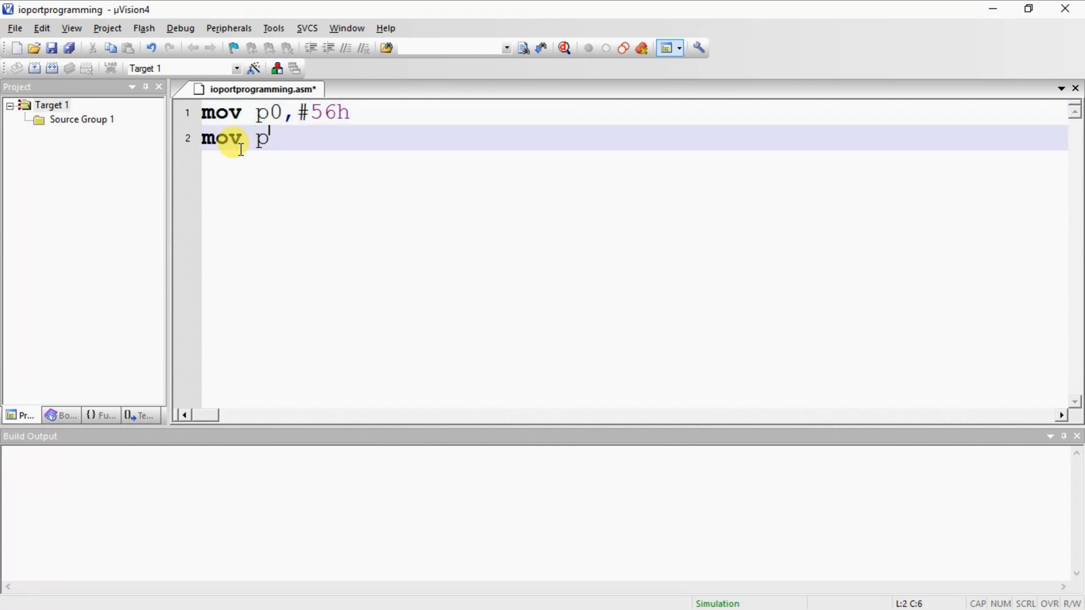
{"action": "type", "text": "1,"}
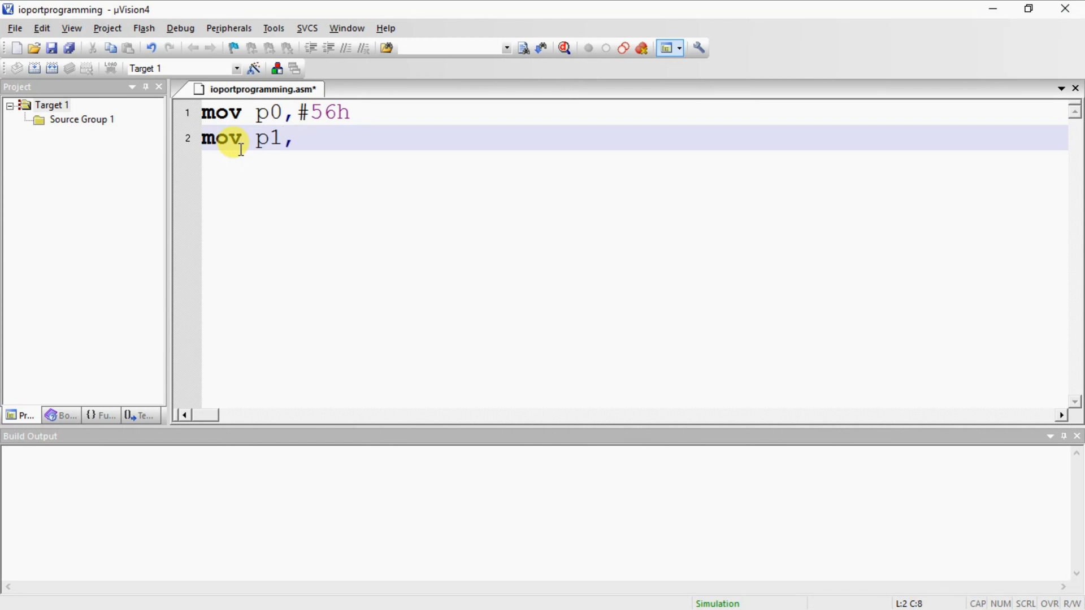
{"action": "type", "text": "#7"}
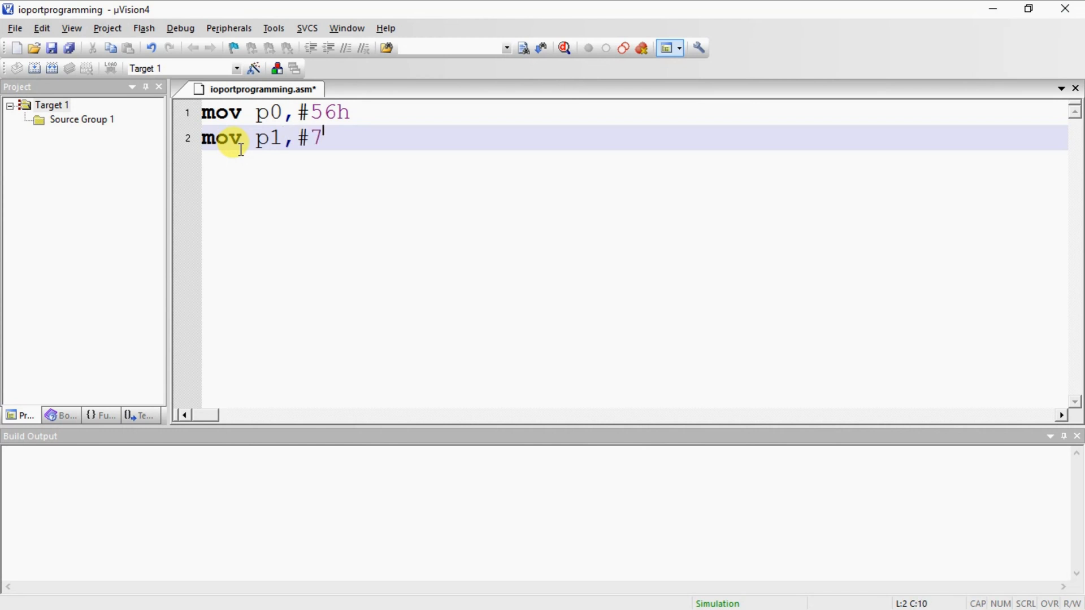
{"action": "type", "text": "8h"}
{"action": "type", "text": "mov"}
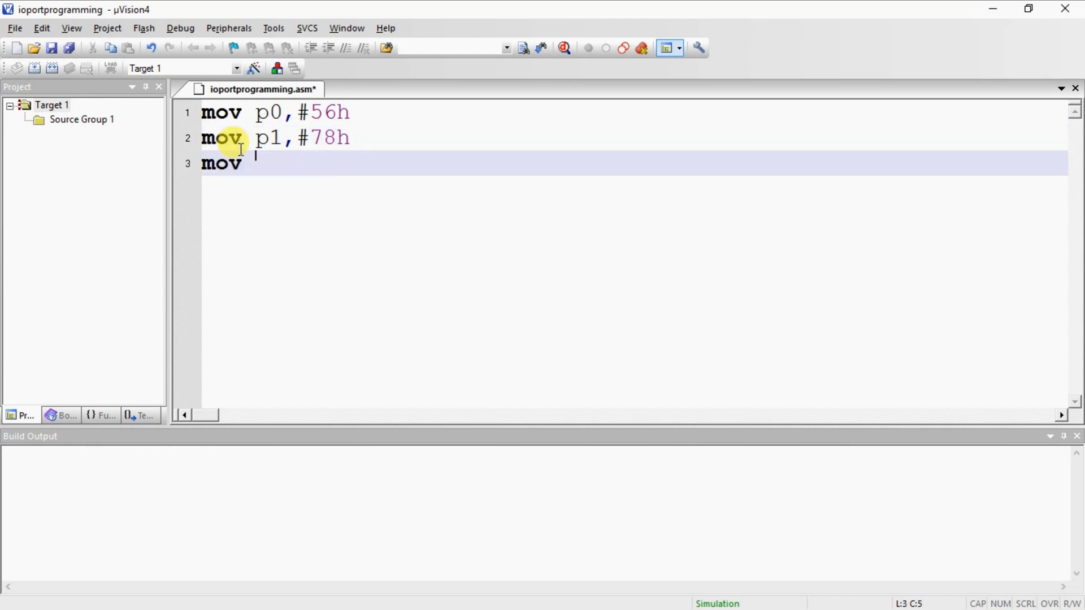
Write mov p2,#45h and mov p3,#87h on lines three and four
{"action": "type", "text": "p2,"}
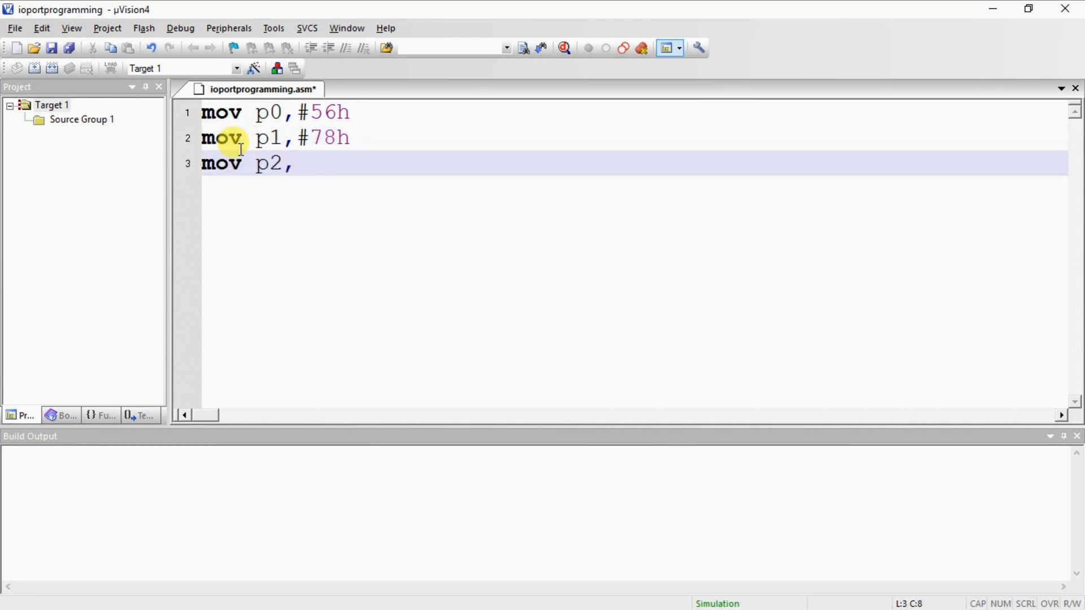
{"action": "type", "text": "#4"}
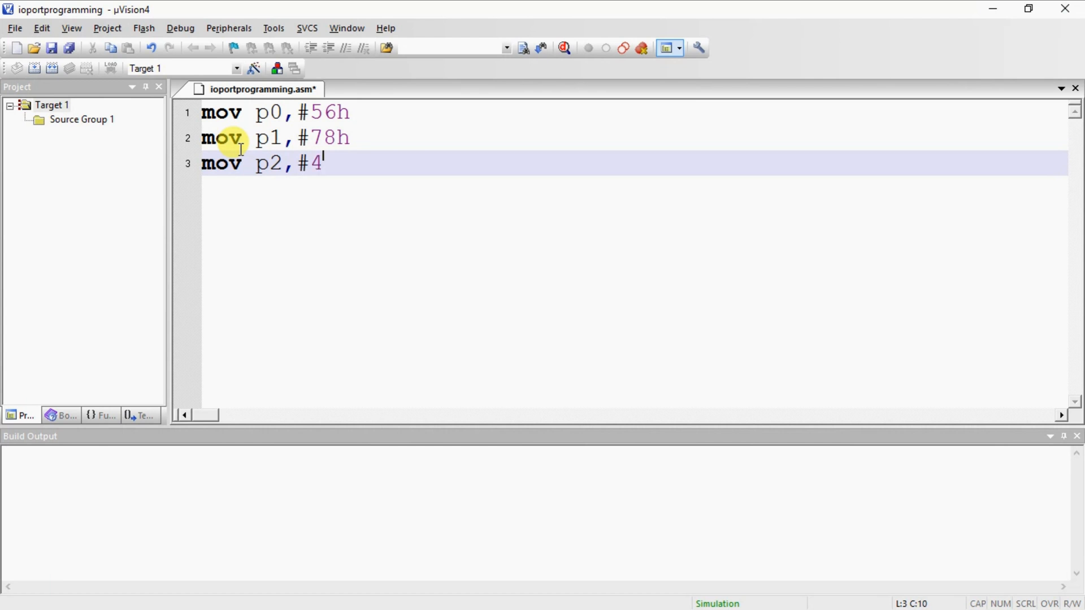
{"action": "type", "text": "5h"}
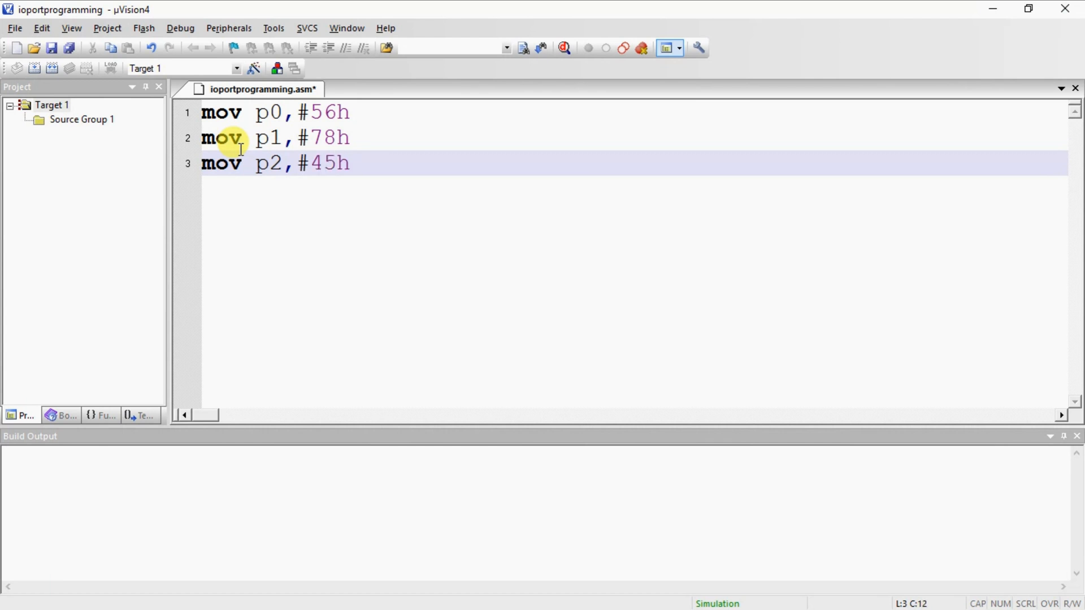
{"action": "type", "text": "mov"}
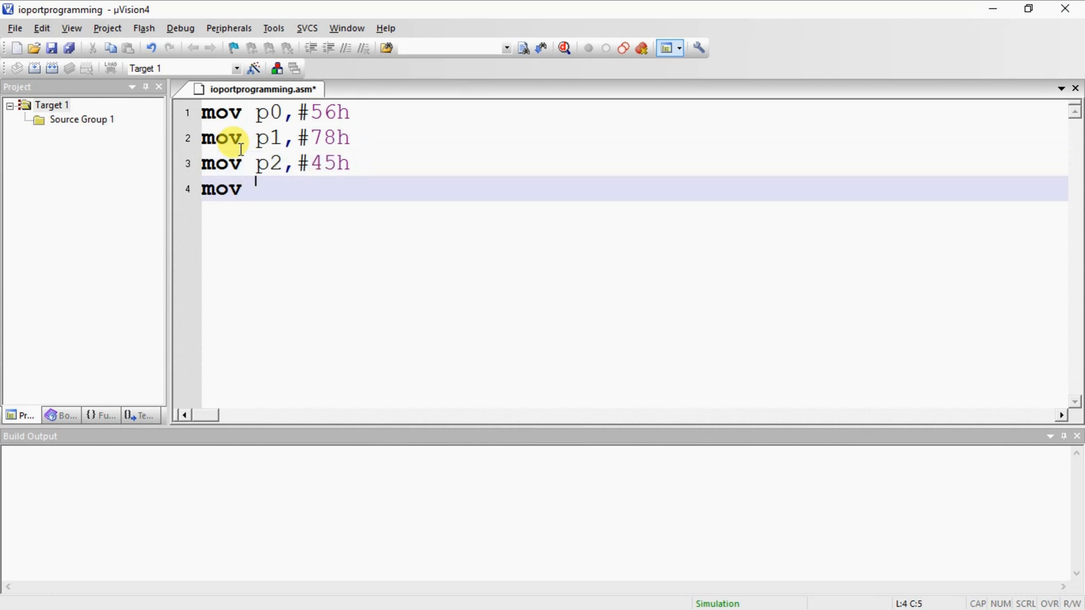
{"action": "type", "text": "p3,"}
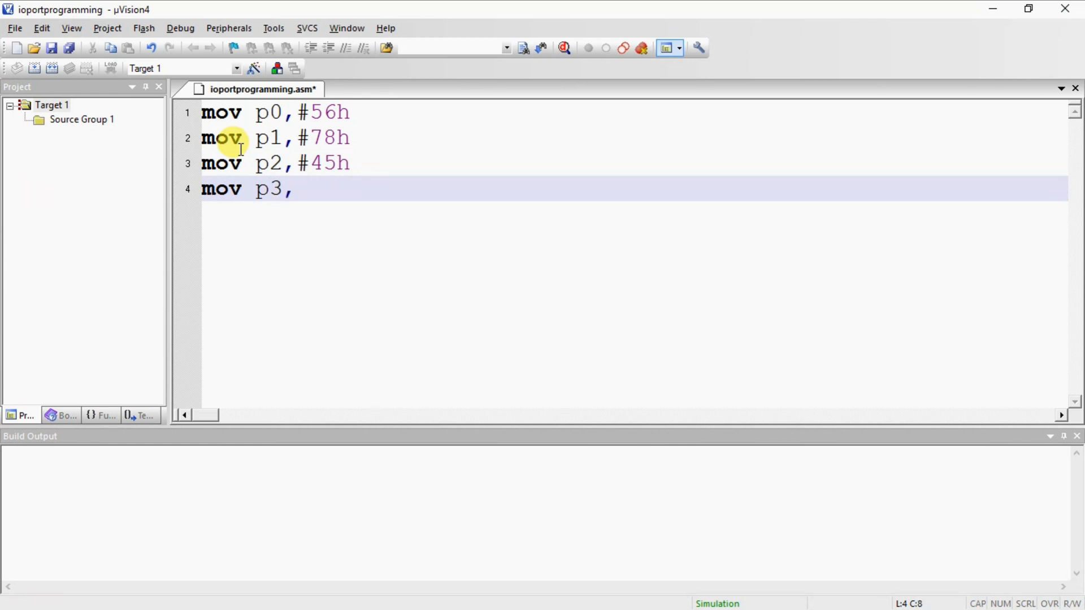
{"action": "type", "text": "#"}
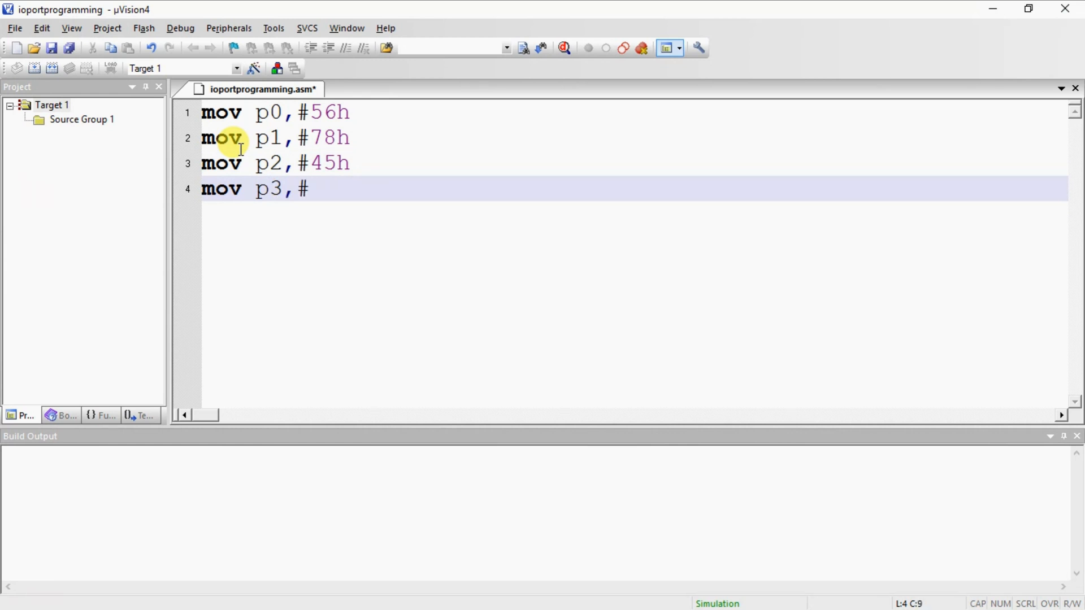
{"action": "type", "text": "87h"}
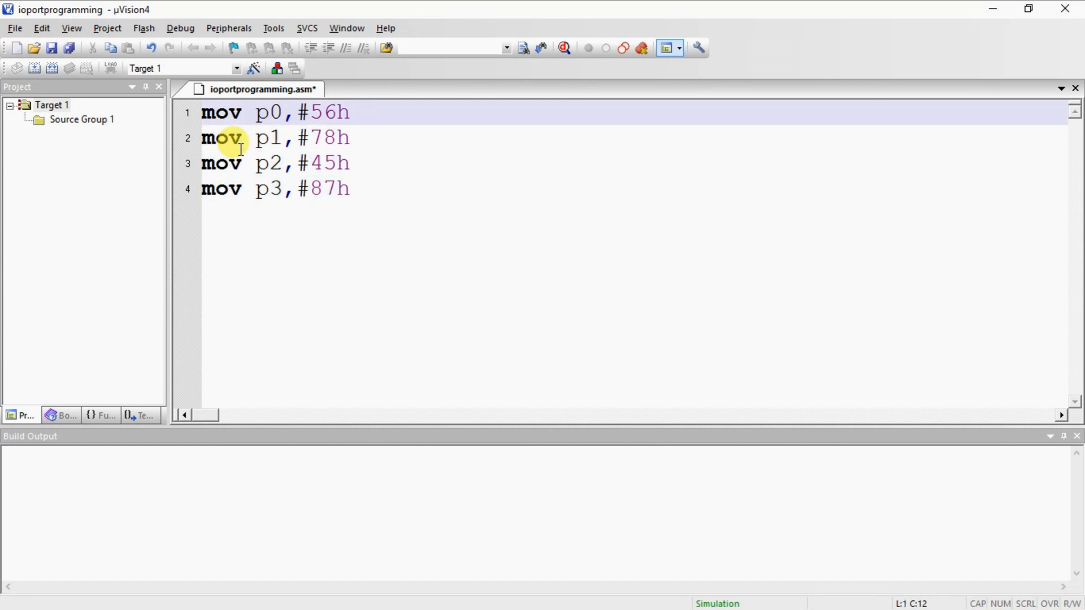
Begin the P0 line comment with '// default hexa value', fixing a typo
{"action": "type", "text": "//"}
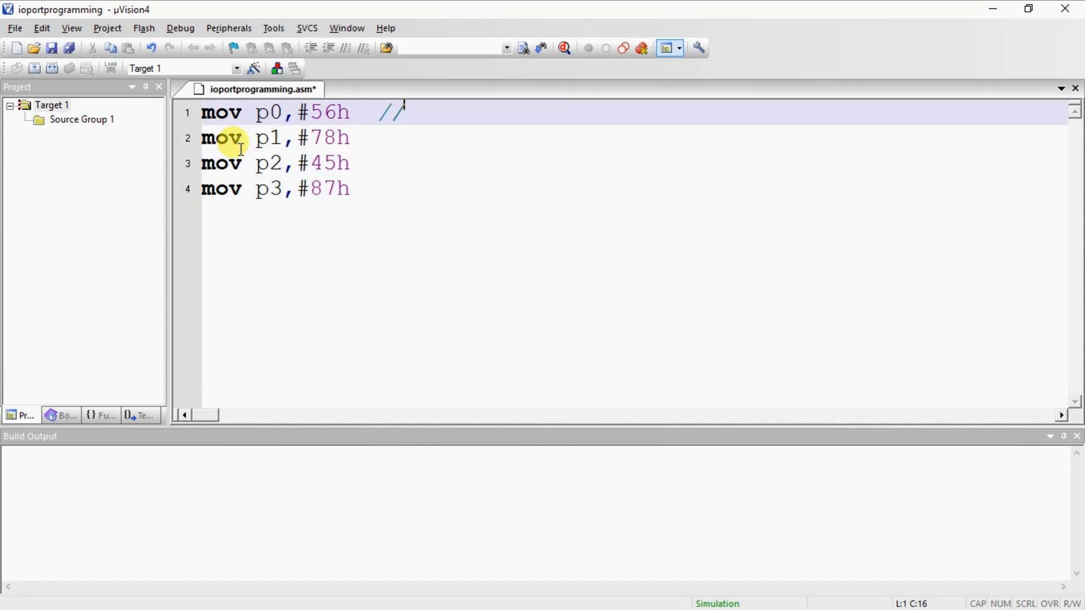
{"action": "type", "text": "defu"}
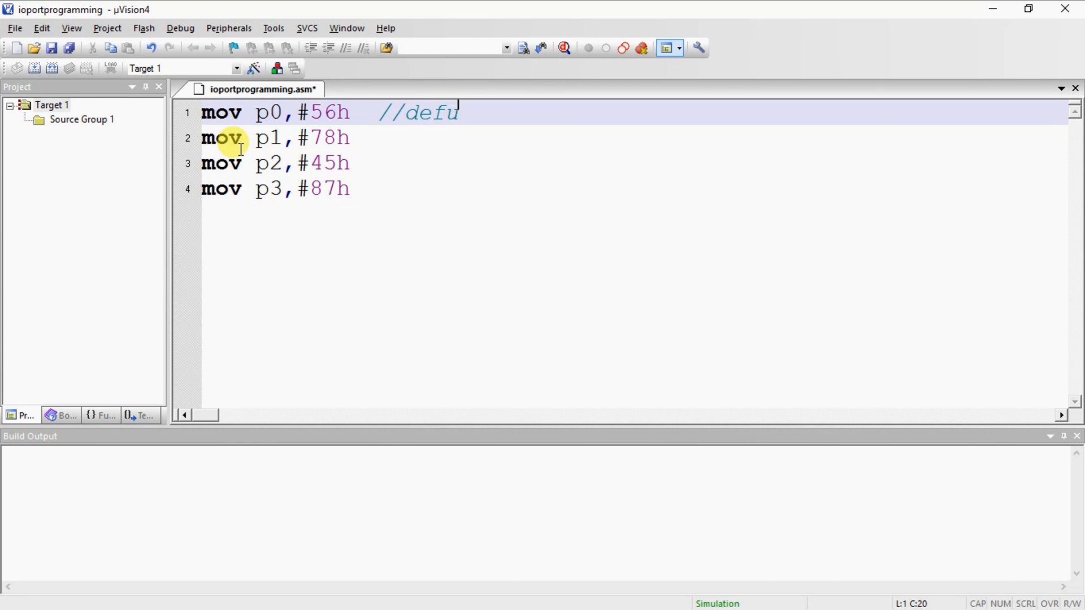
{"action": "type", "text": "l"}
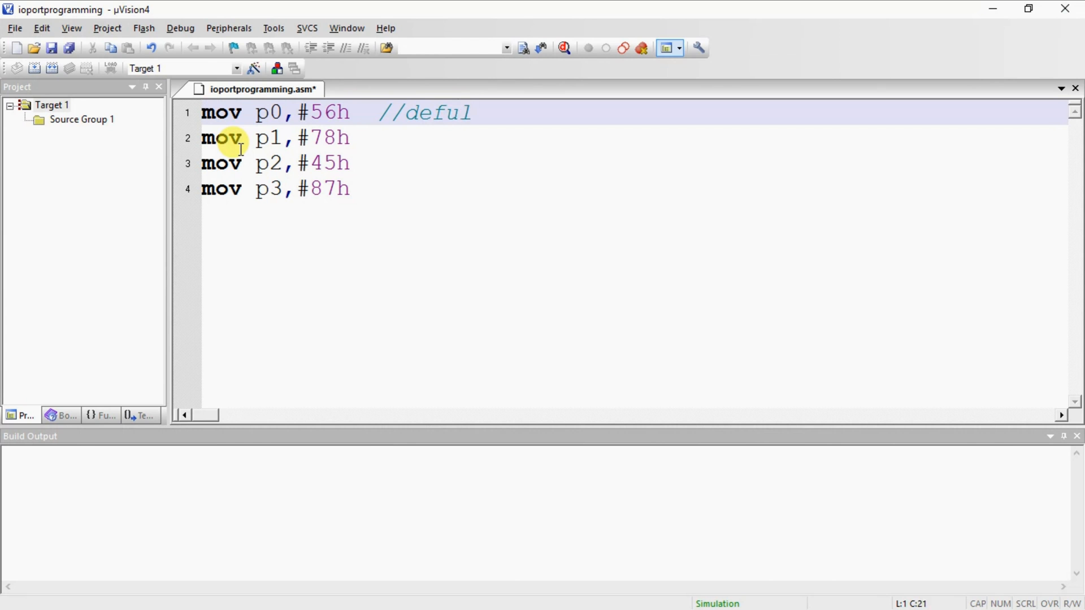
{"action": "key", "text": "Backspace"}
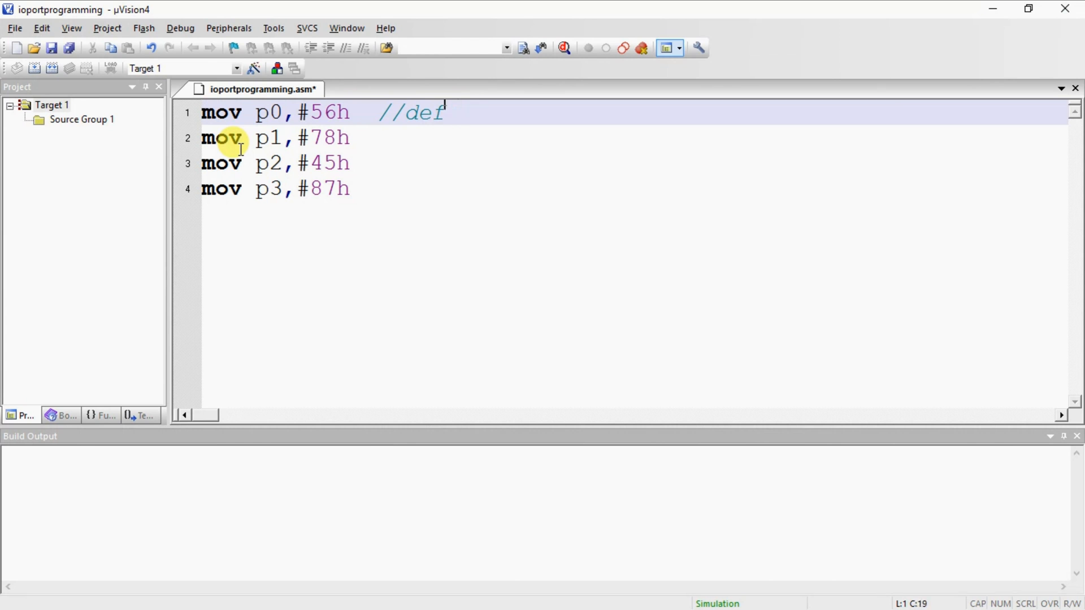
{"action": "type", "text": "aul"}
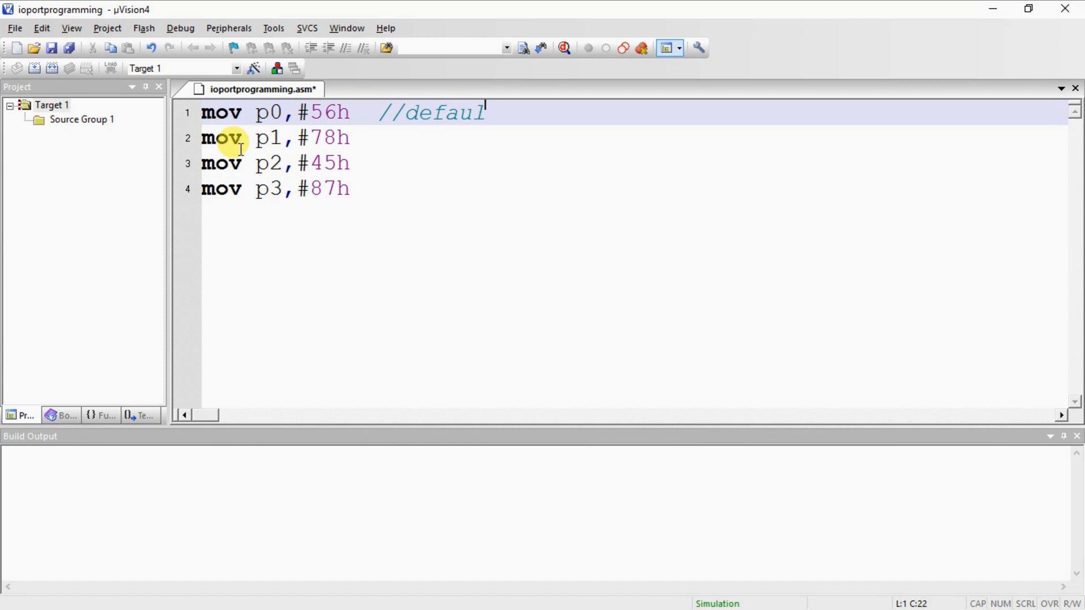
{"action": "type", "text": "t he"}
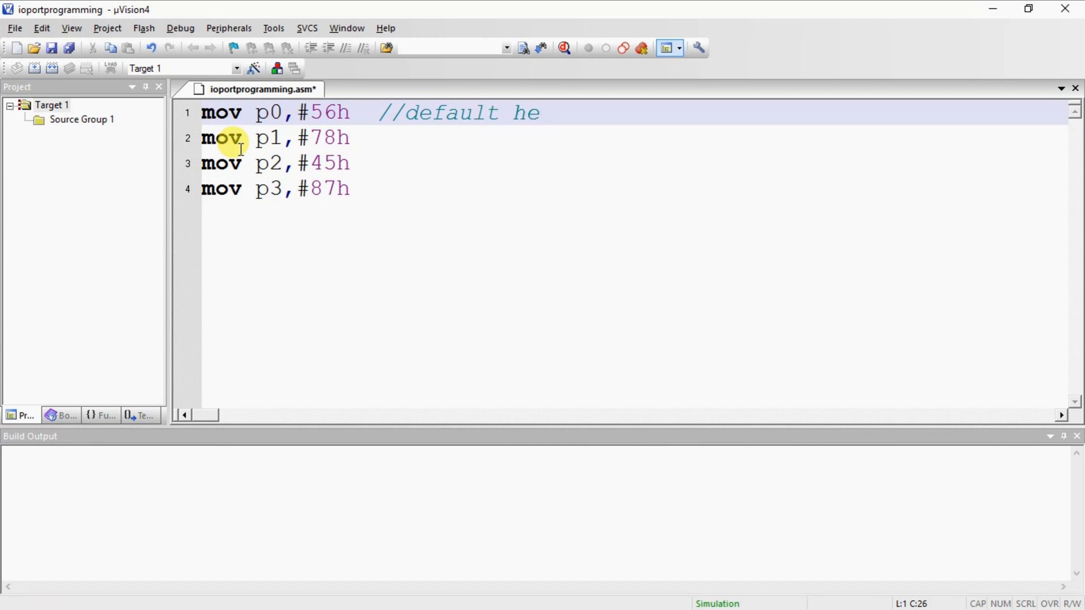
{"action": "type", "text": "xa"}
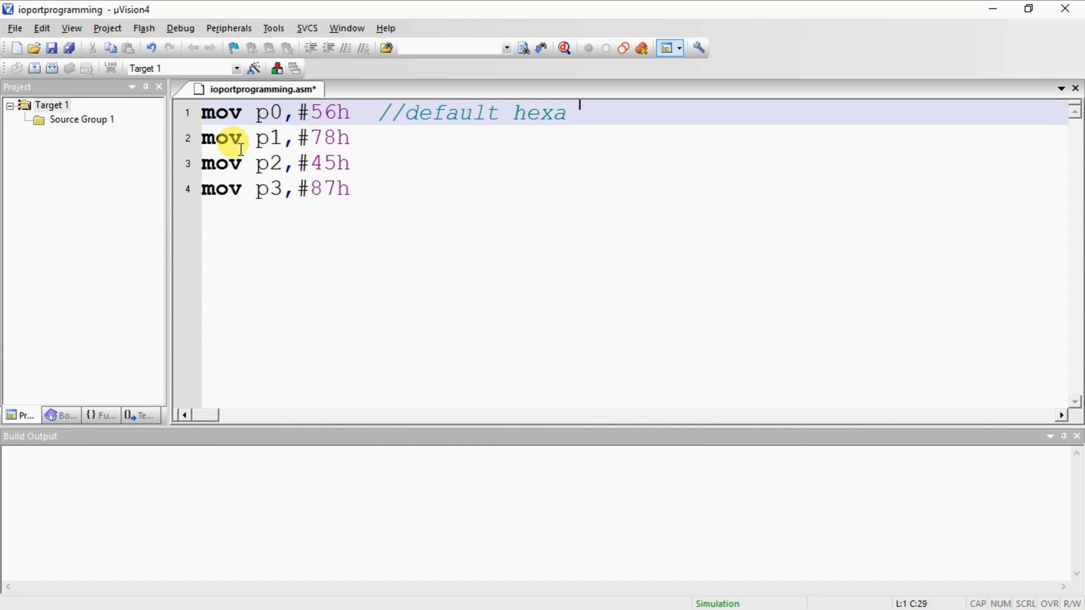
{"action": "type", "text": "valuue is"}
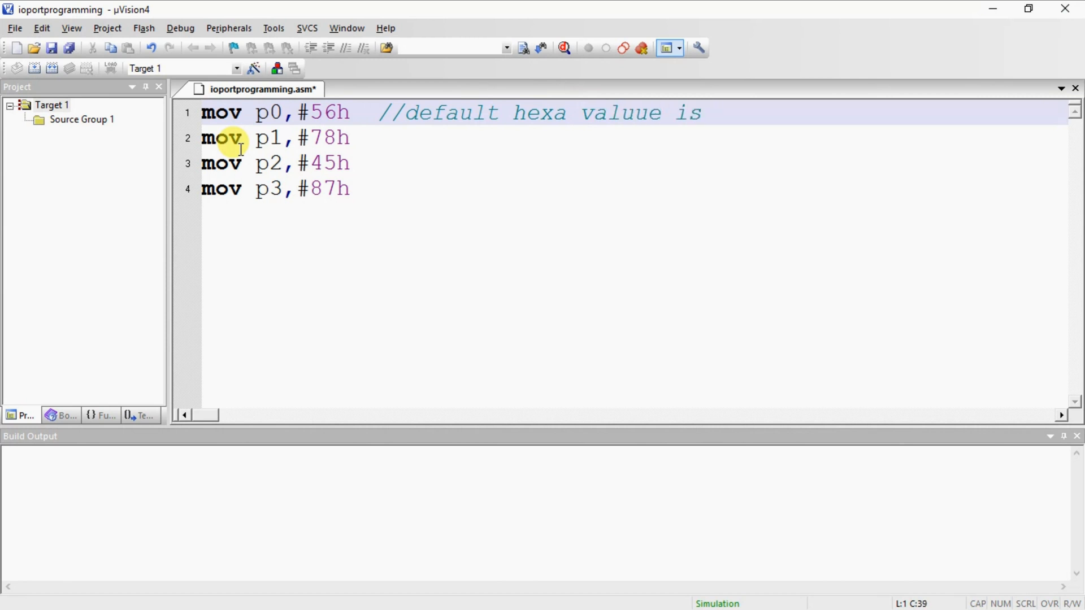
Complete the comment with 'ffh for all io ports'
{"action": "type", "text": "ffh"}
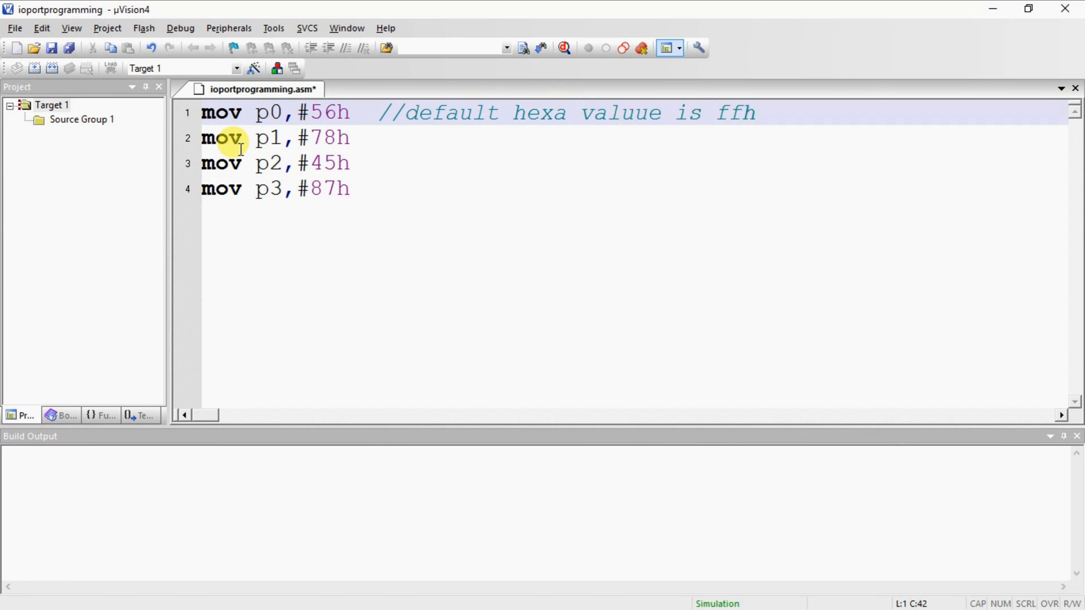
{"action": "type", "text": "a"}
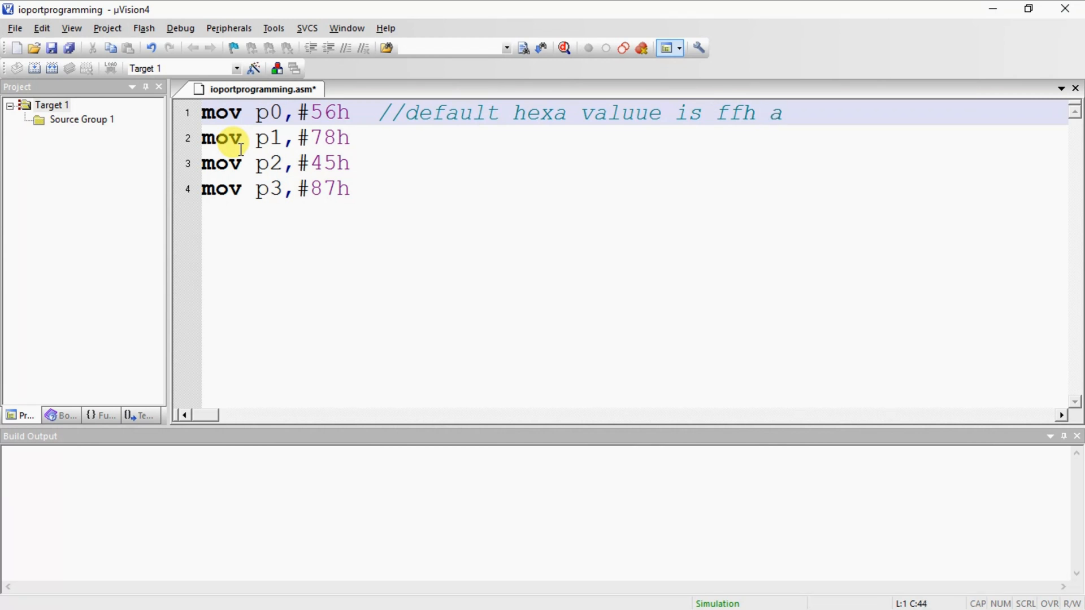
{"action": "key", "text": "Backspace"}
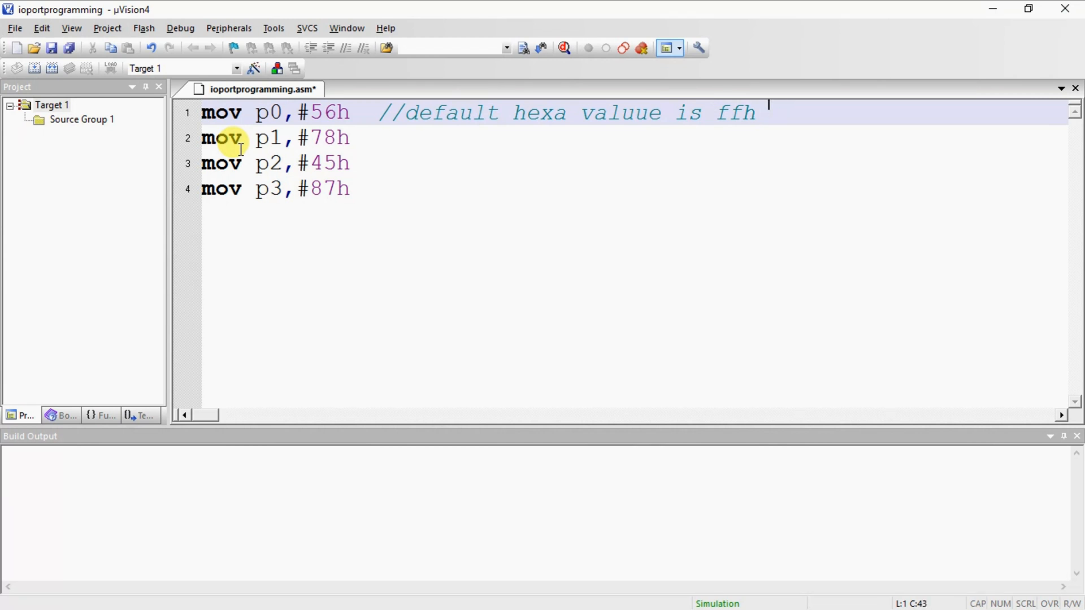
{"action": "type", "text": "f"}
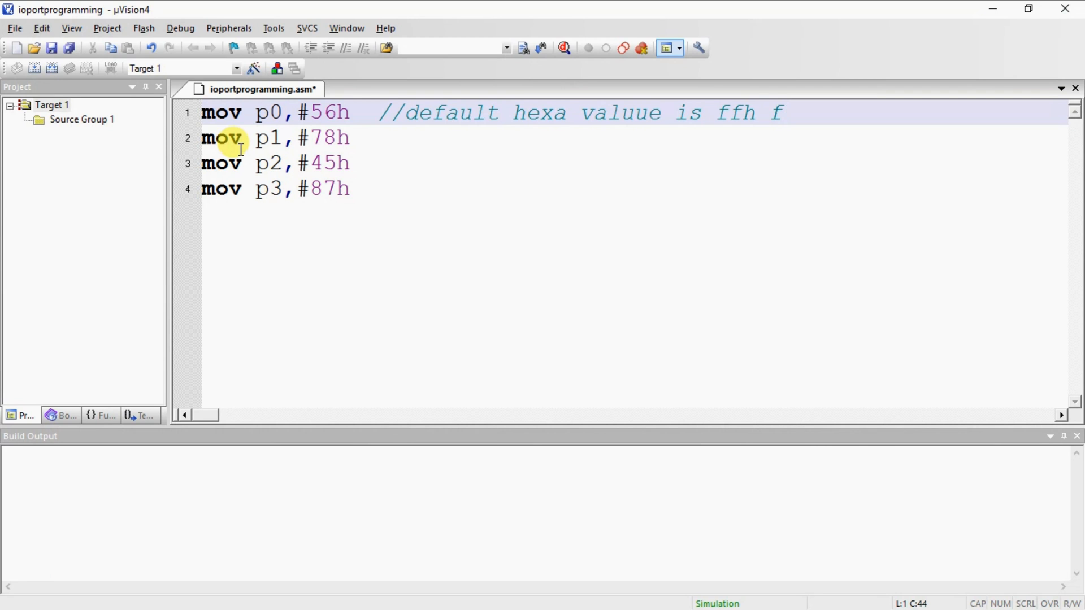
{"action": "type", "text": "or all"}
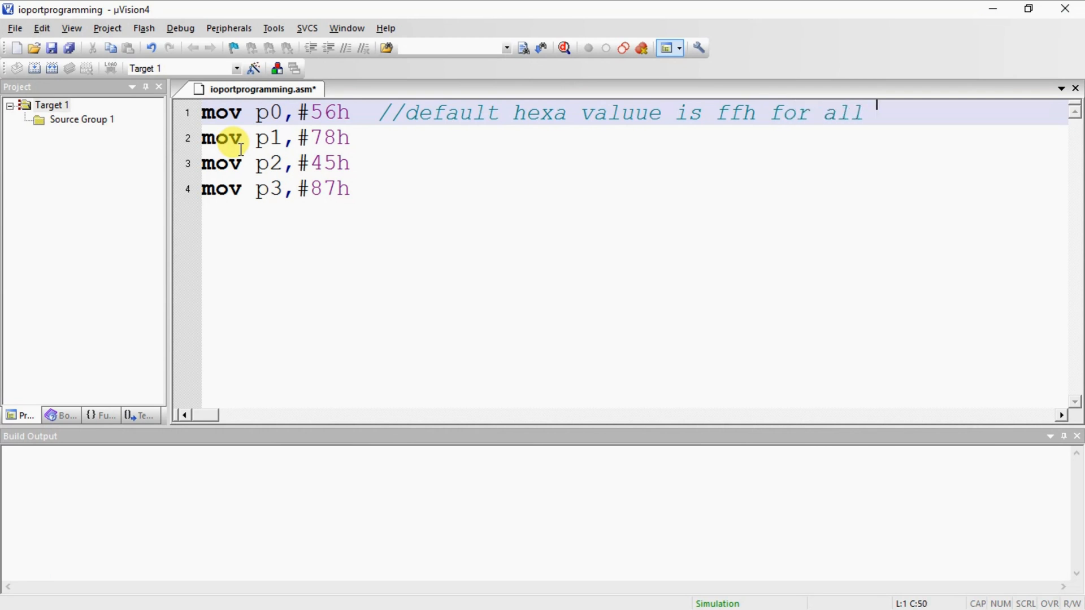
{"action": "type", "text": "io p"}
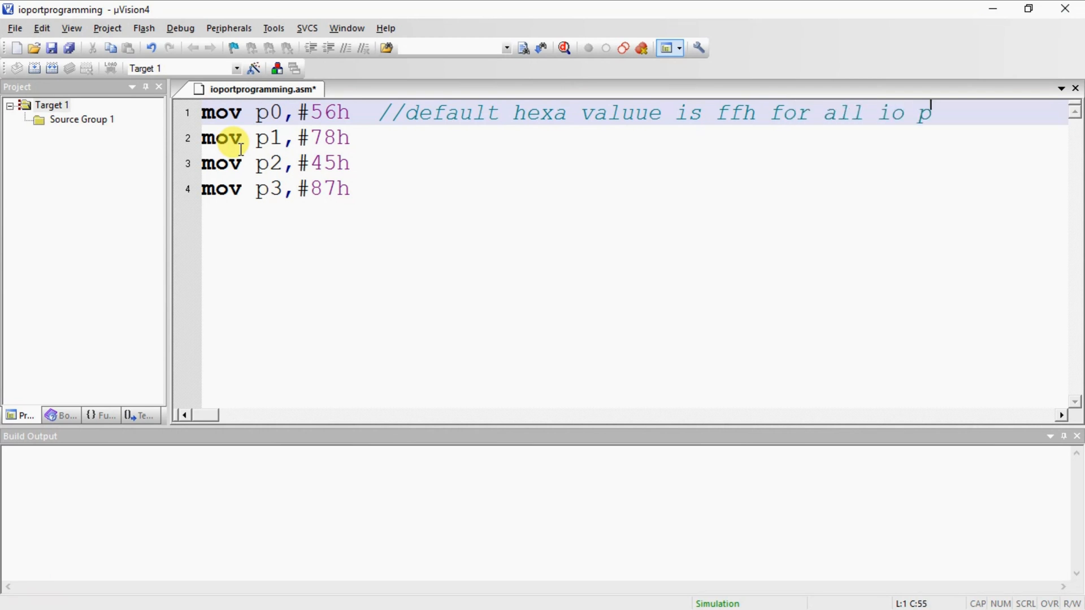
{"action": "type", "text": "orts"}
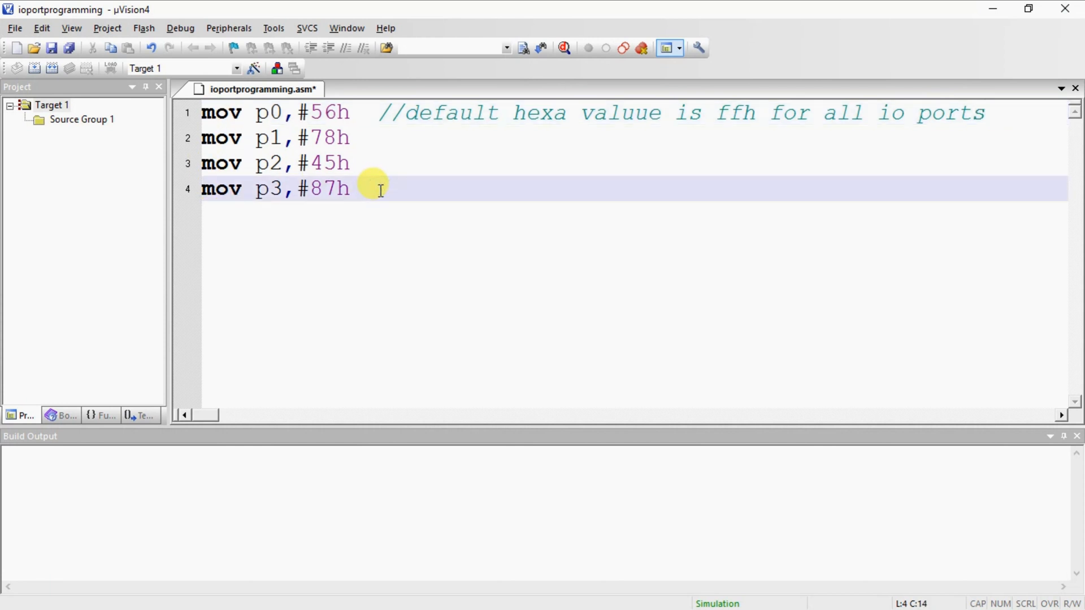
Type the end directive on a new line 5 to close the program
{"action": "key", "text": "Enter"}
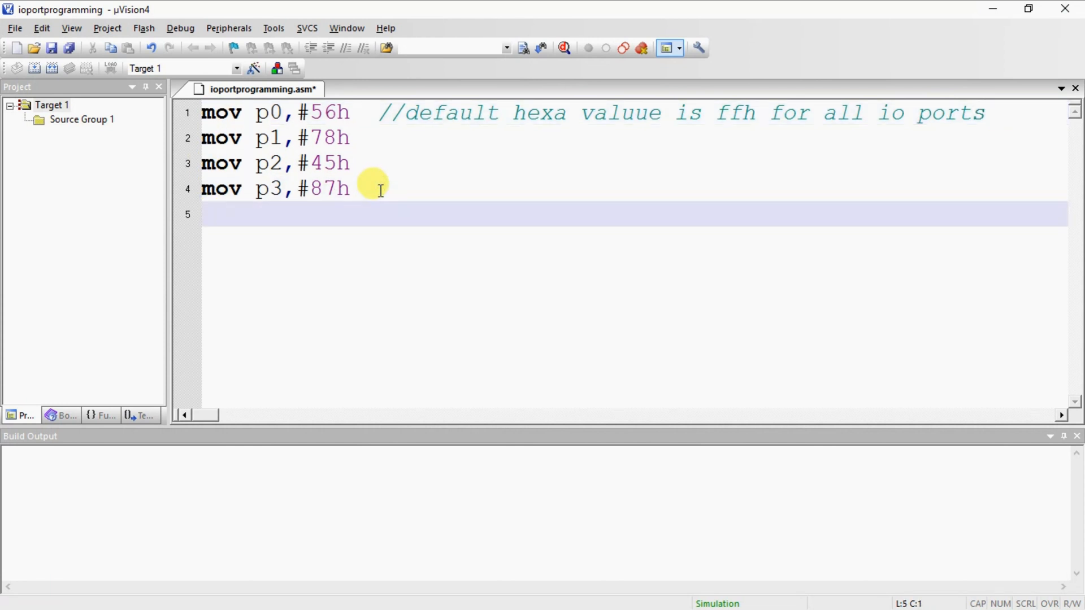
{"action": "type", "text": "end"}
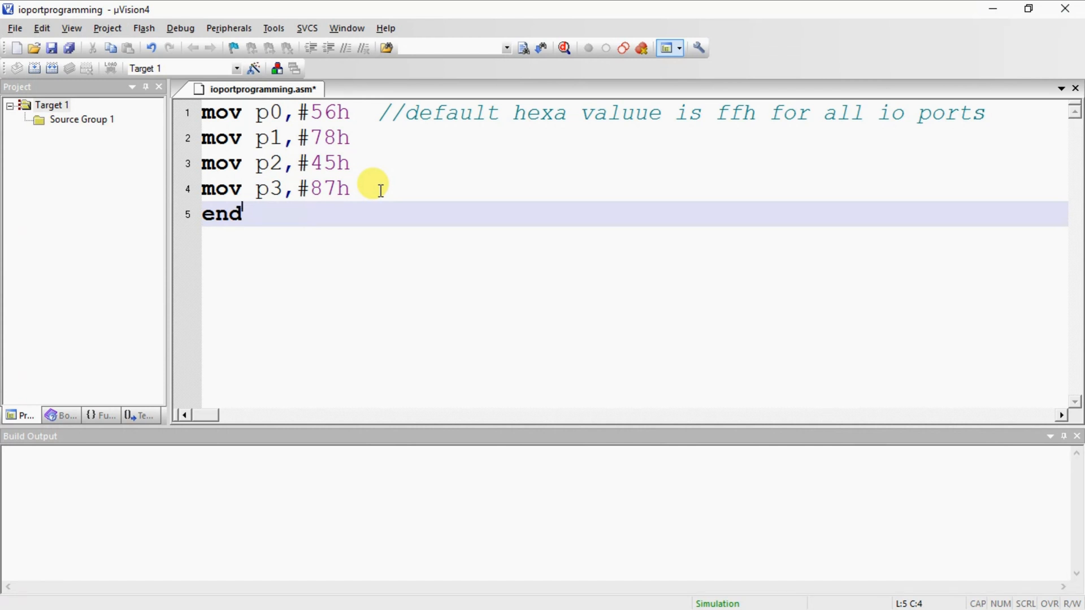
{"action": "mouse_move", "coordinate": [79, 125]}
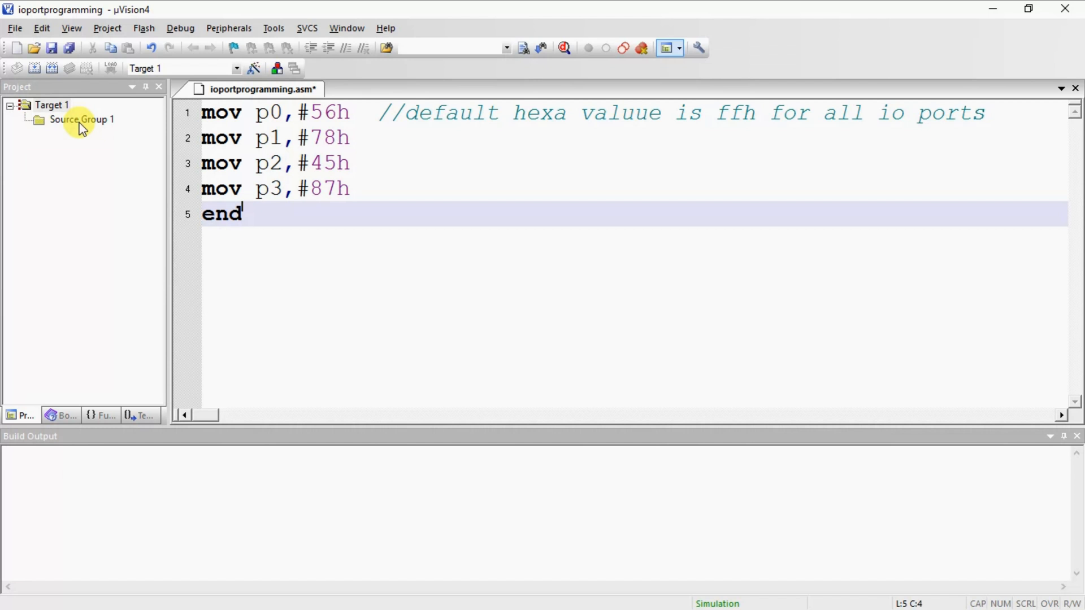
{"action": "left_click", "coordinate": [52, 104]}
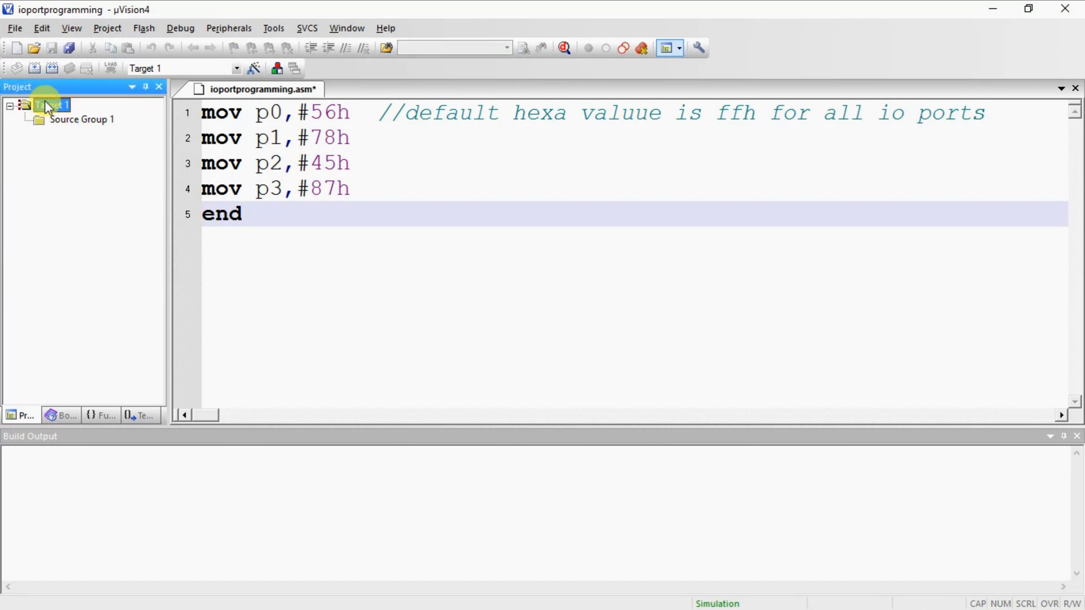
{"action": "left_click", "coordinate": [51, 104]}
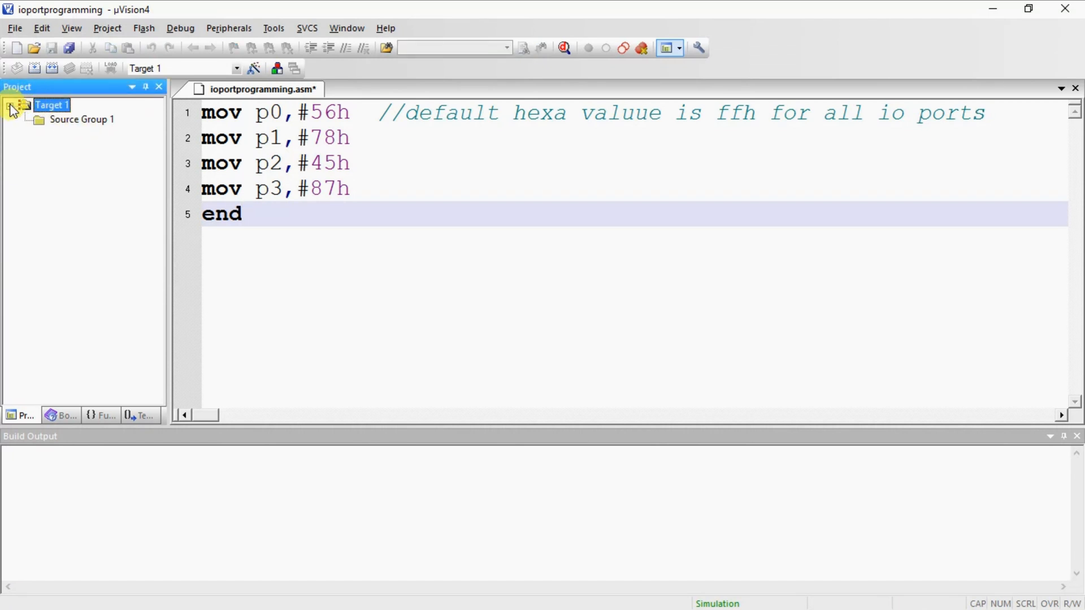
{"action": "left_click", "coordinate": [12, 111]}
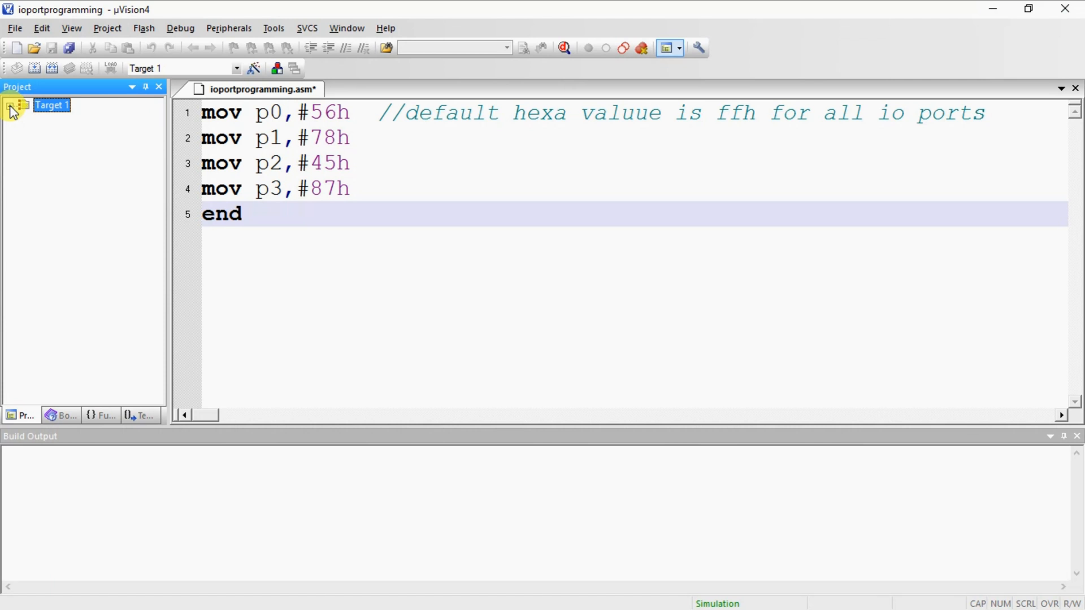
{"action": "left_click", "coordinate": [11, 111]}
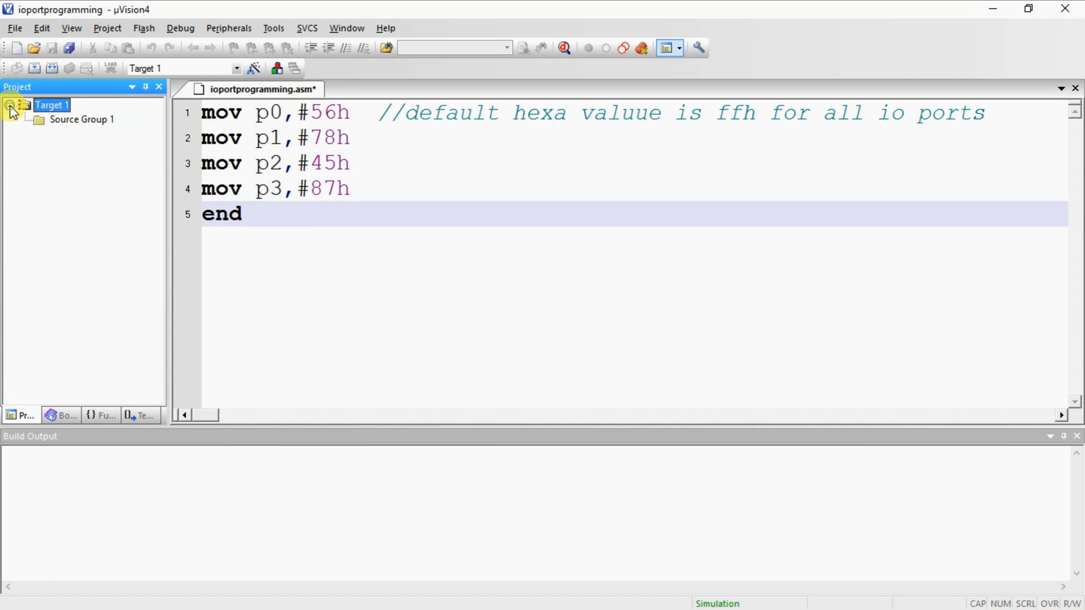
{"action": "left_click", "coordinate": [82, 119]}
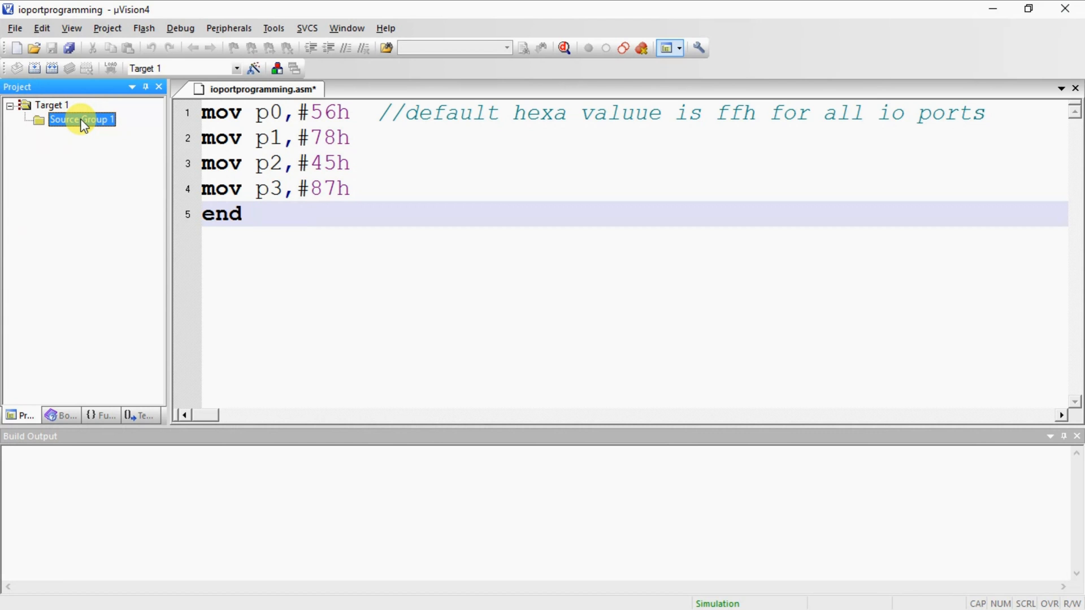
Add ioportprogramming.asm to Source Group 1, filtering the file list to Asm Source files
{"action": "right_click", "coordinate": [81, 119]}
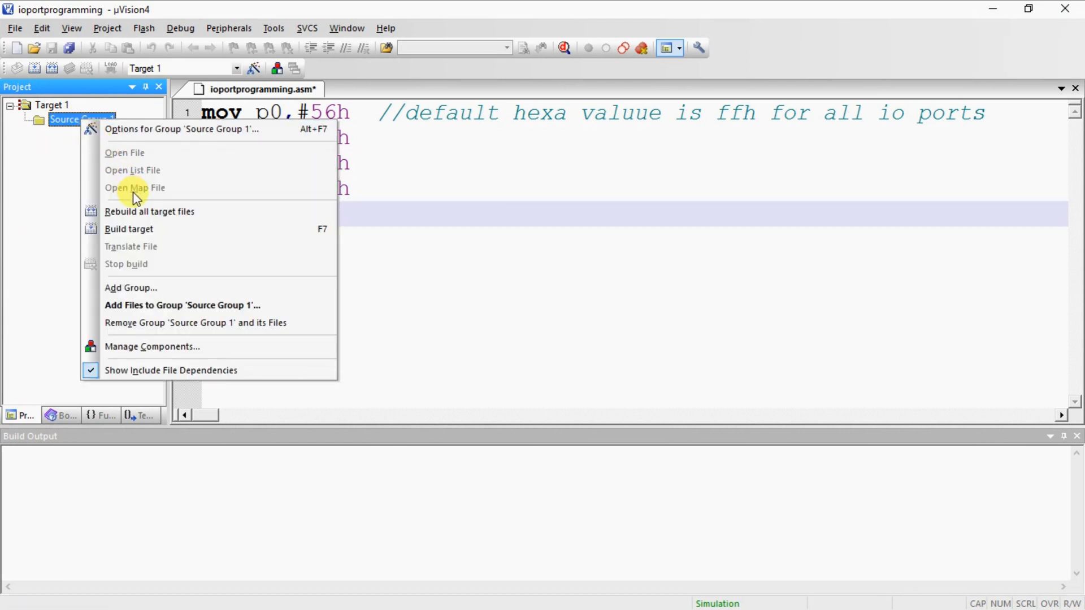
{"action": "mouse_move", "coordinate": [164, 305]}
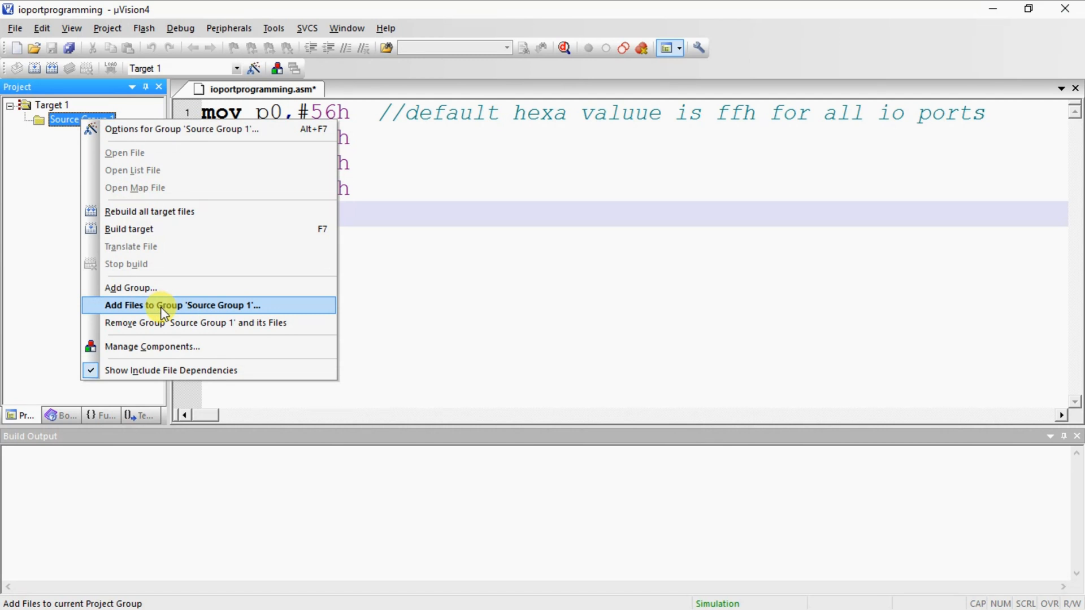
{"action": "left_click", "coordinate": [181, 305]}
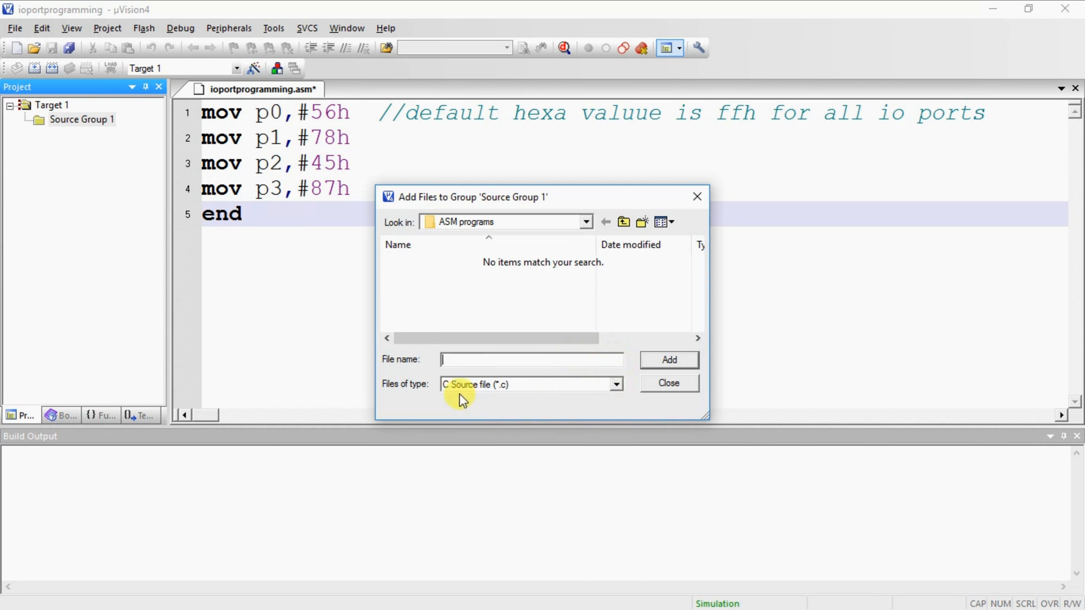
{"action": "mouse_move", "coordinate": [620, 383]}
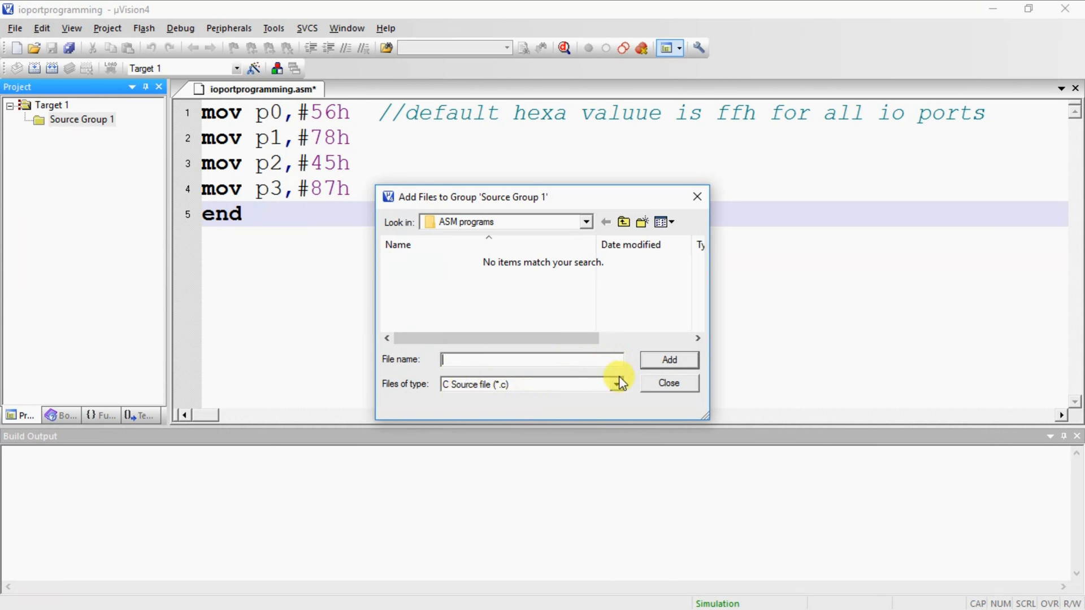
{"action": "left_click", "coordinate": [617, 384]}
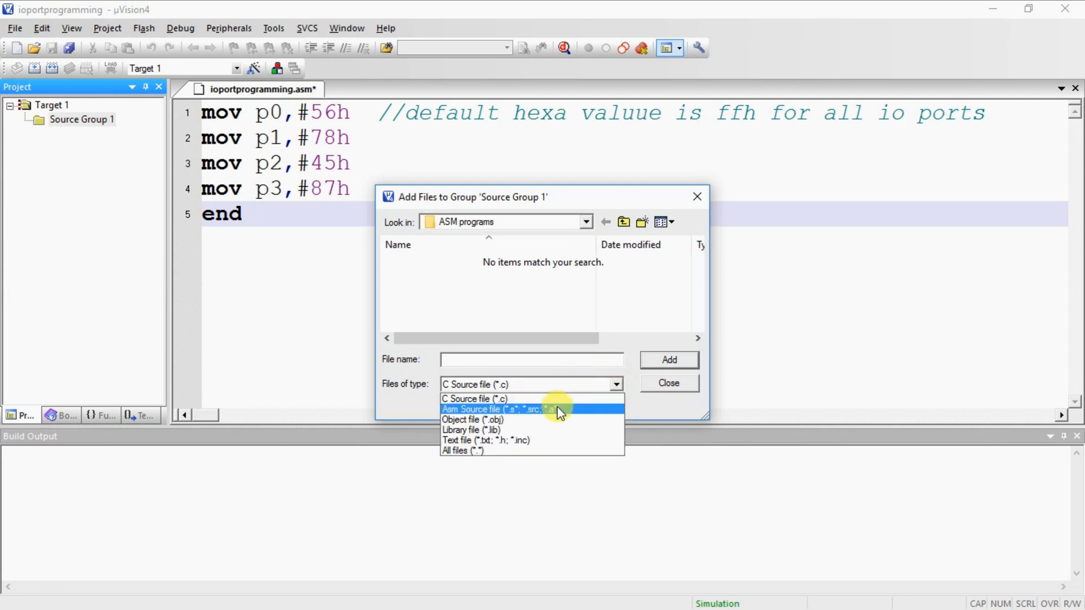
{"action": "left_click", "coordinate": [491, 409]}
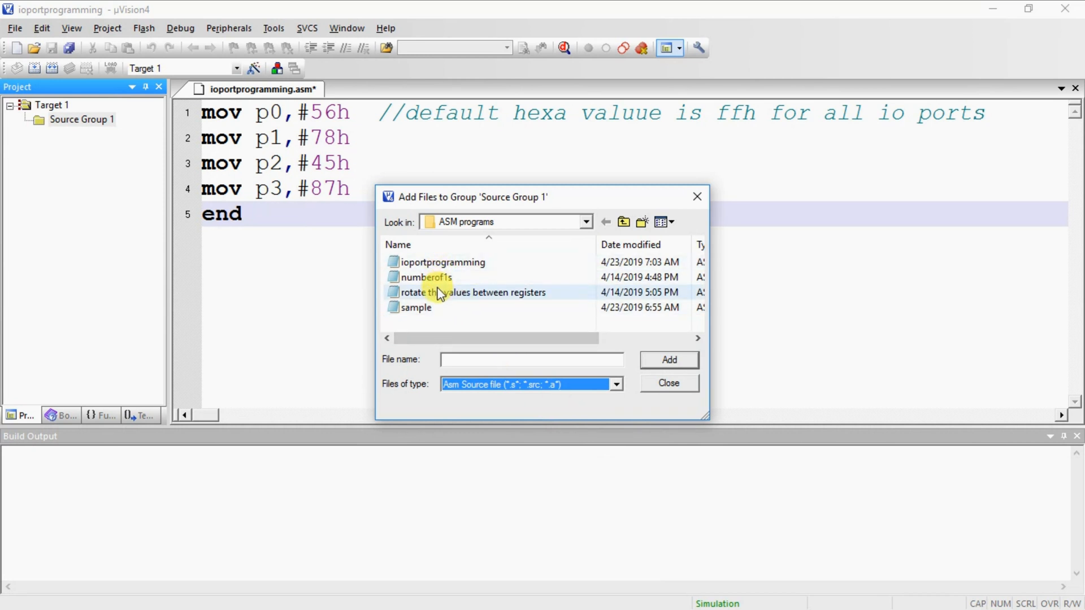
{"action": "mouse_move", "coordinate": [443, 261]}
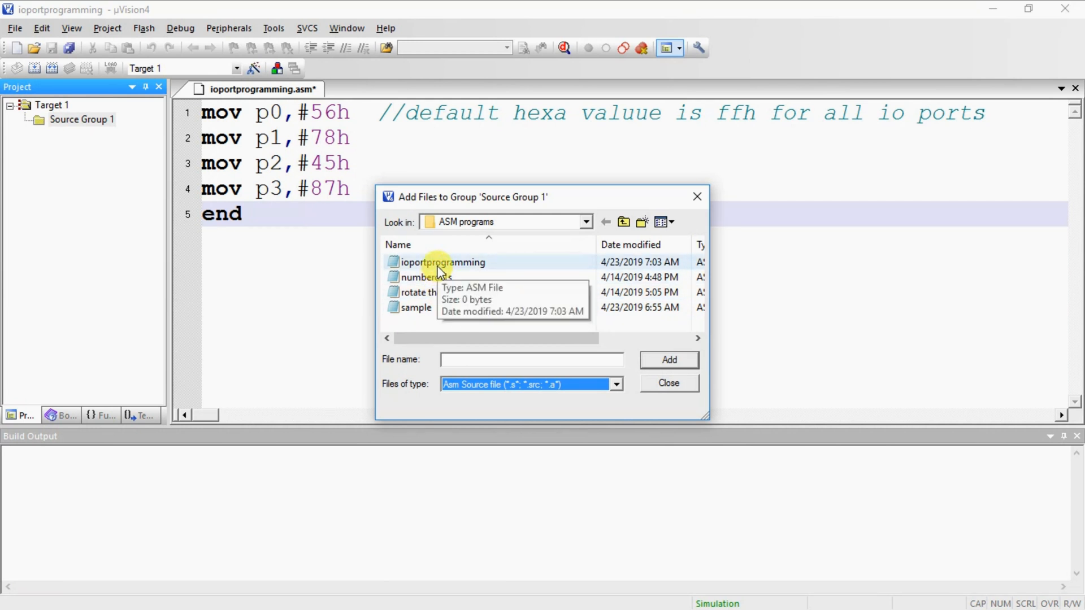
{"action": "mouse_move", "coordinate": [443, 271]}
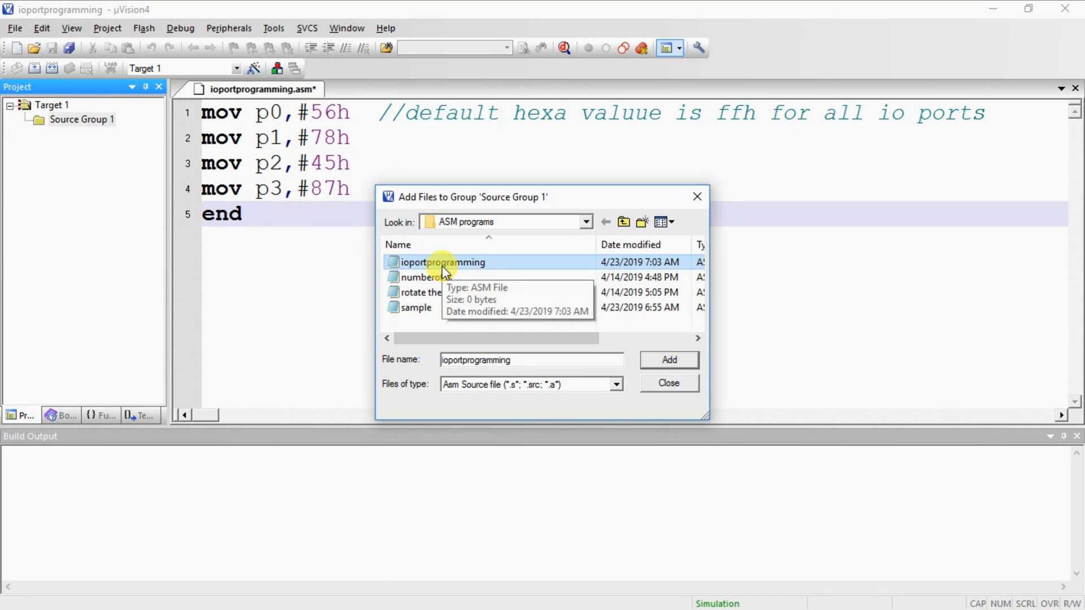
{"action": "mouse_move", "coordinate": [569, 320]}
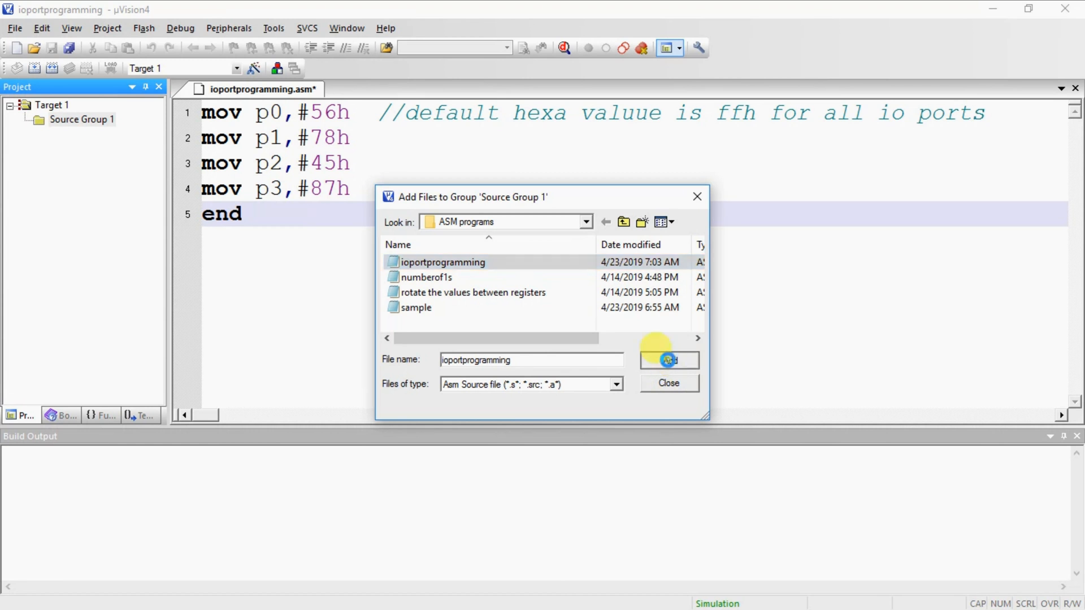
{"action": "left_click", "coordinate": [668, 360]}
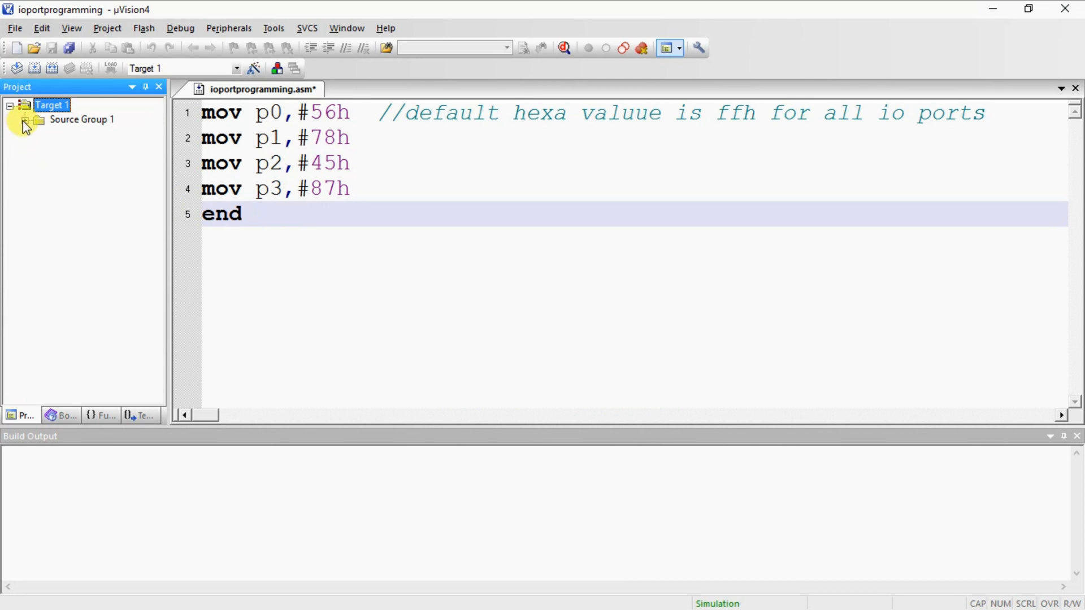
Select ioportprogramming.asm in Source Group 1 and build Target 1 with 0 errors and 0 warnings
{"action": "left_click", "coordinate": [25, 119]}
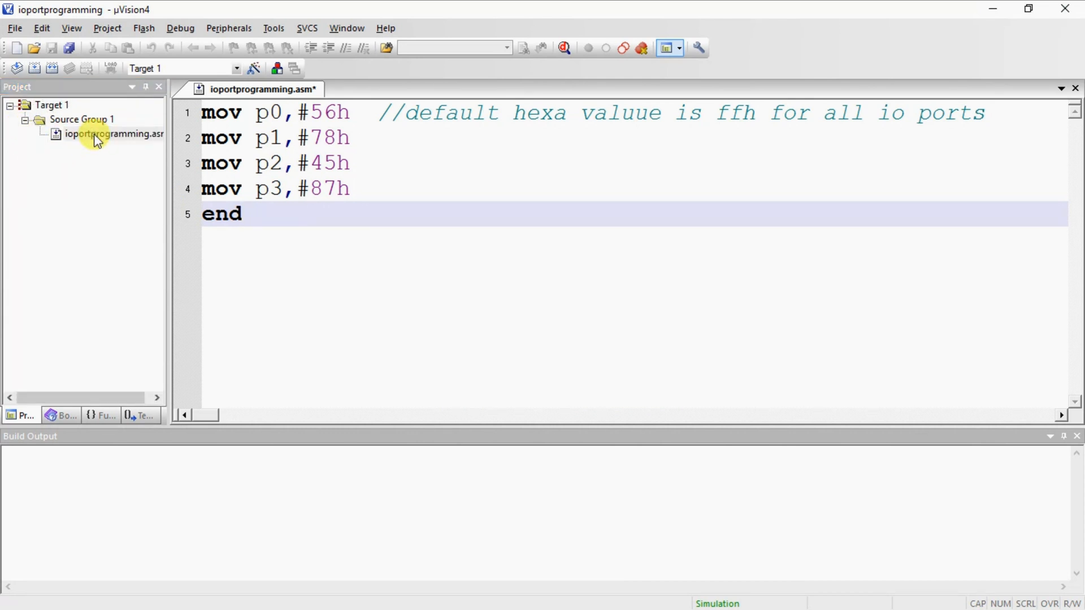
{"action": "left_click", "coordinate": [243, 214]}
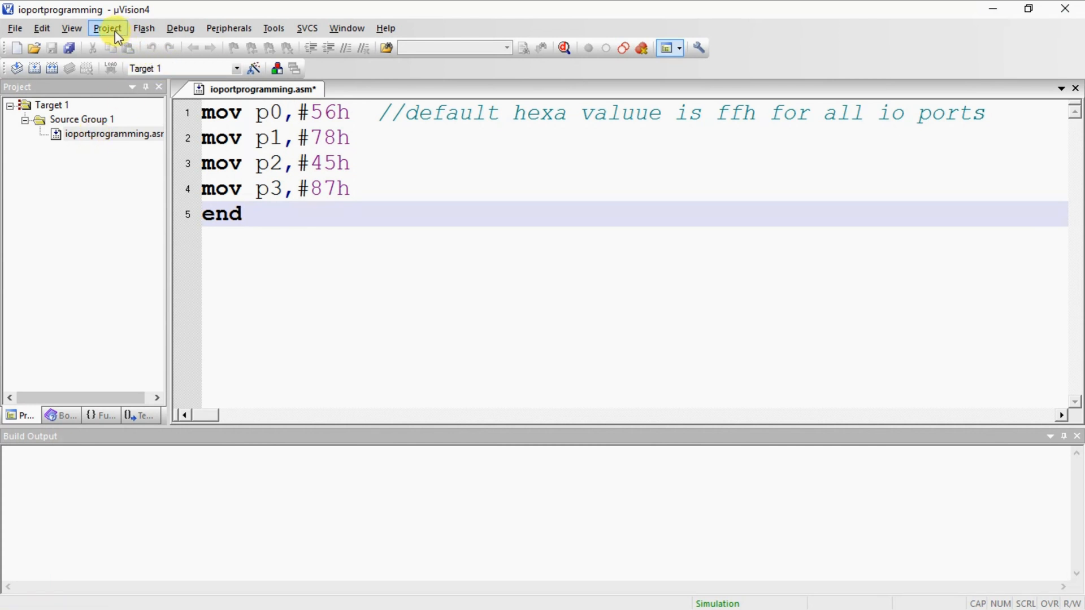
{"action": "left_click", "coordinate": [107, 27]}
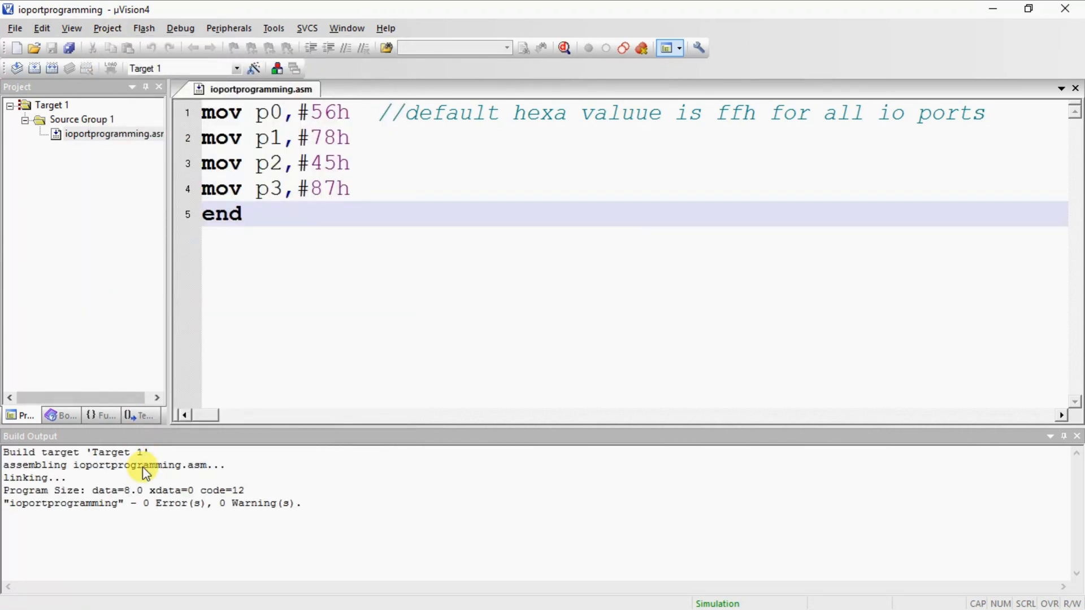
{"action": "mouse_move", "coordinate": [152, 503]}
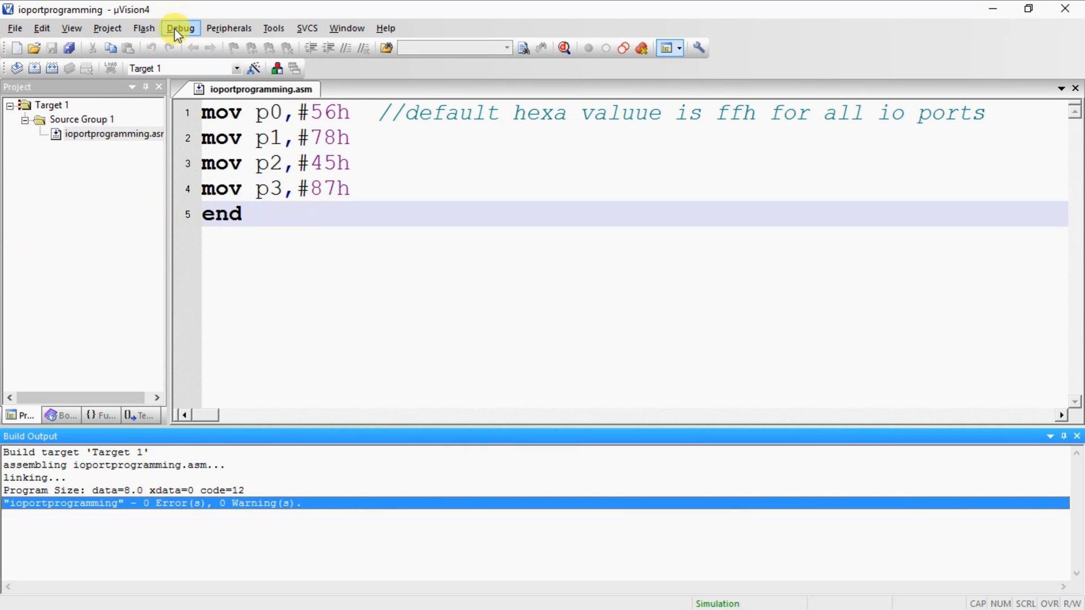
Enter the debug session with registers at reset and execution paused at the first mov
{"action": "left_click", "coordinate": [181, 27]}
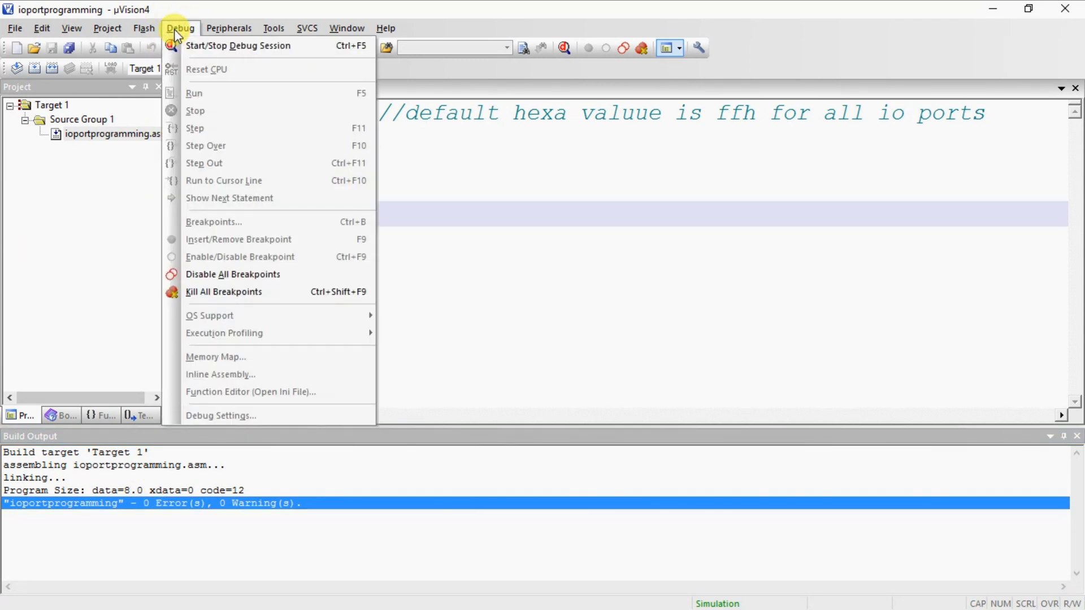
{"action": "left_click", "coordinate": [180, 28]}
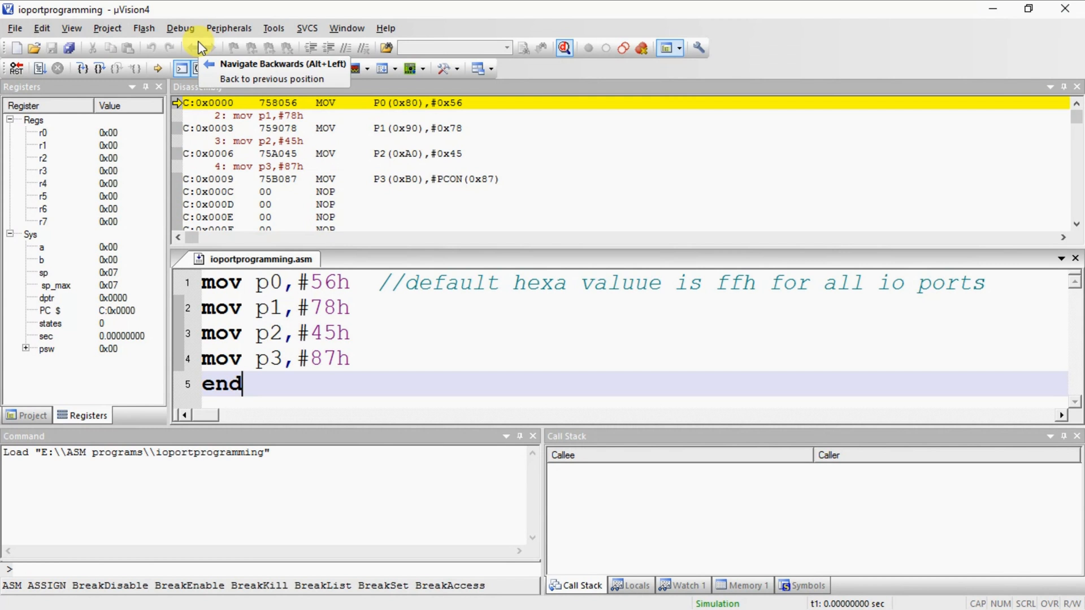
{"action": "mouse_move", "coordinate": [129, 170]}
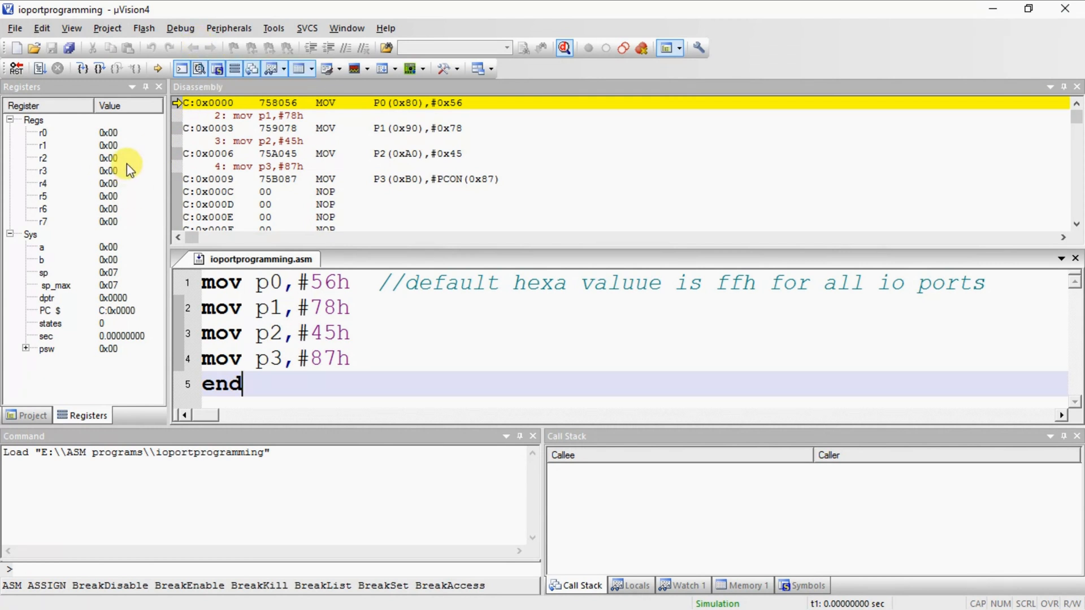
{"action": "mouse_move", "coordinate": [128, 271]}
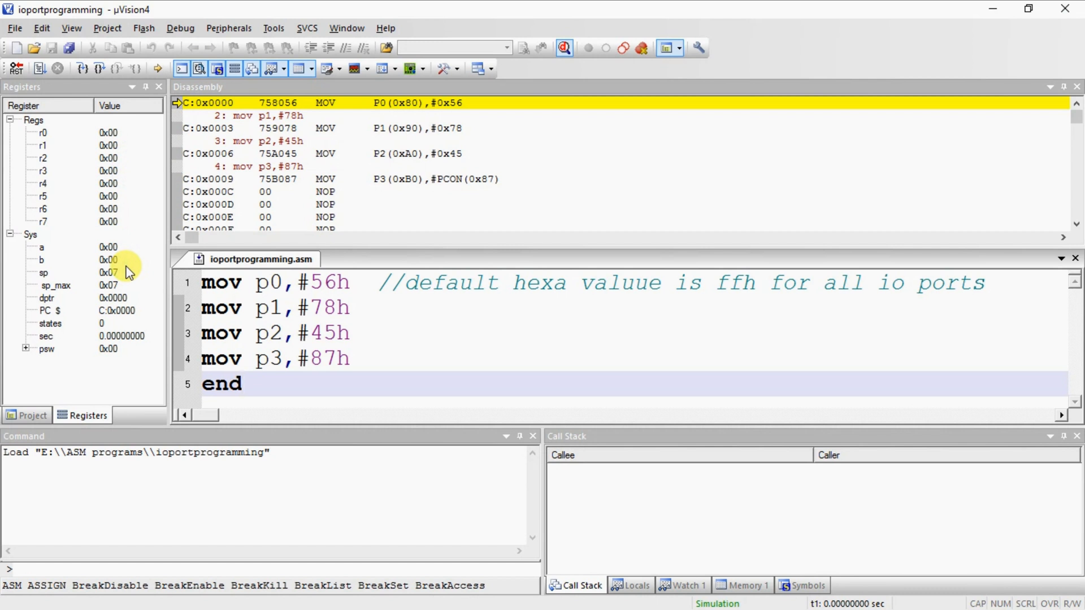
{"action": "mouse_move", "coordinate": [179, 163]}
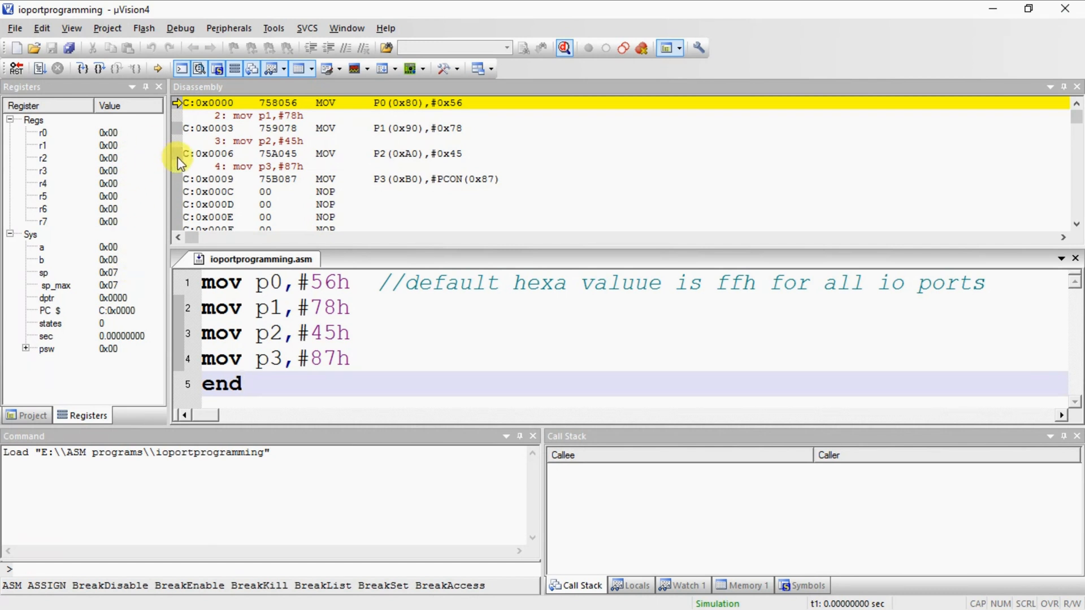
{"action": "mouse_move", "coordinate": [111, 210]}
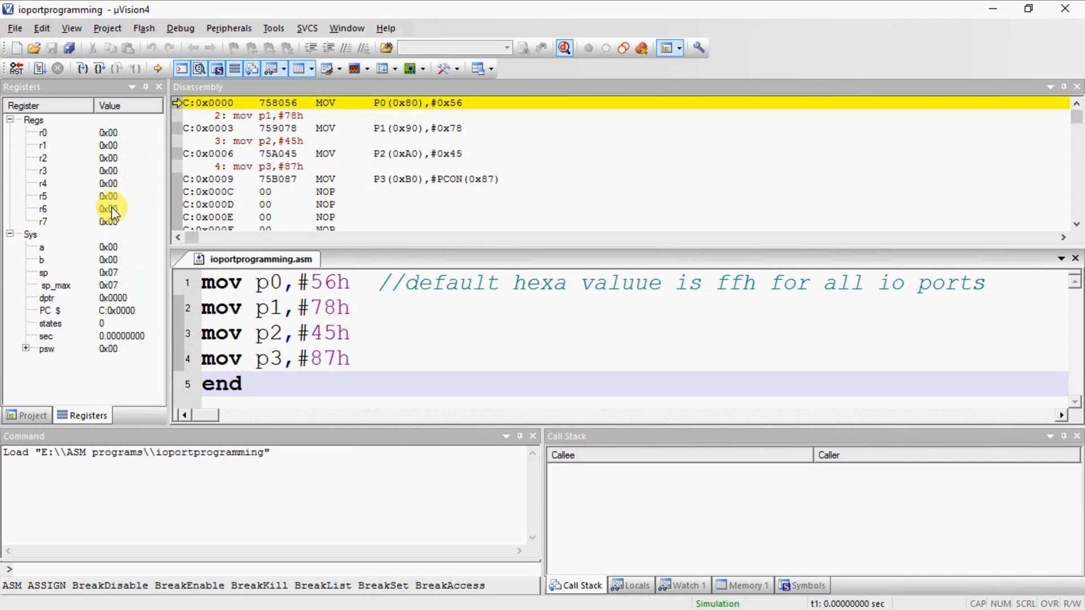
{"action": "left_click", "coordinate": [244, 384]}
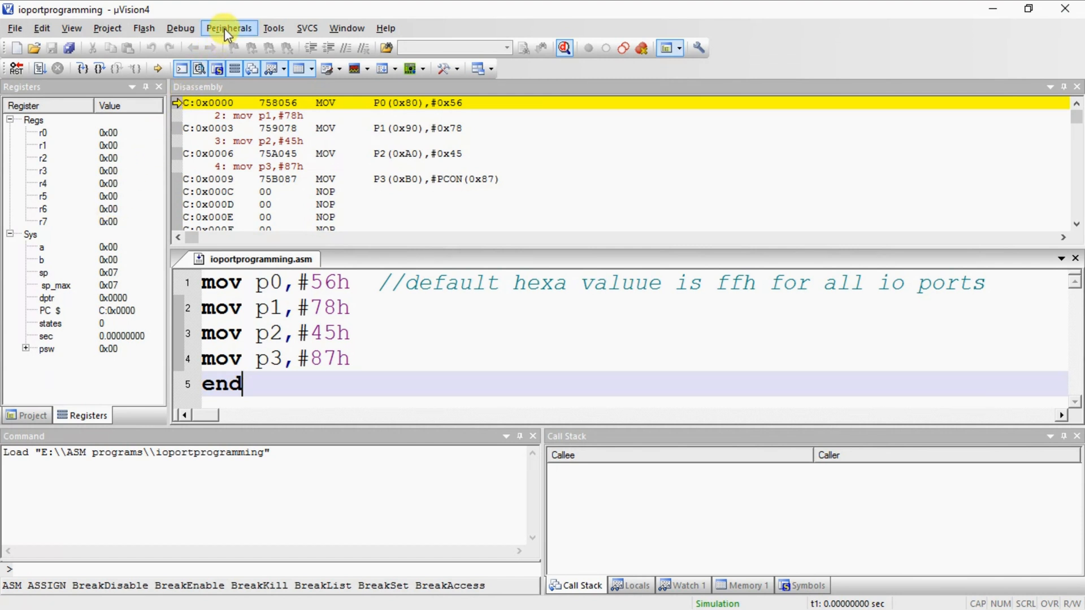
Open the Port 0, Port 1 and Port 2 windows from Peripherals > I/O-Ports, all reading 0xFF
{"action": "left_click", "coordinate": [228, 27]}
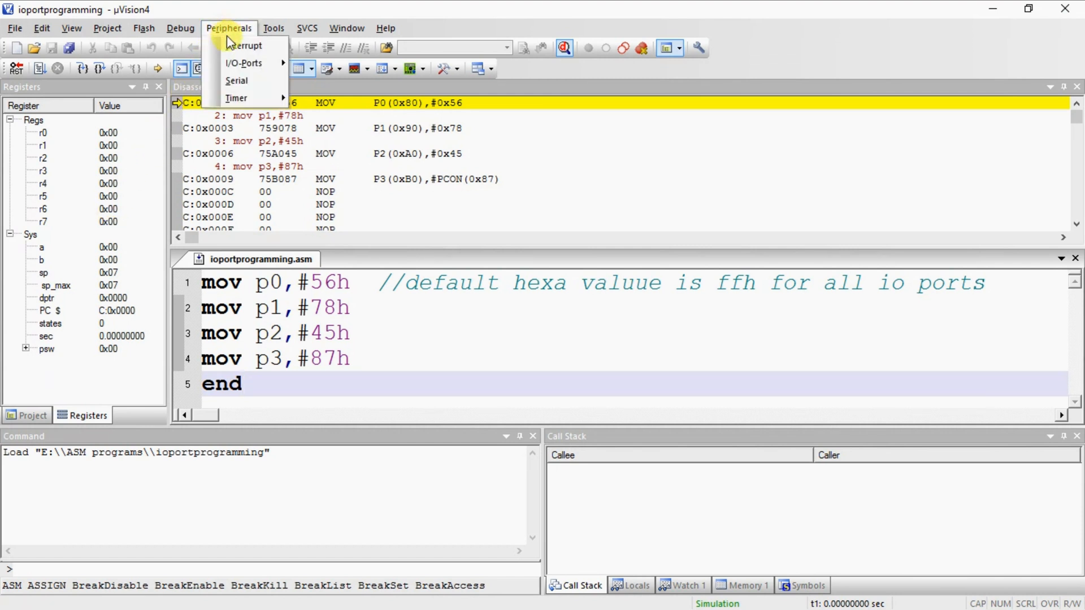
{"action": "mouse_move", "coordinate": [243, 62]}
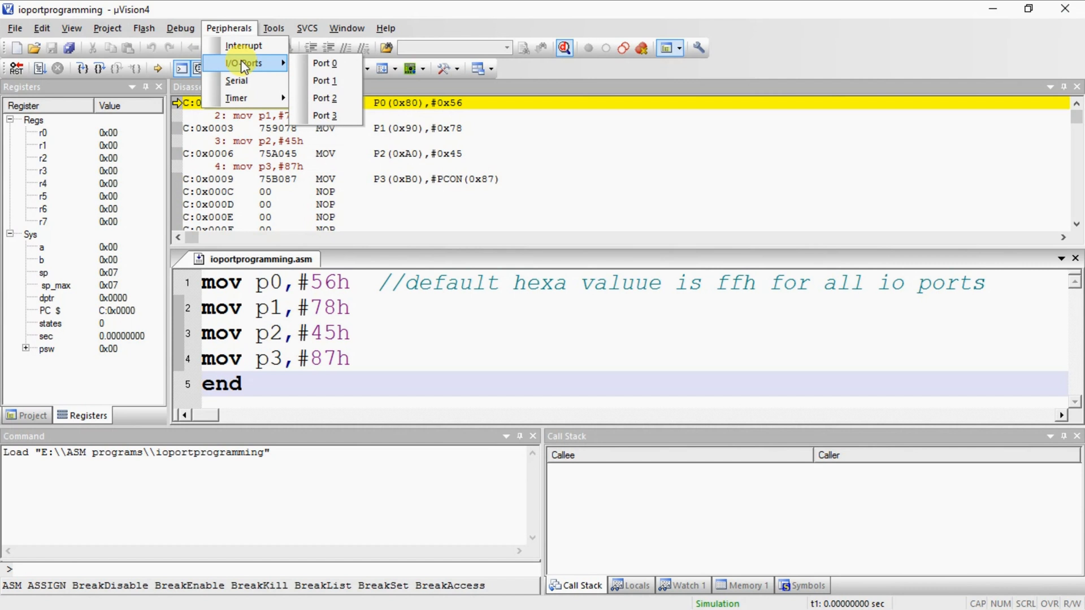
{"action": "mouse_move", "coordinate": [323, 62]}
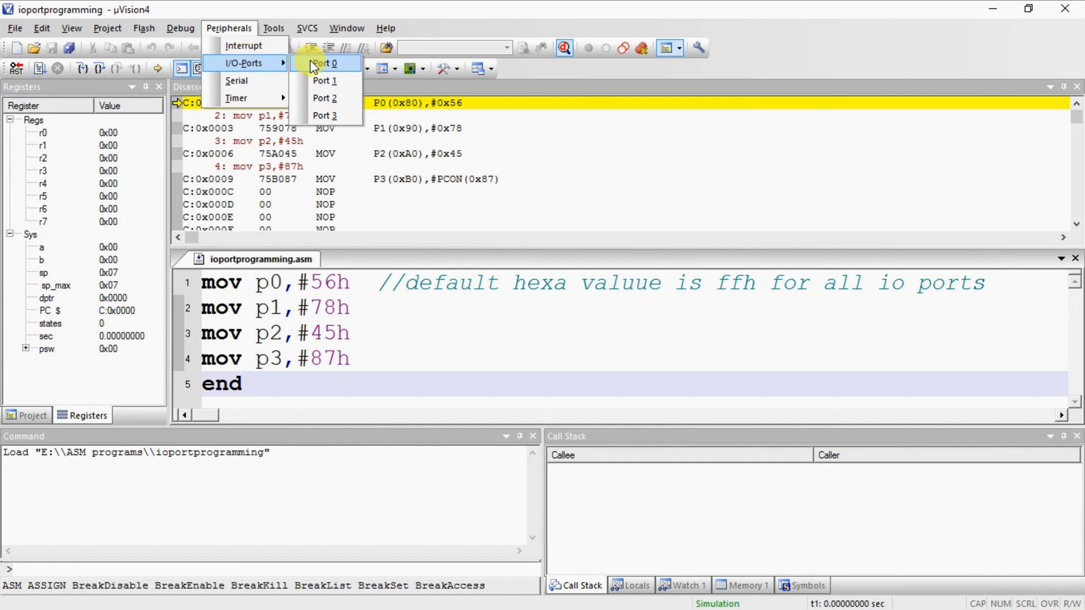
{"action": "left_click", "coordinate": [324, 63]}
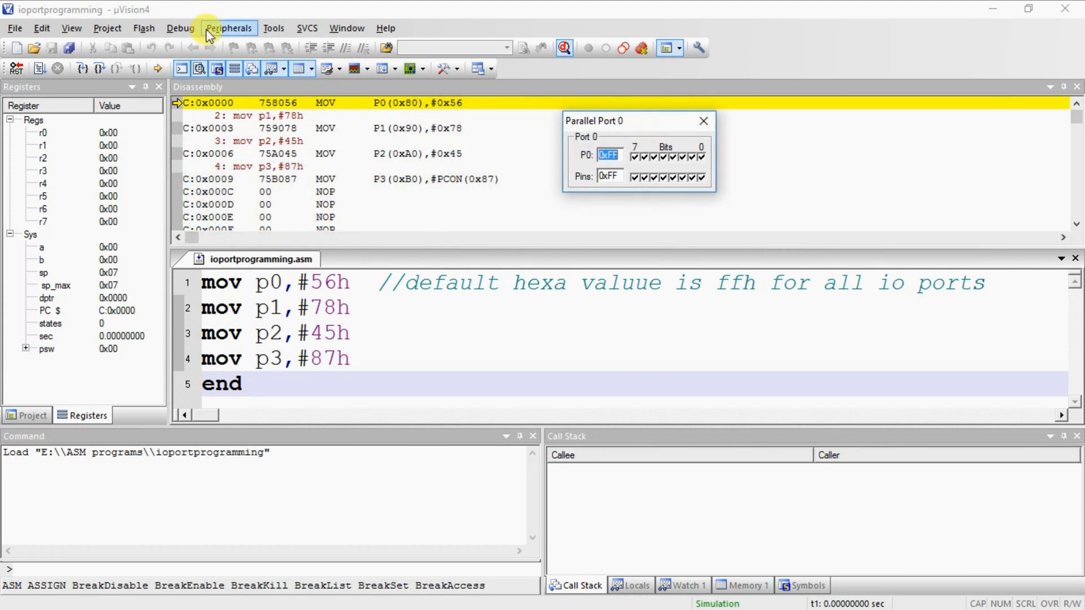
{"action": "left_click", "coordinate": [230, 28]}
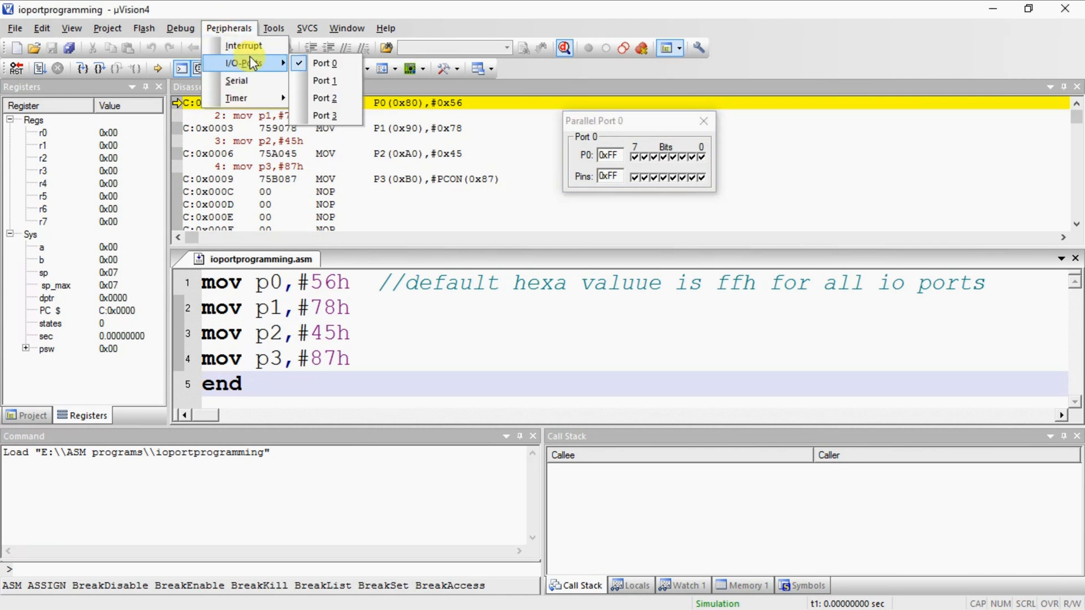
{"action": "mouse_move", "coordinate": [325, 81]}
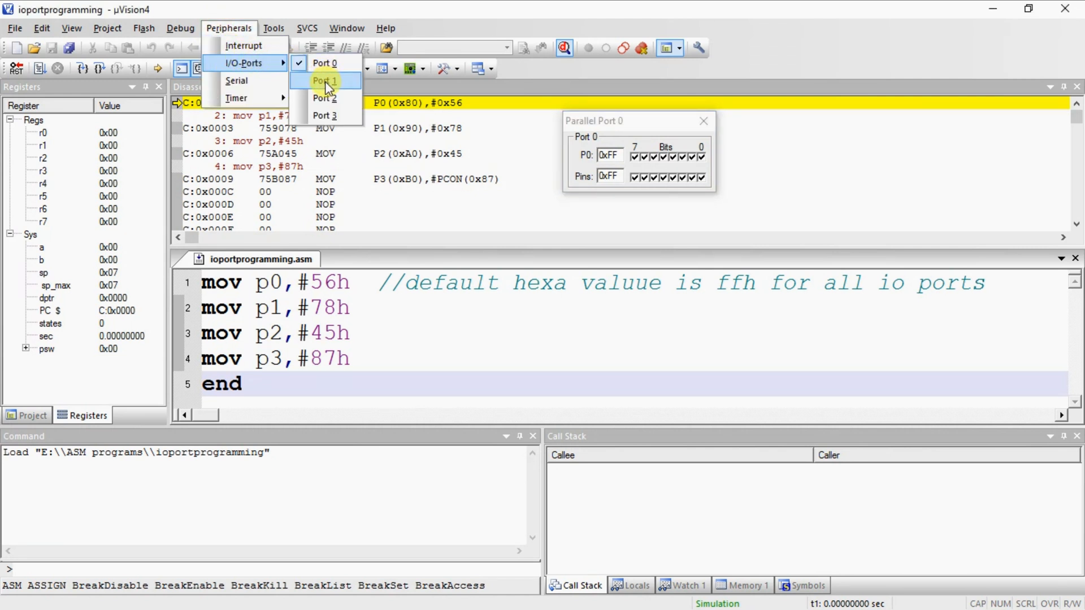
{"action": "left_click", "coordinate": [324, 81]}
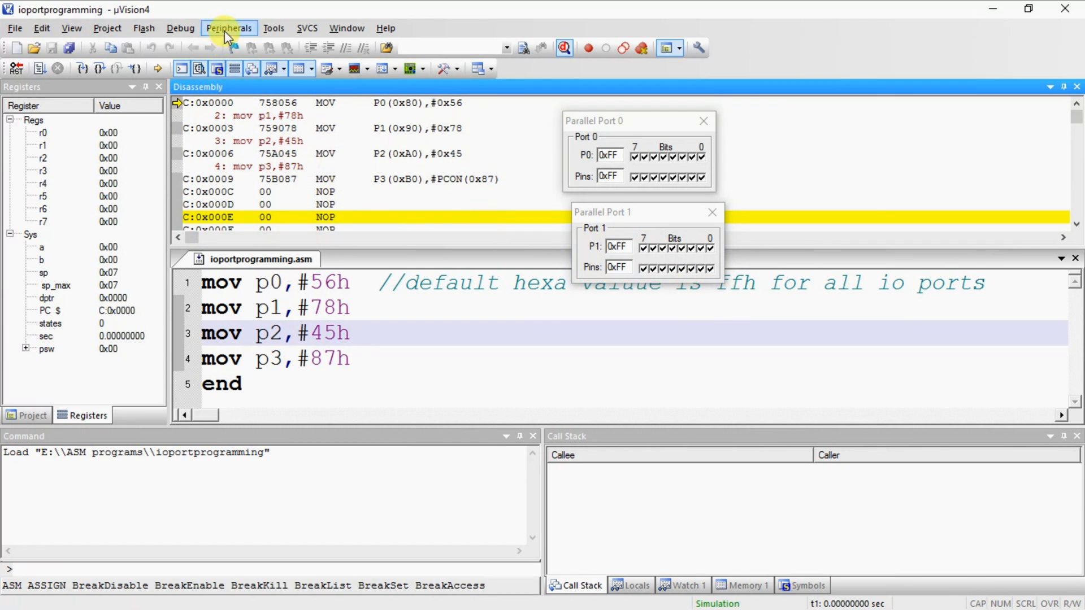
{"action": "left_click", "coordinate": [228, 28]}
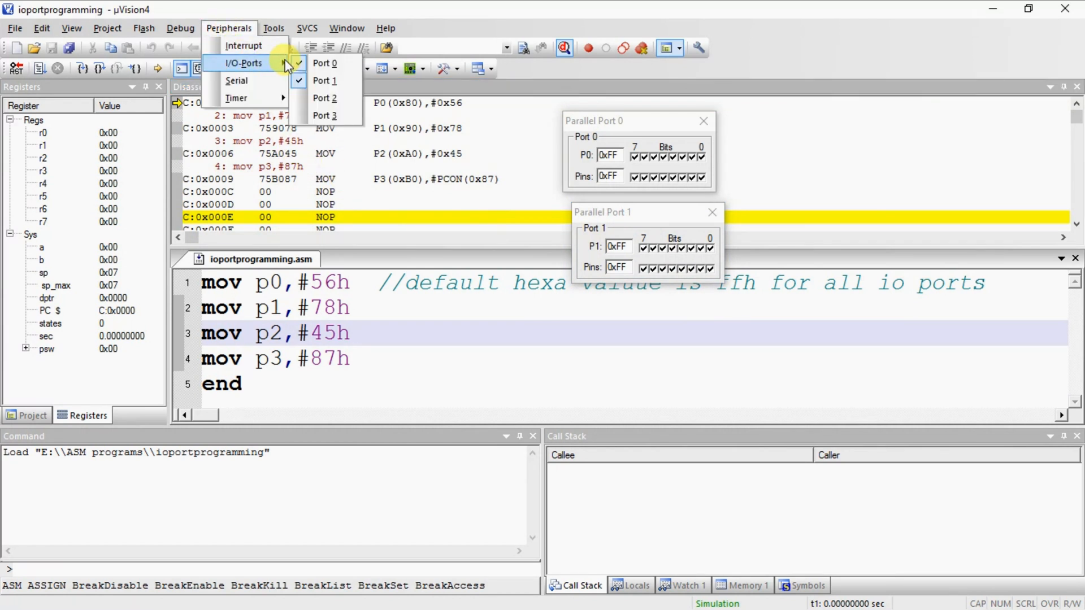
{"action": "left_click", "coordinate": [324, 98]}
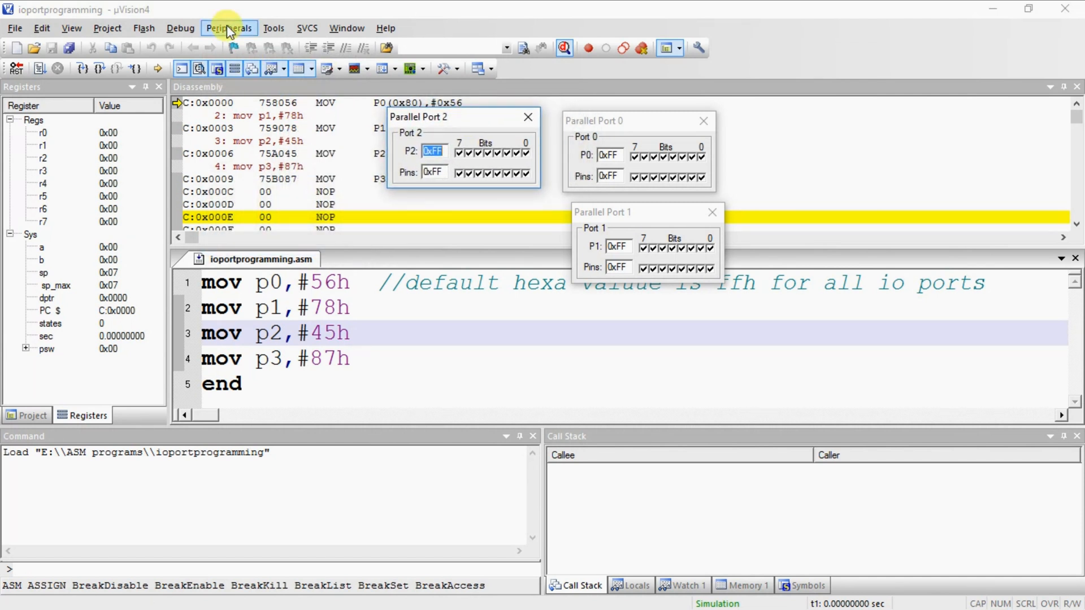
{"action": "left_click", "coordinate": [228, 28]}
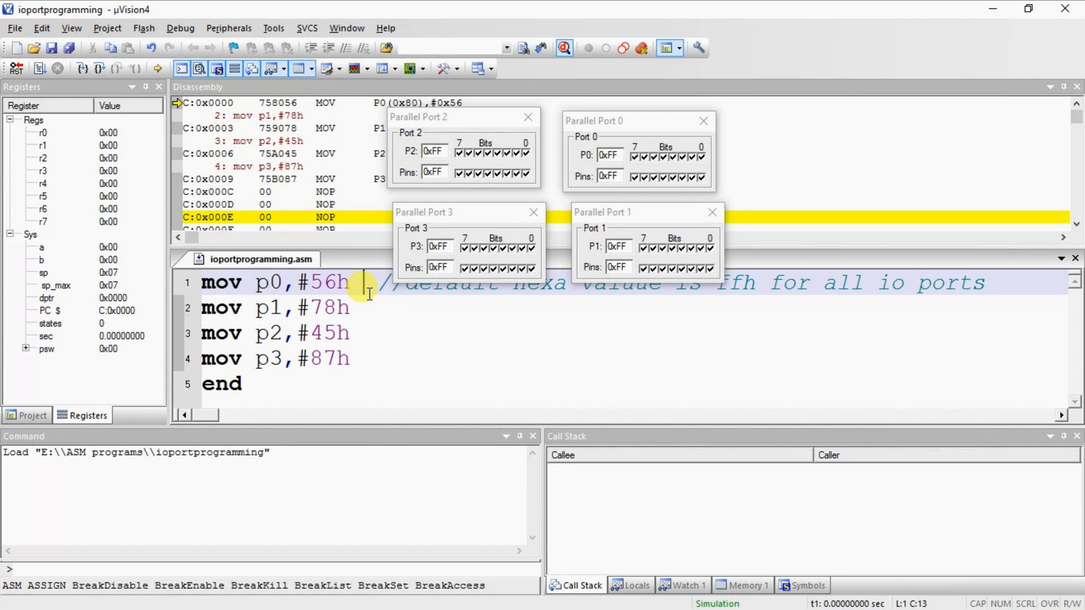
Step through the mov instructions so P0 becomes 0x56 and P1 becomes 0x78
{"action": "left_click", "coordinate": [98, 47]}
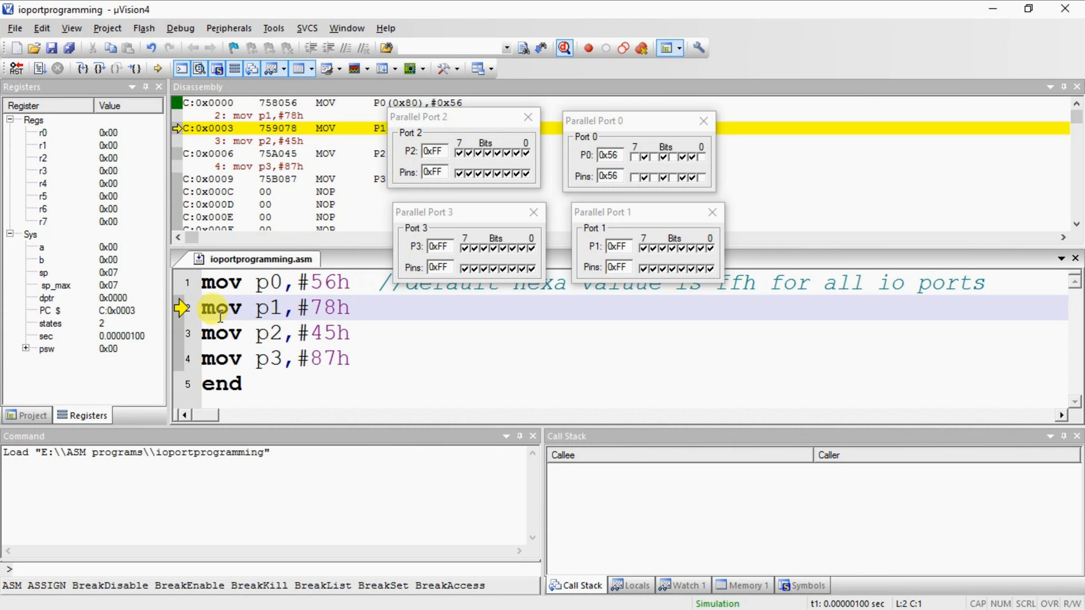
{"action": "mouse_move", "coordinate": [616, 239]}
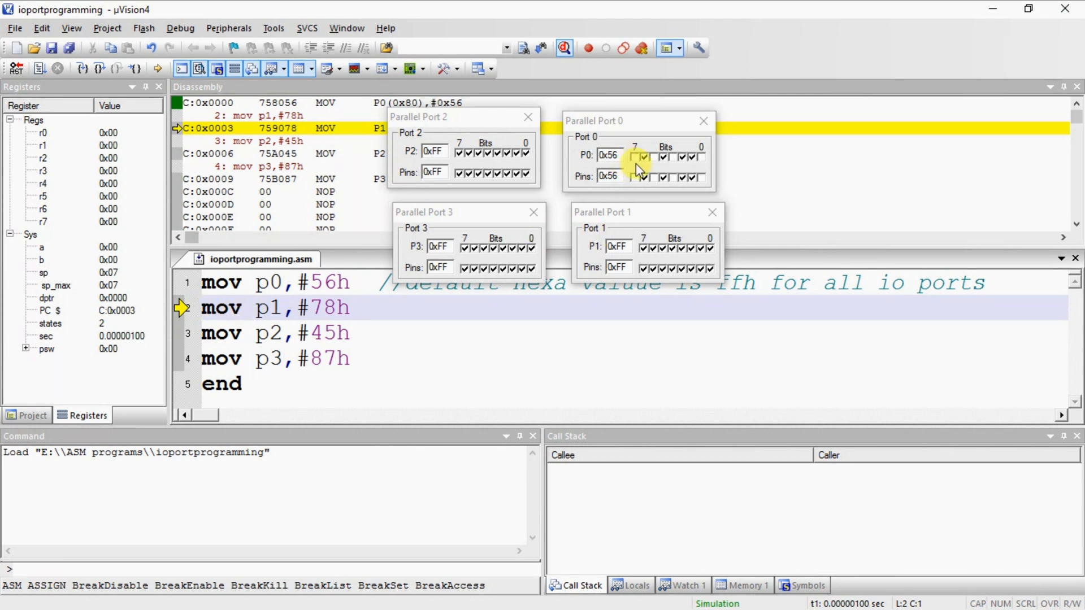
{"action": "left_click", "coordinate": [643, 157]}
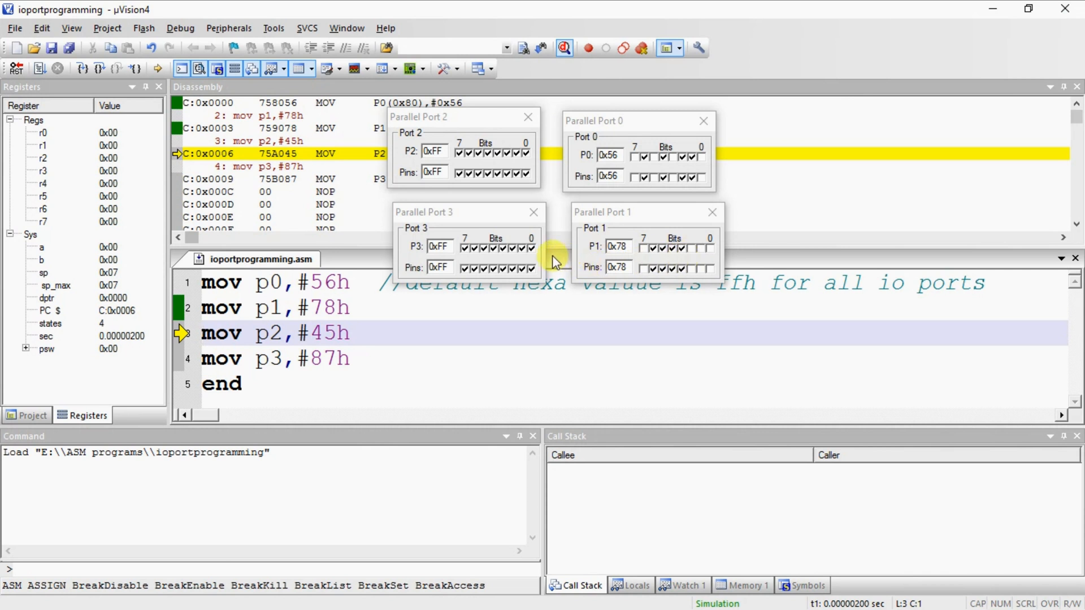
{"action": "mouse_move", "coordinate": [502, 228]}
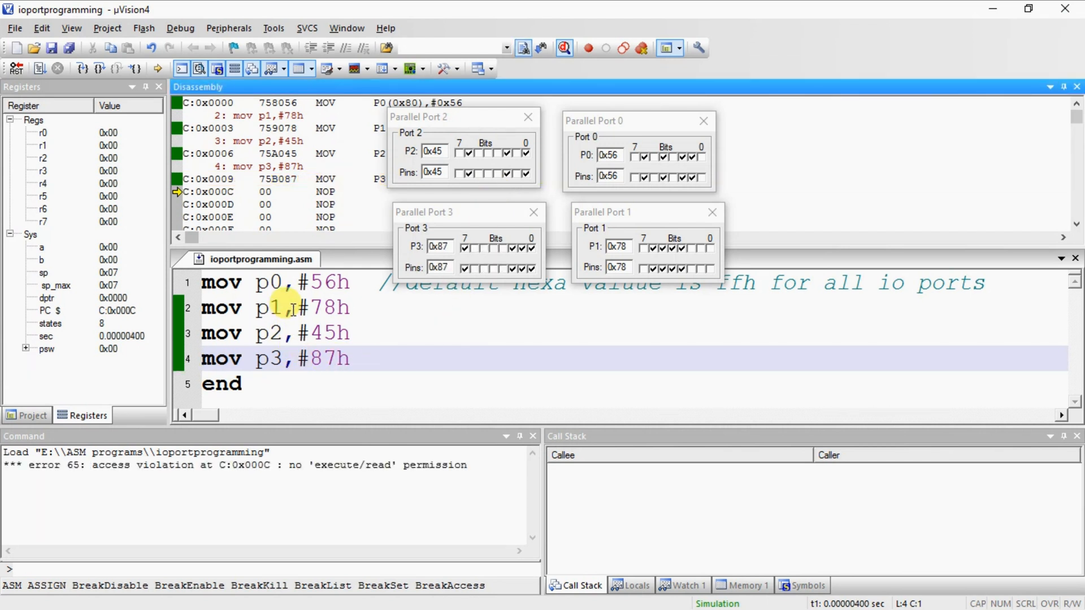
{"action": "mouse_move", "coordinate": [527, 233]}
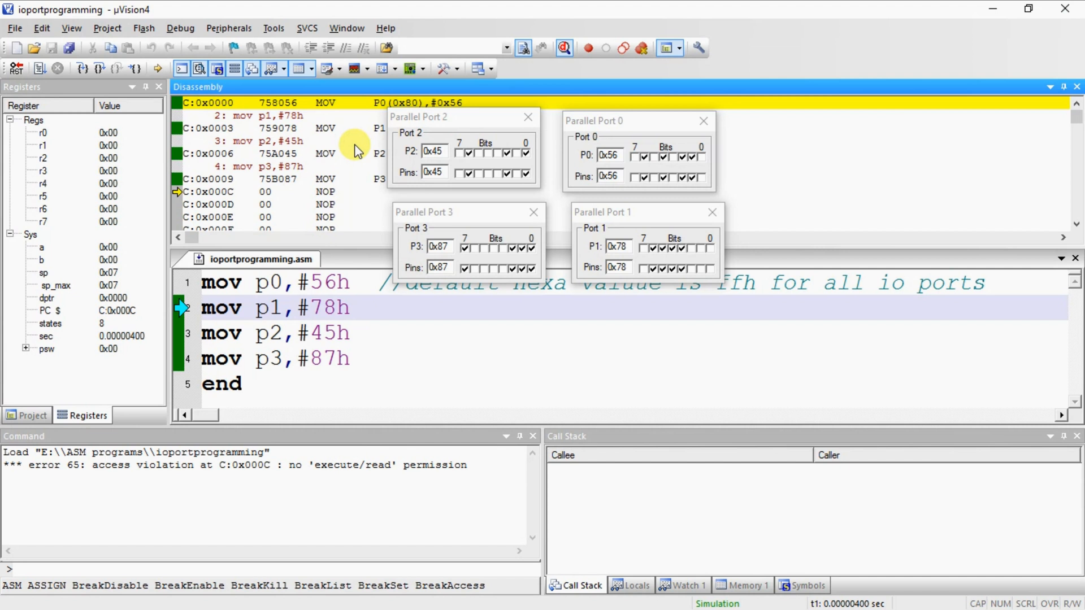
{"action": "mouse_move", "coordinate": [315, 123]}
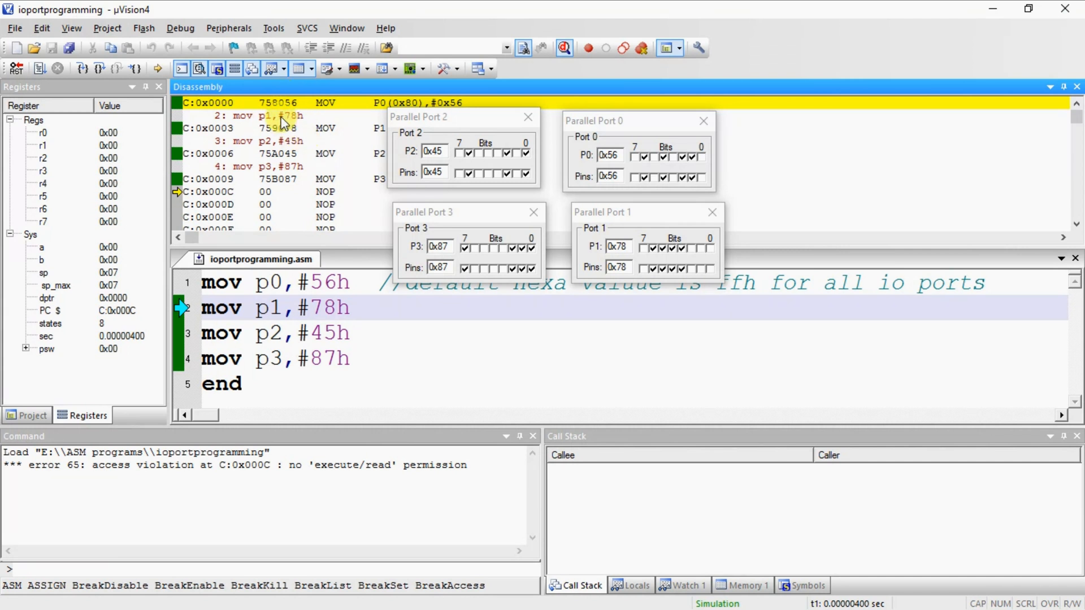
{"action": "mouse_move", "coordinate": [268, 108]}
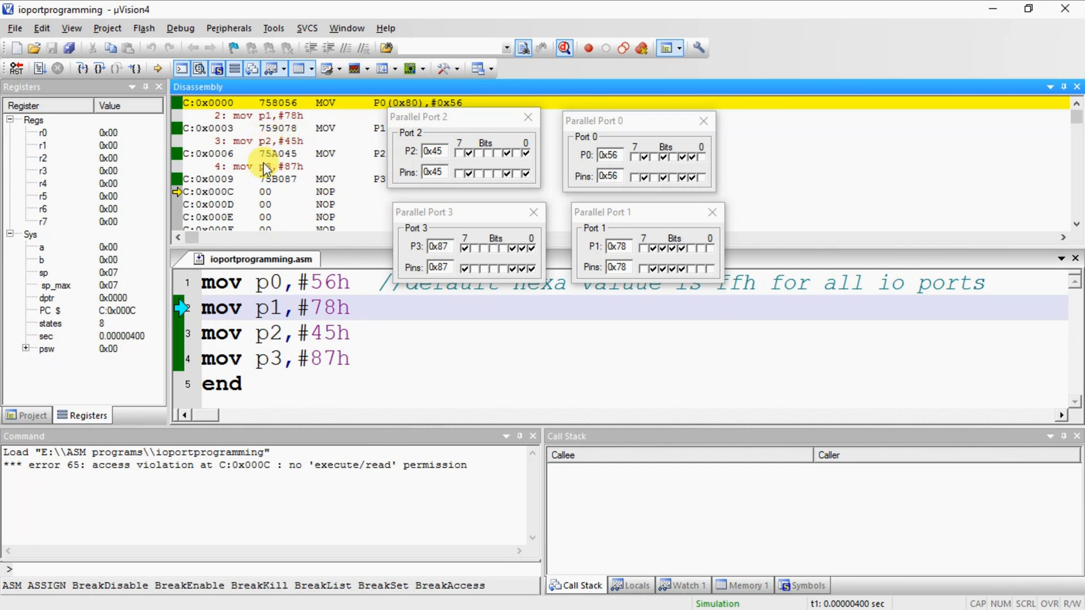
{"action": "mouse_move", "coordinate": [245, 145]}
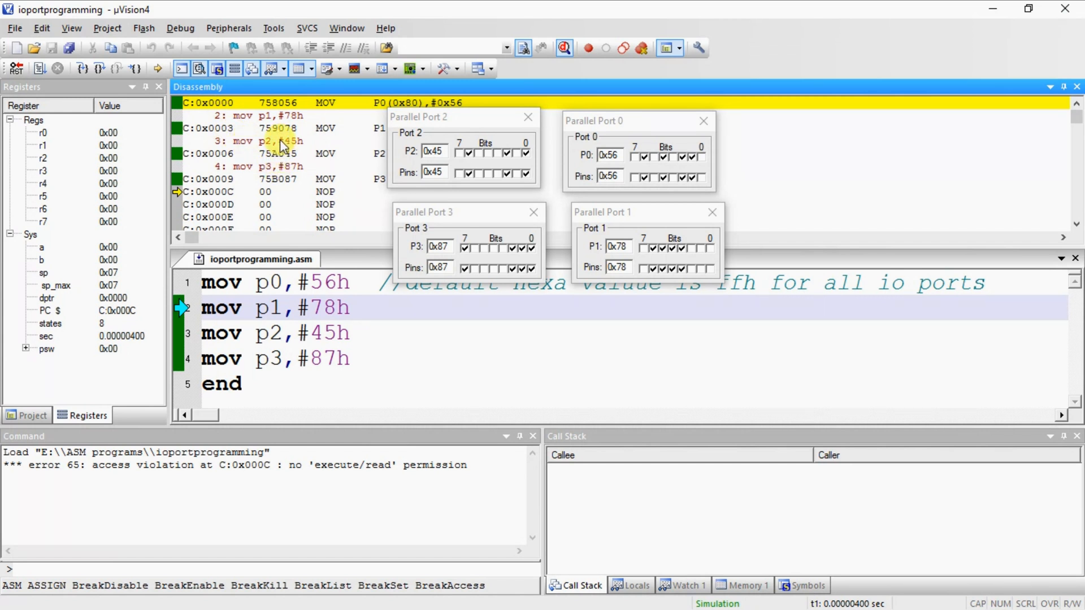
{"action": "mouse_move", "coordinate": [283, 147]}
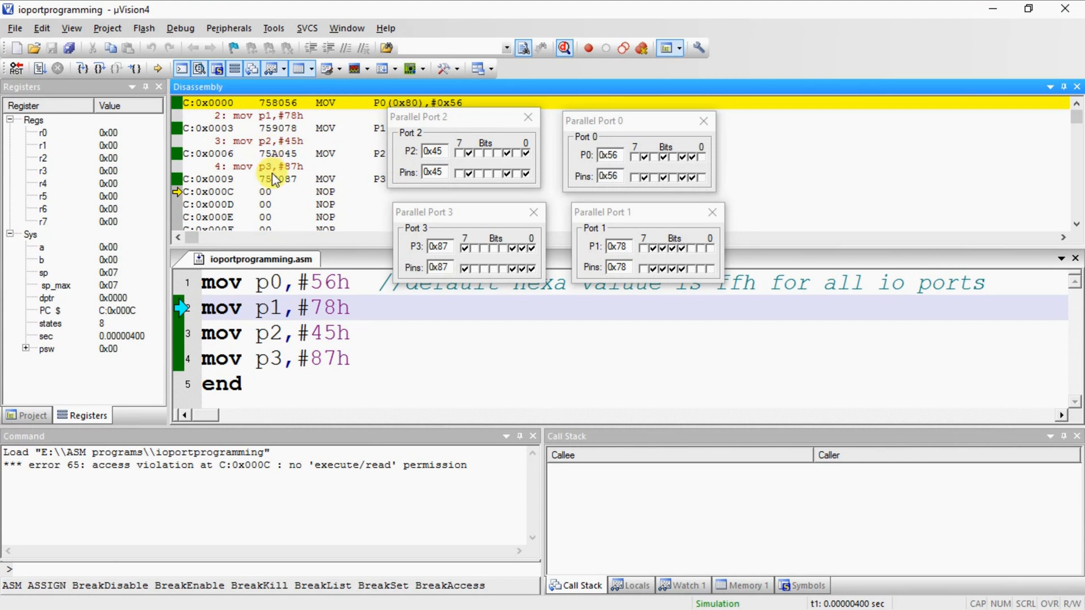
{"action": "mouse_move", "coordinate": [274, 178]}
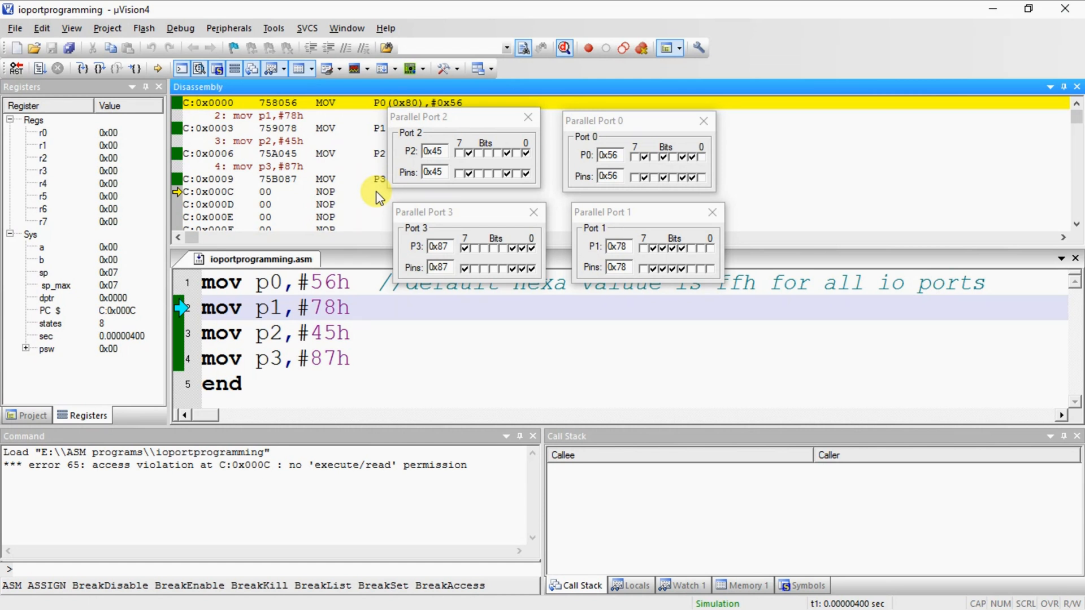
{"action": "mouse_move", "coordinate": [180, 28]}
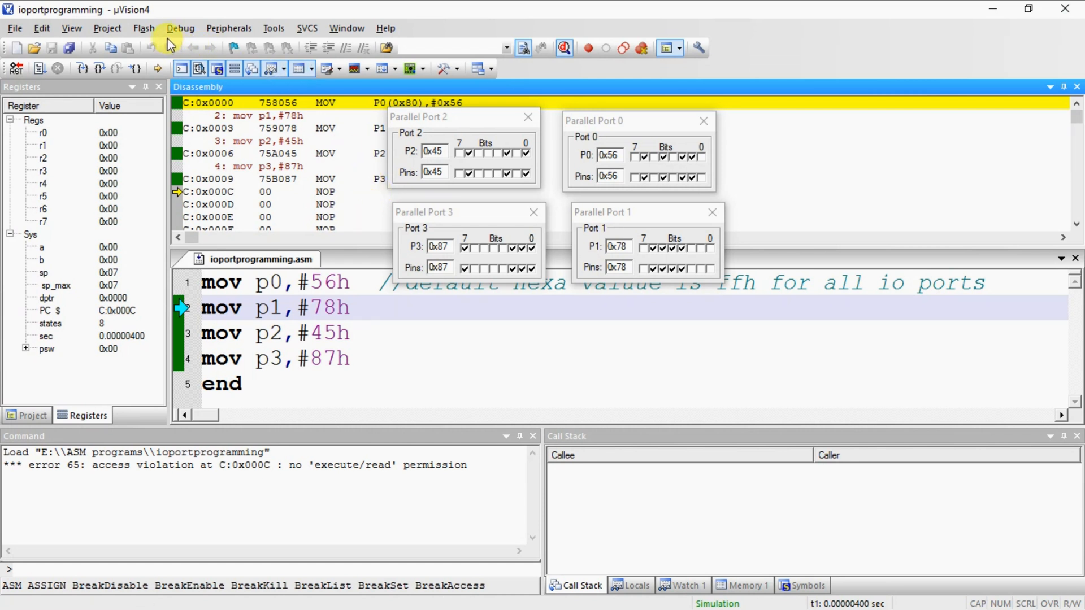
Exit debug mode via Debug > Start/Stop Debug Session, returning to the ioportprogramming source
{"action": "left_click", "coordinate": [180, 28]}
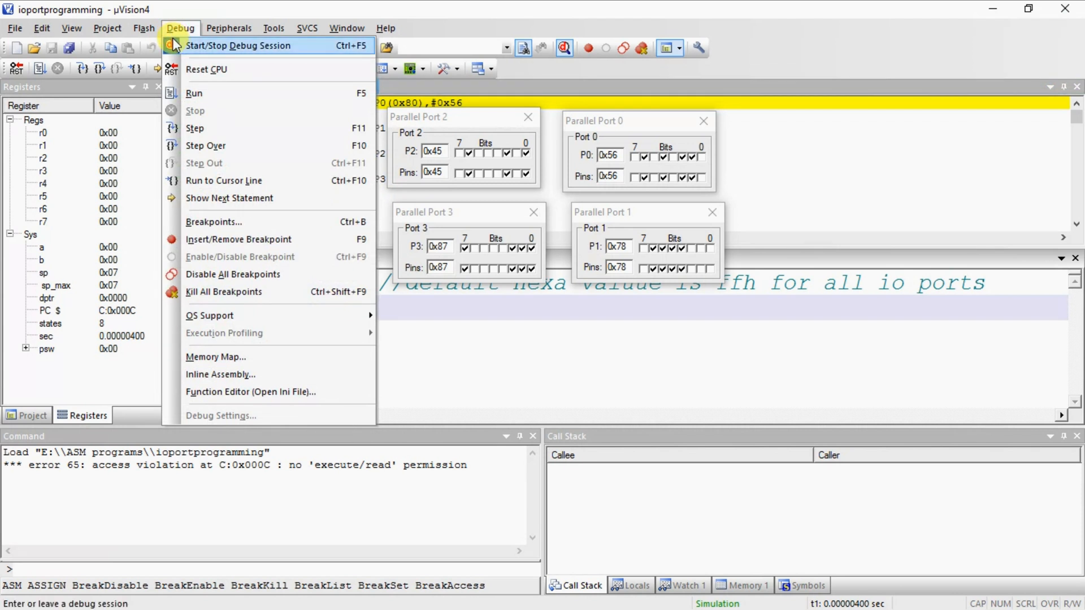
{"action": "left_click", "coordinate": [238, 46]}
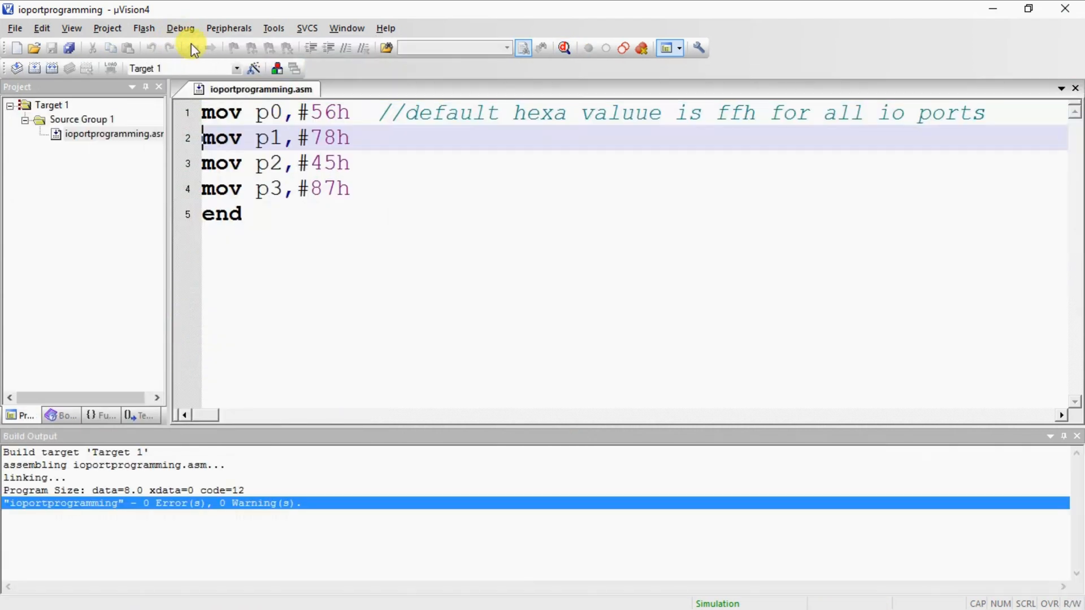